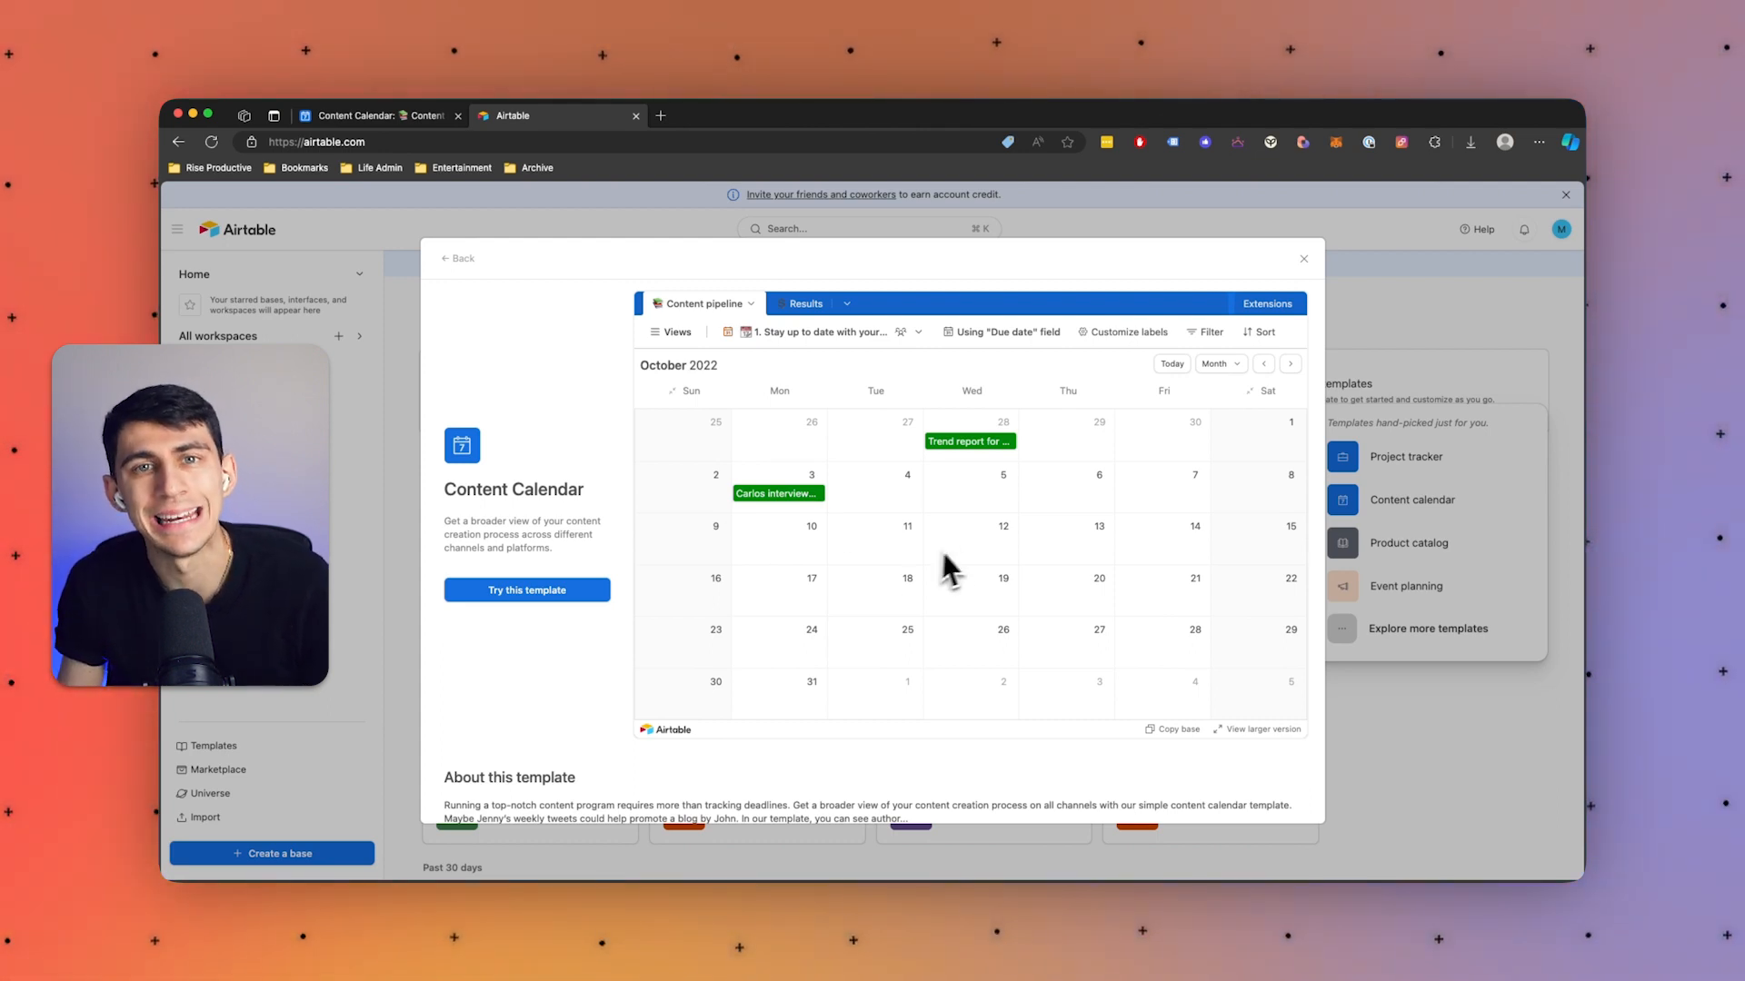
# Scroll through the Social Media Calendar template preview of July 2022 posts.
pyautogui.scroll(-3)
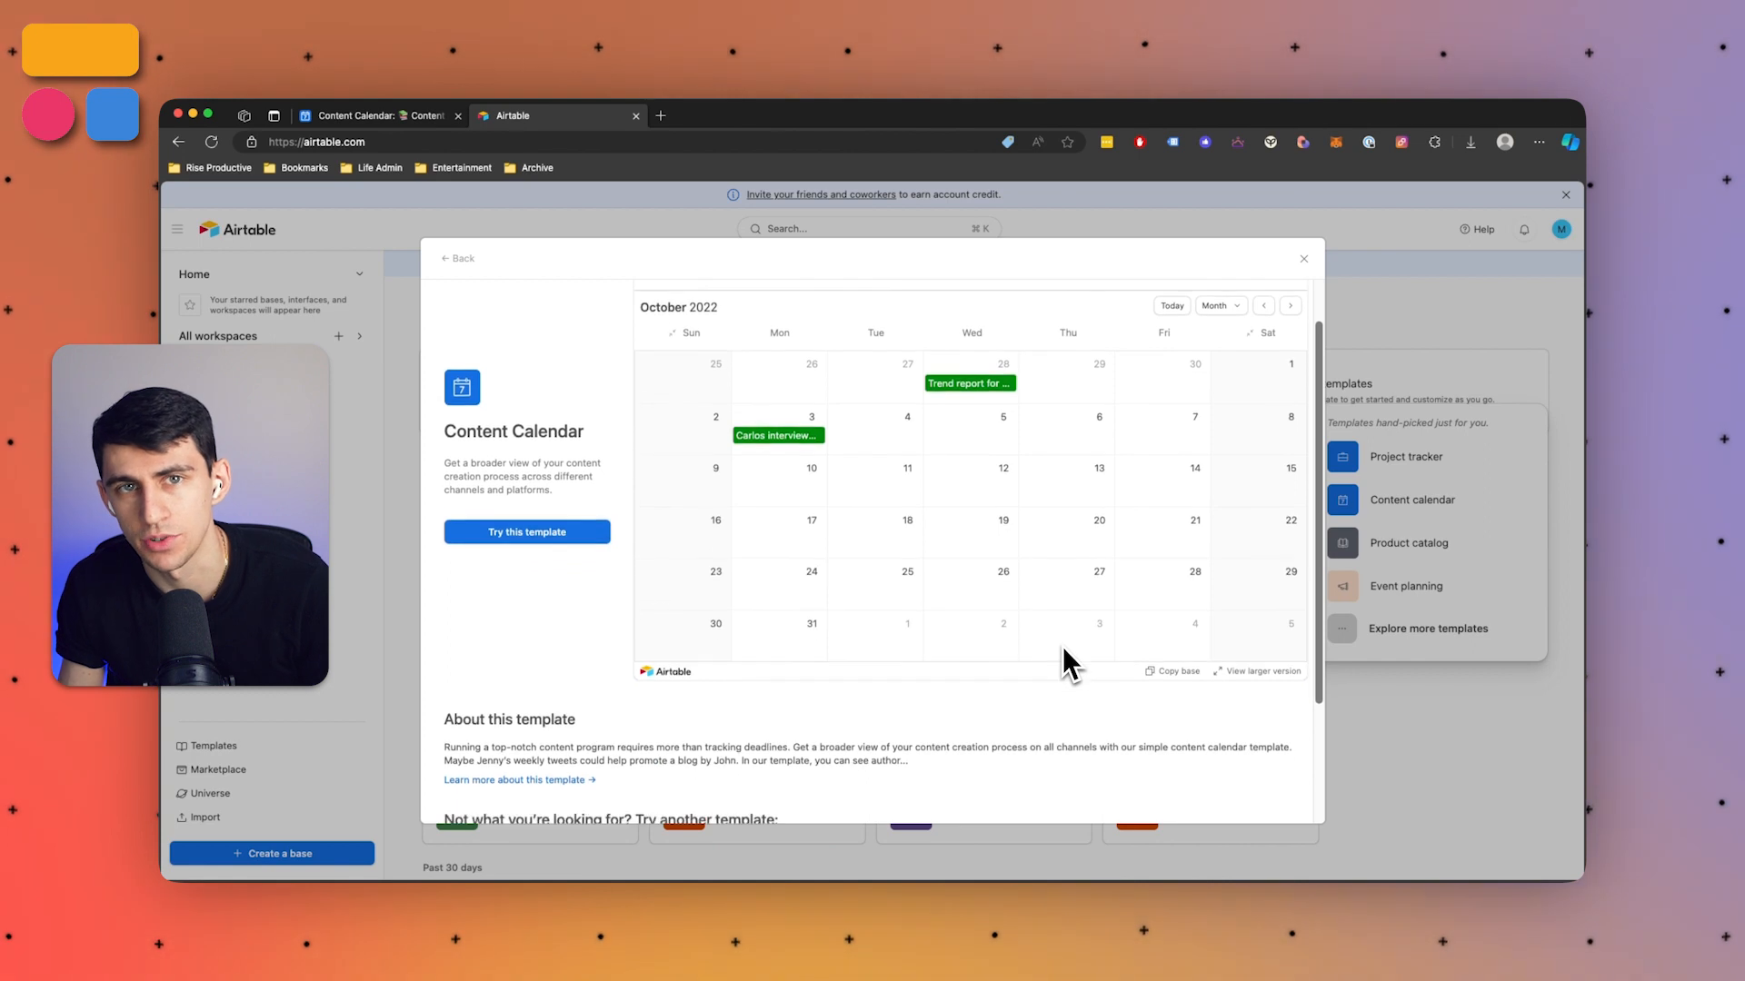
pyautogui.scroll(-3)
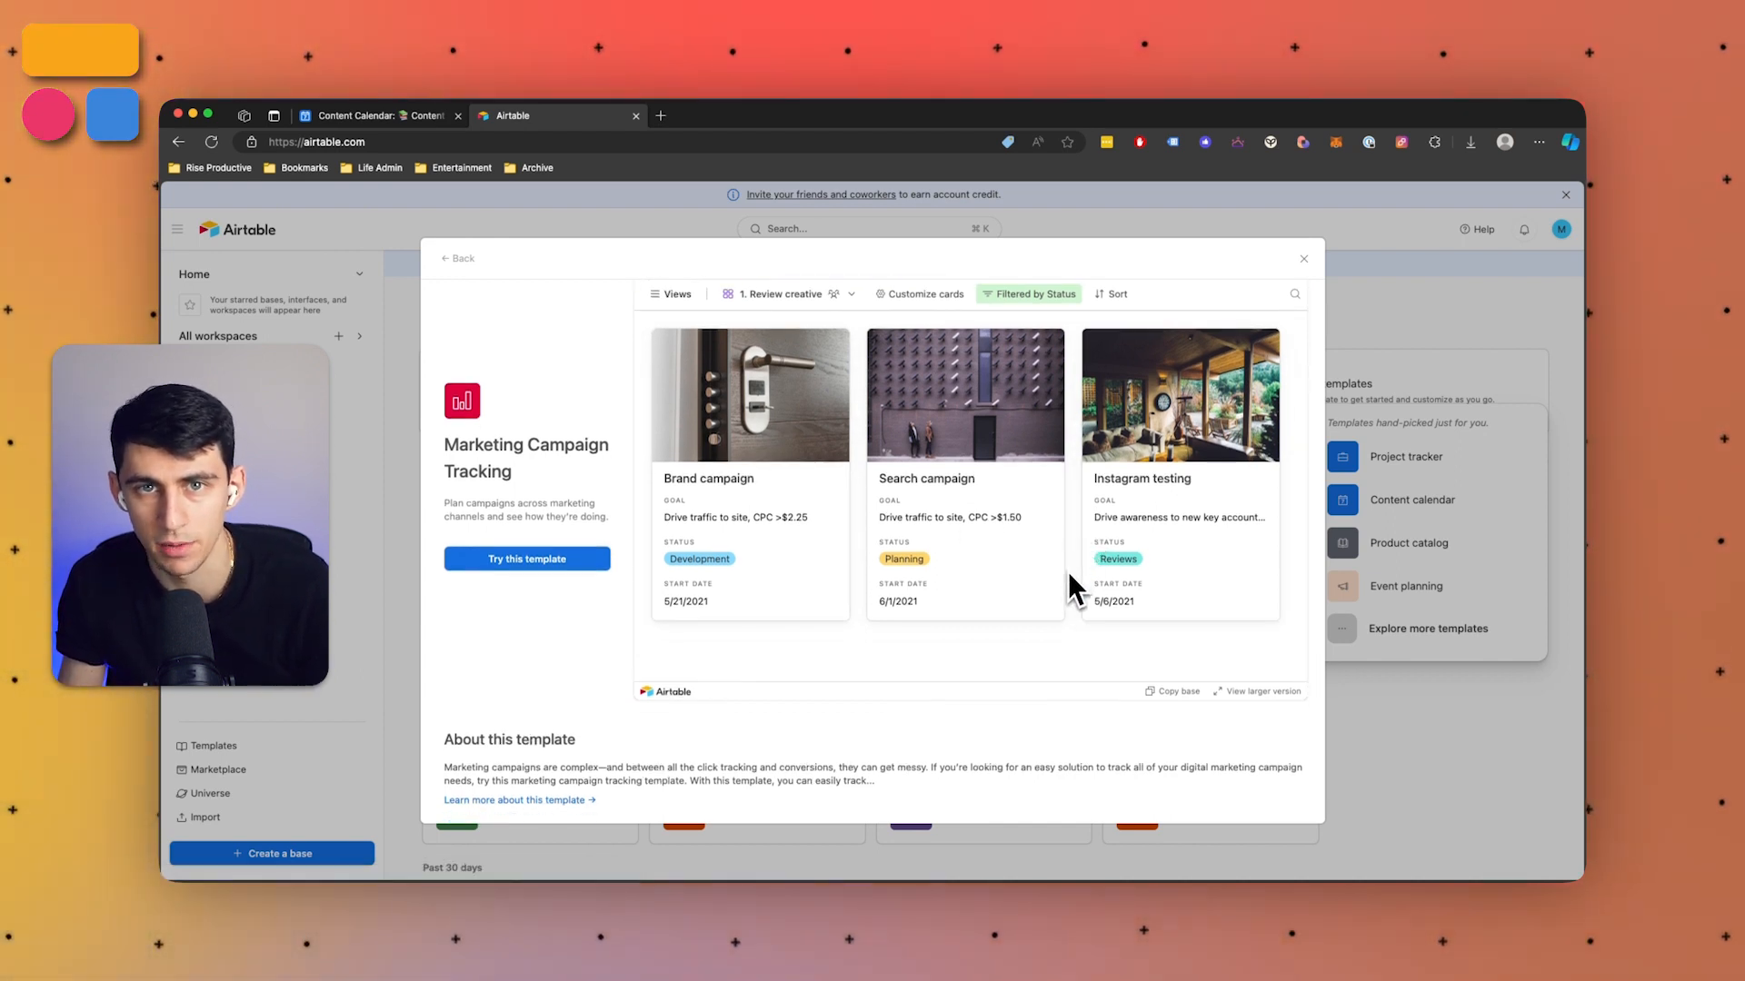
pyautogui.moveTo(1057, 487)
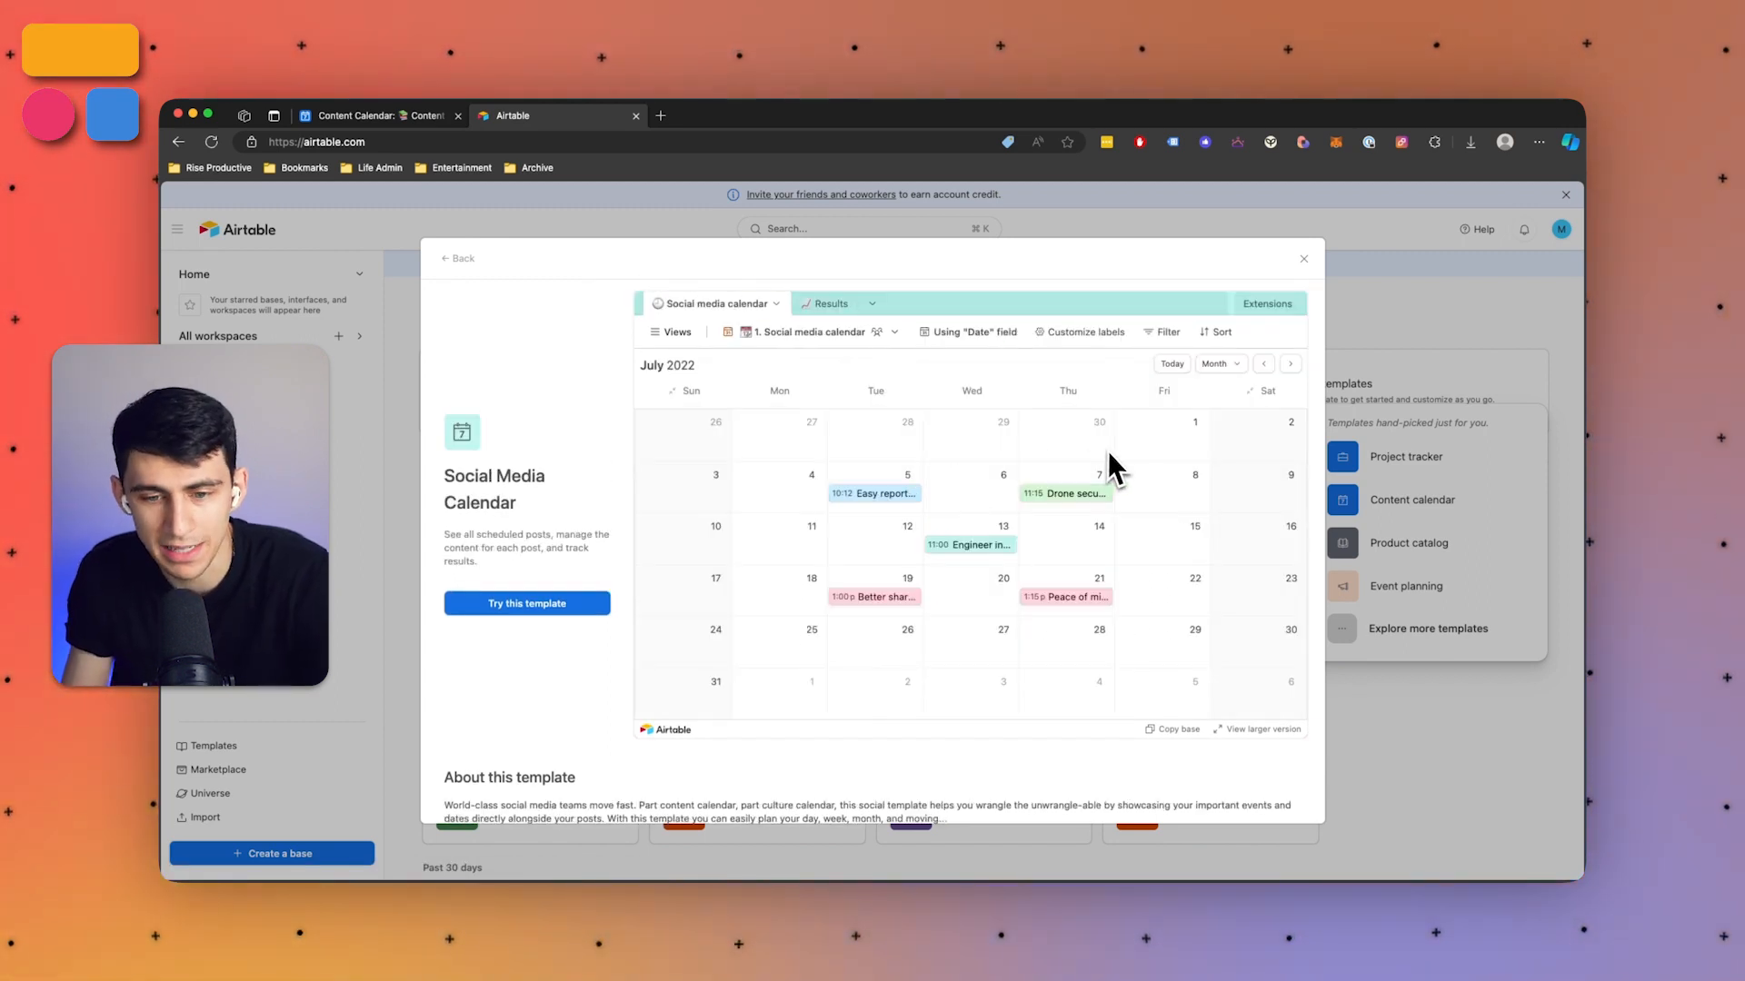
pyautogui.click(814, 302)
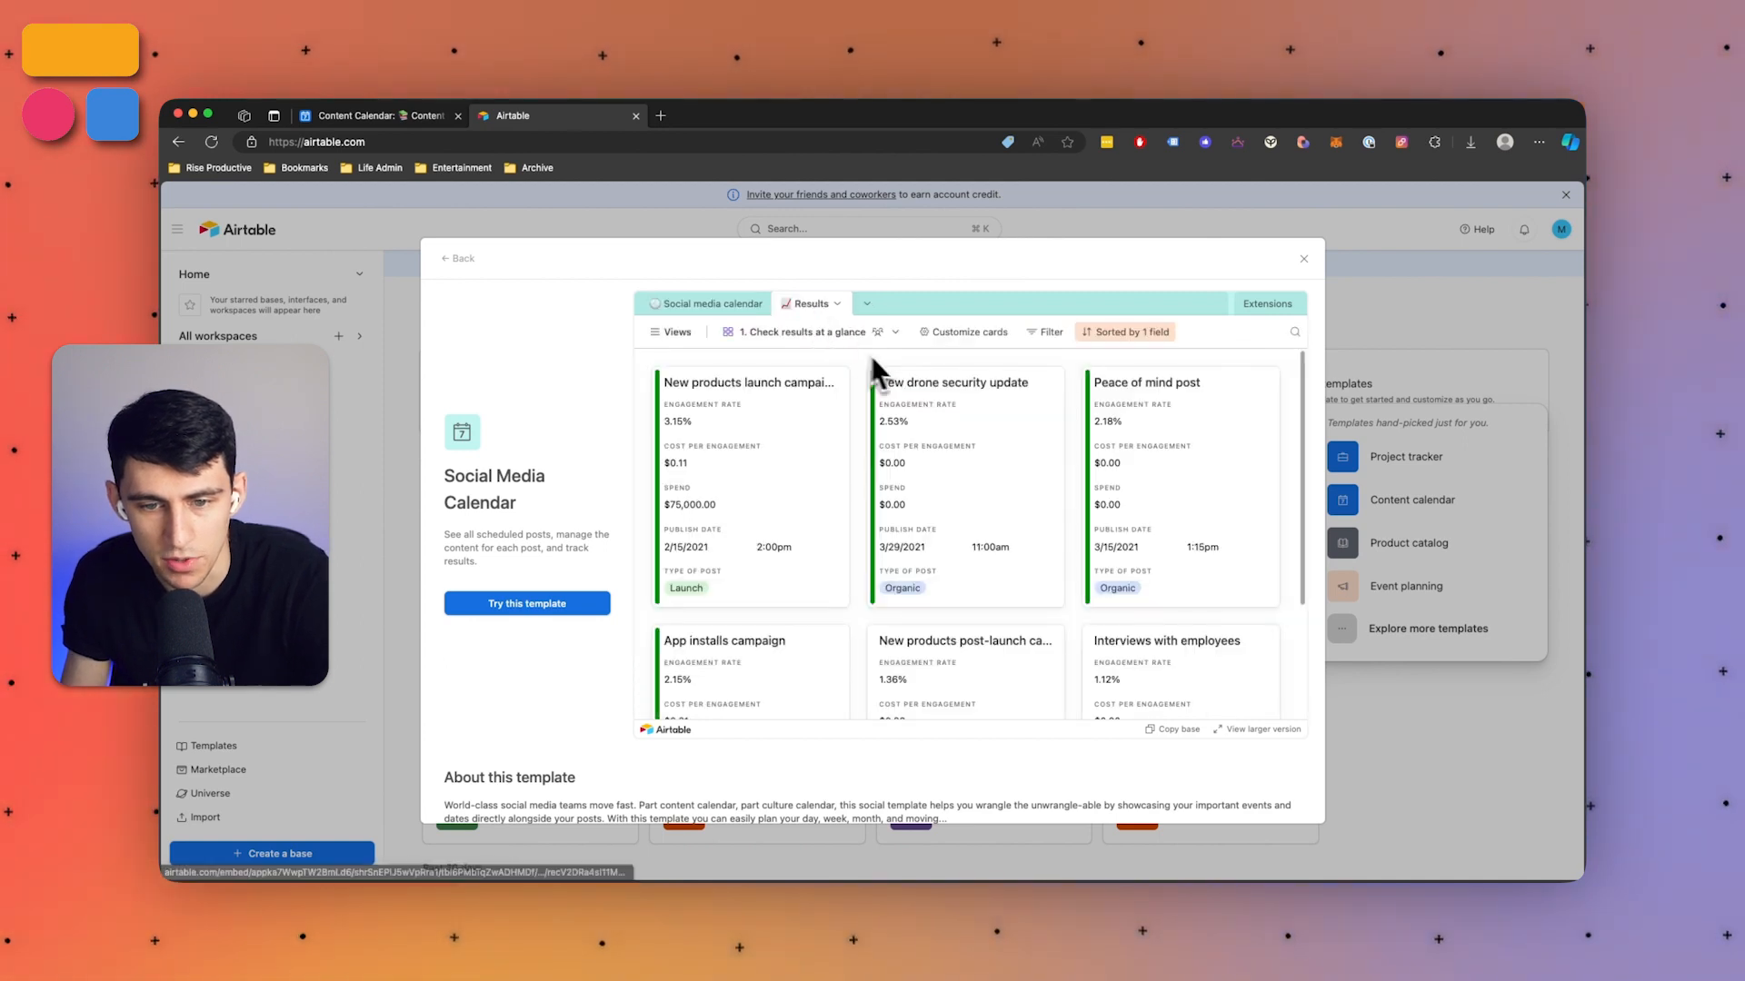
pyautogui.click(709, 304)
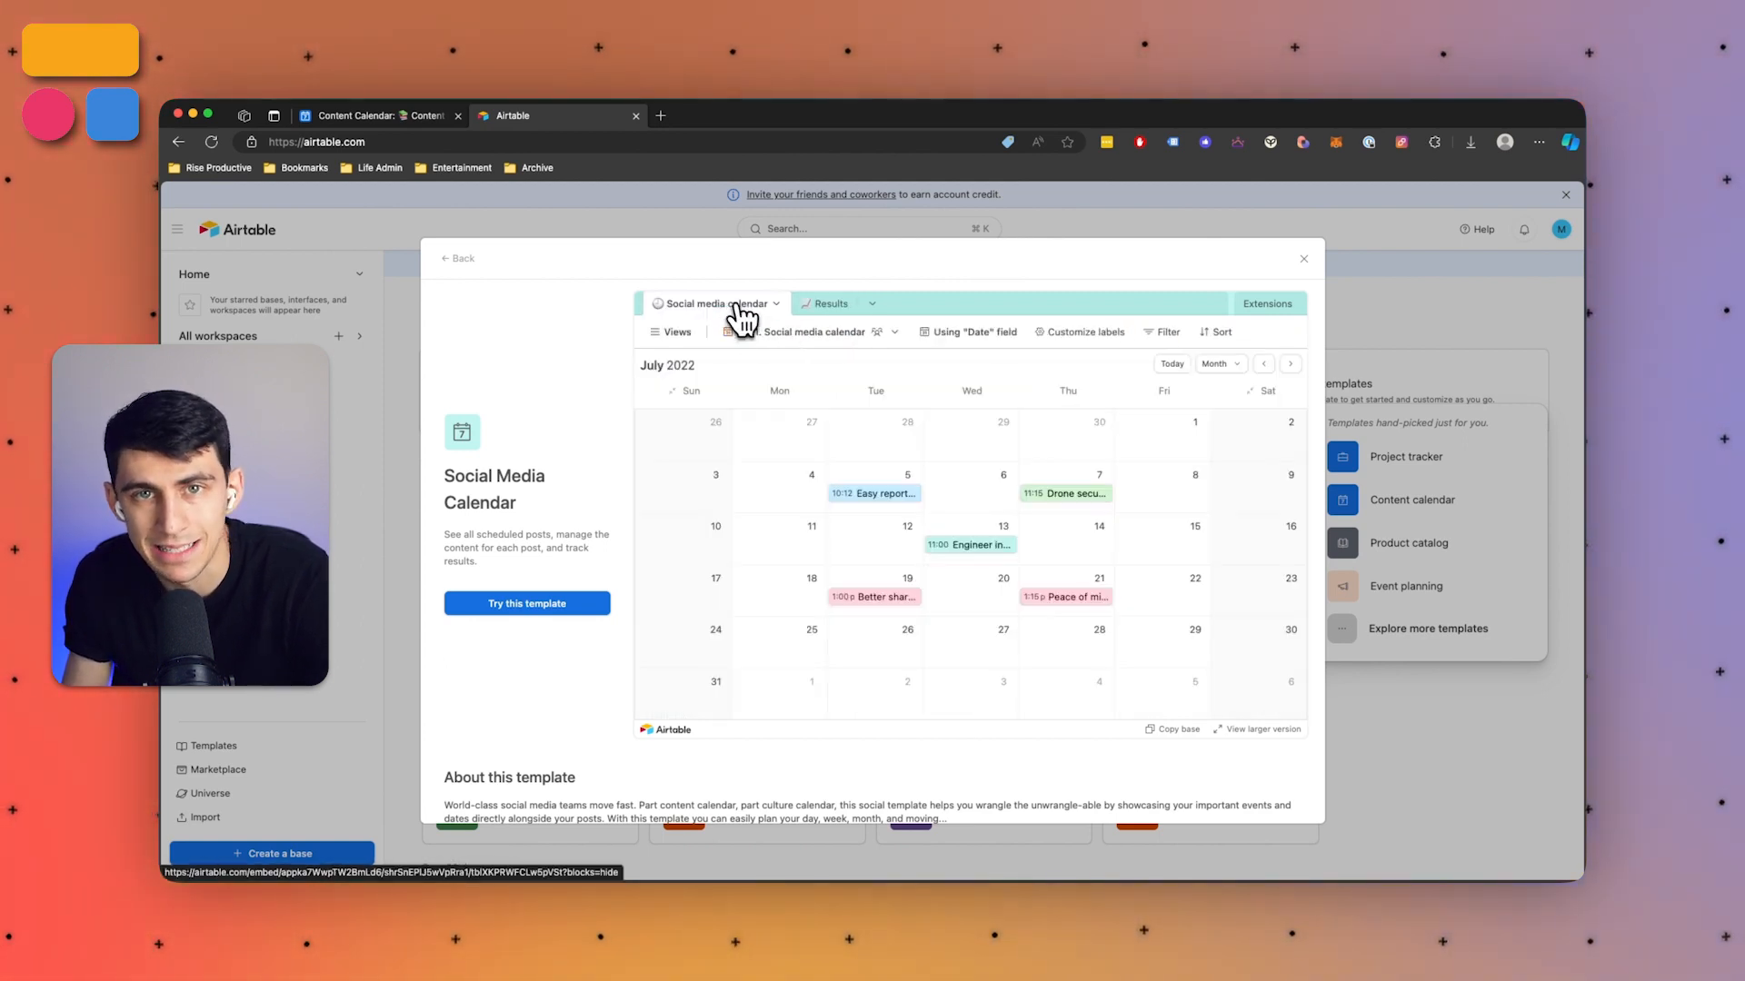
pyautogui.scroll(-3)
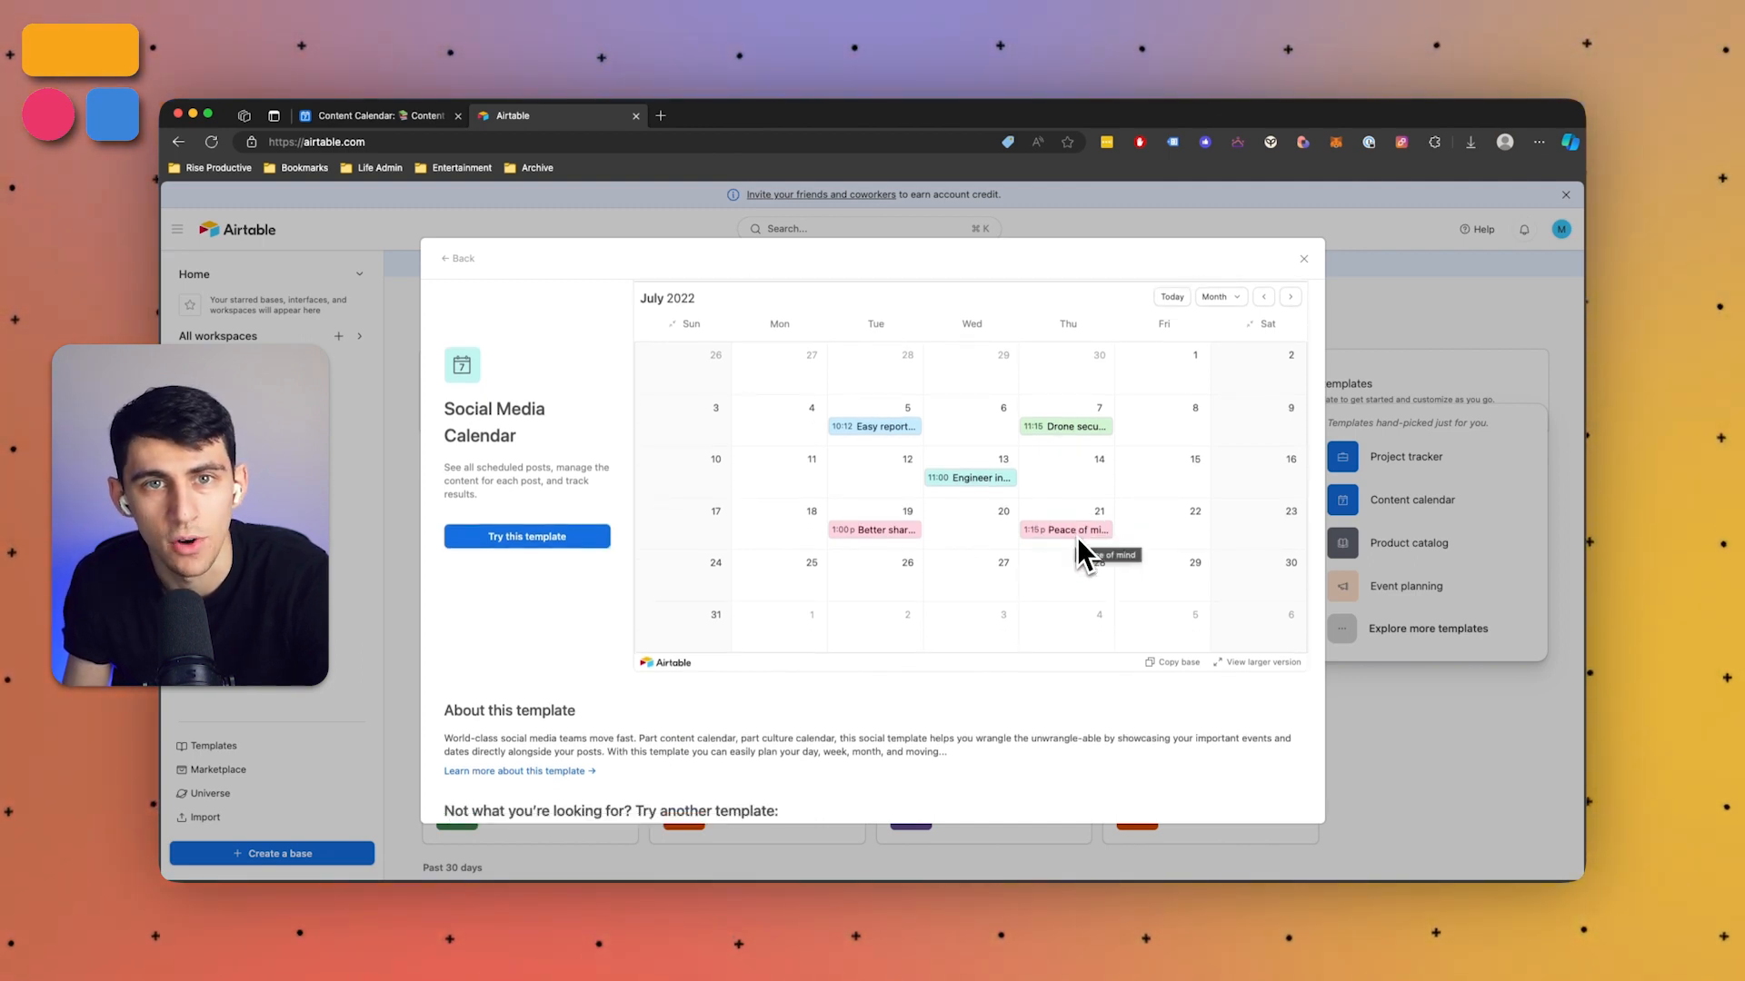
pyautogui.scroll(-3)
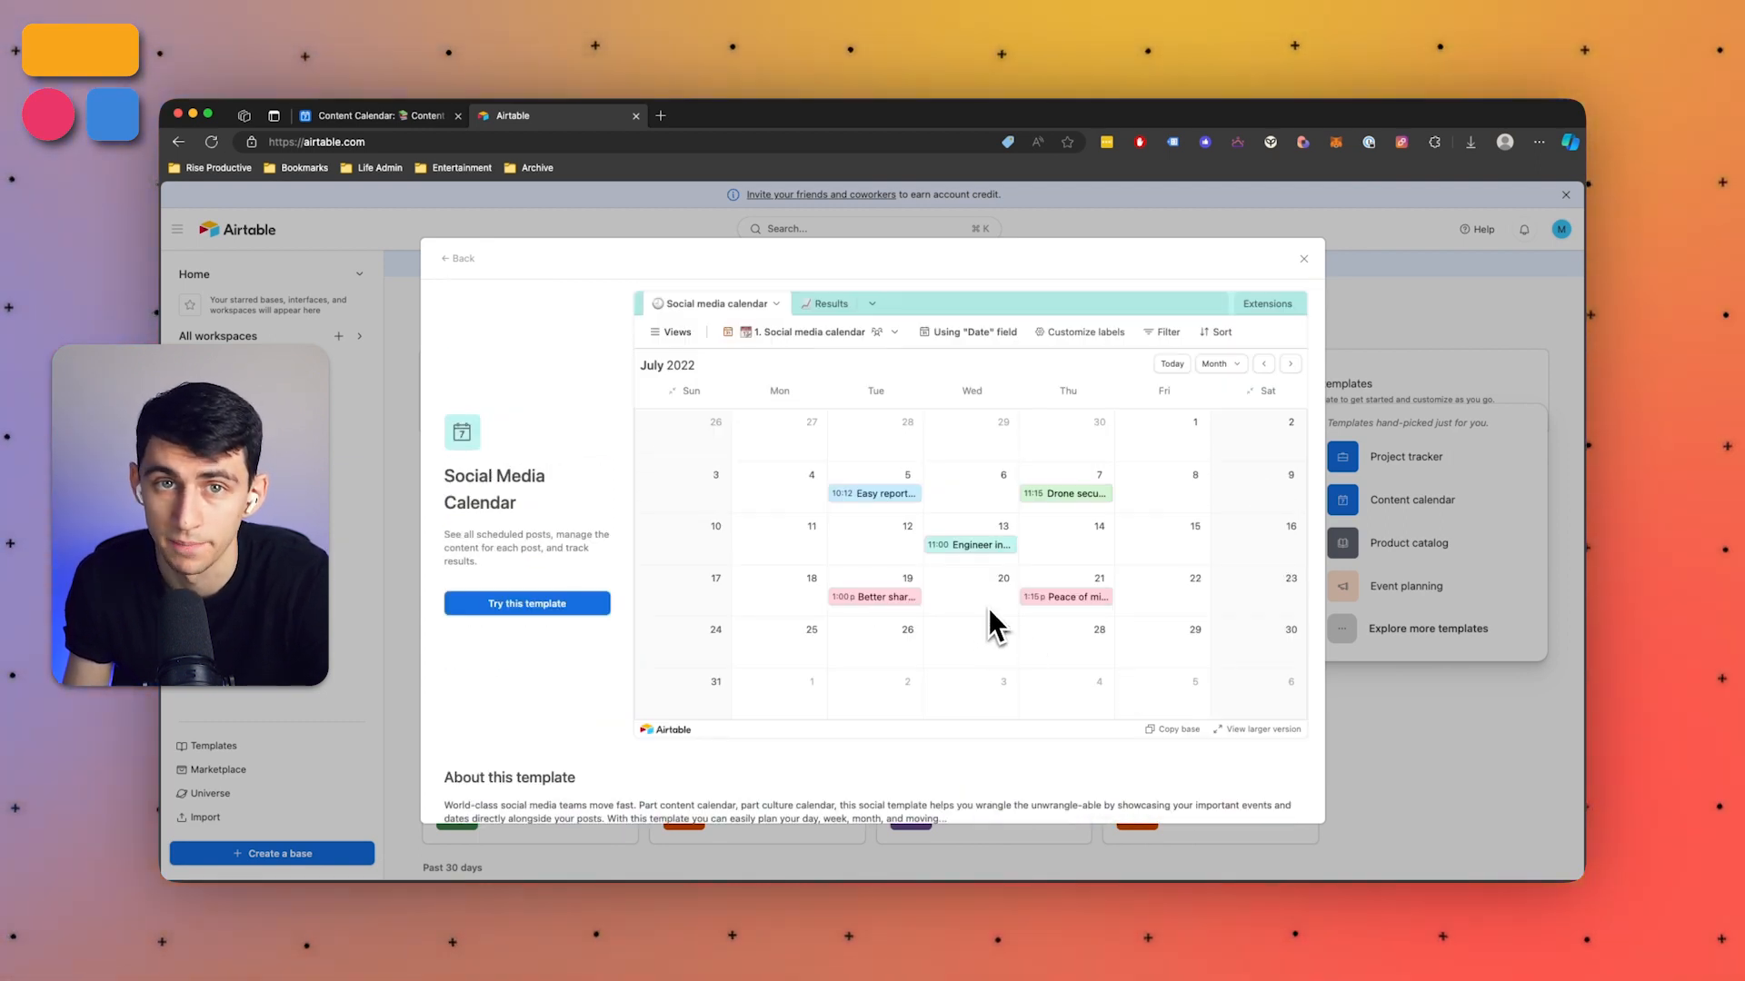
pyautogui.moveTo(1017, 601)
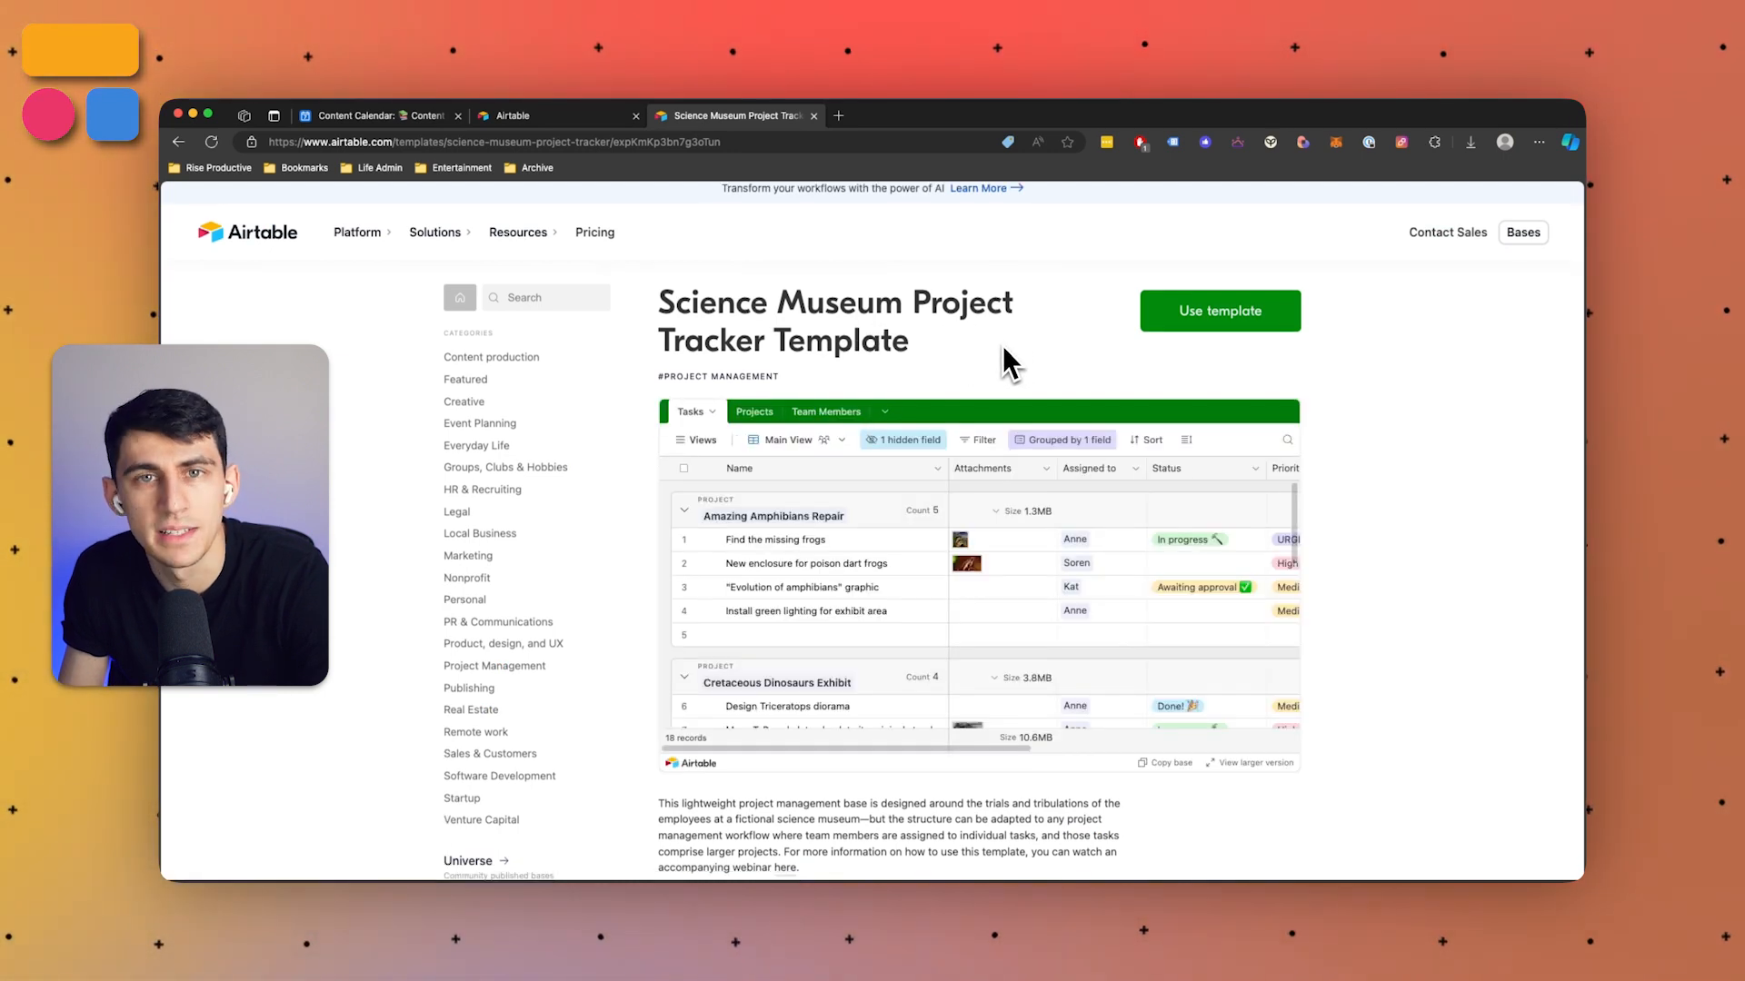
# Scroll the Science Museum Project Tracker page and view its Team Members table.
pyautogui.scroll(-3)
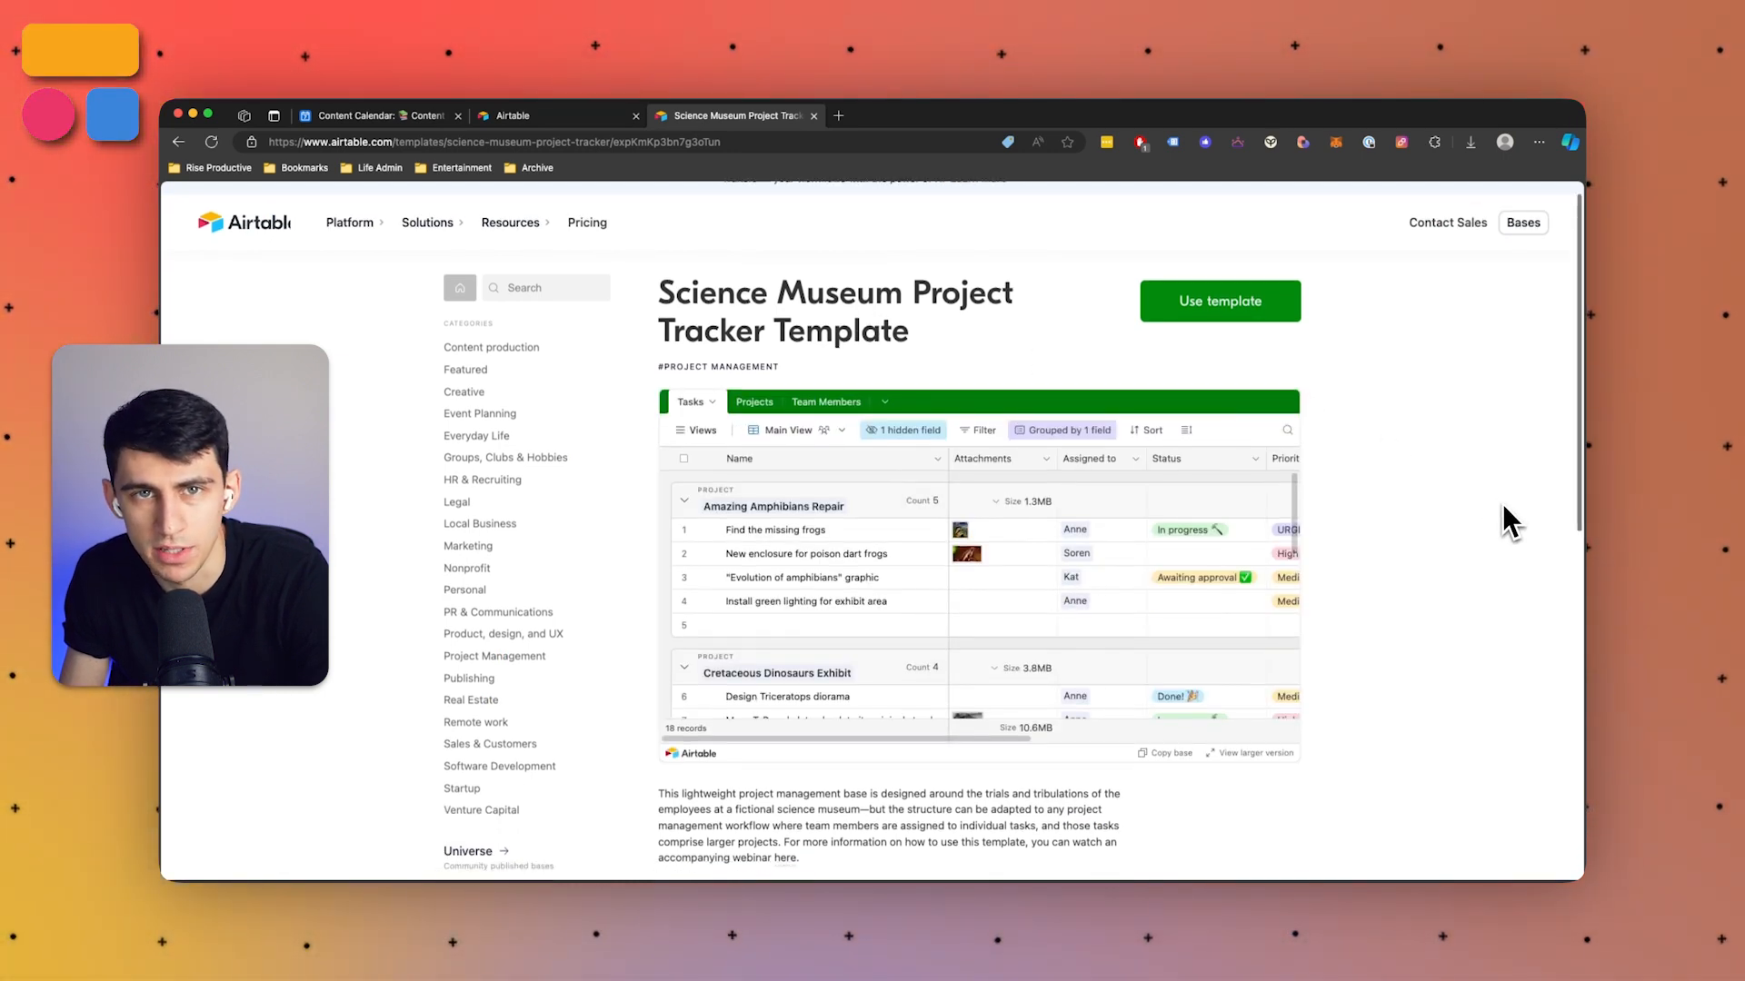
pyautogui.scroll(-3)
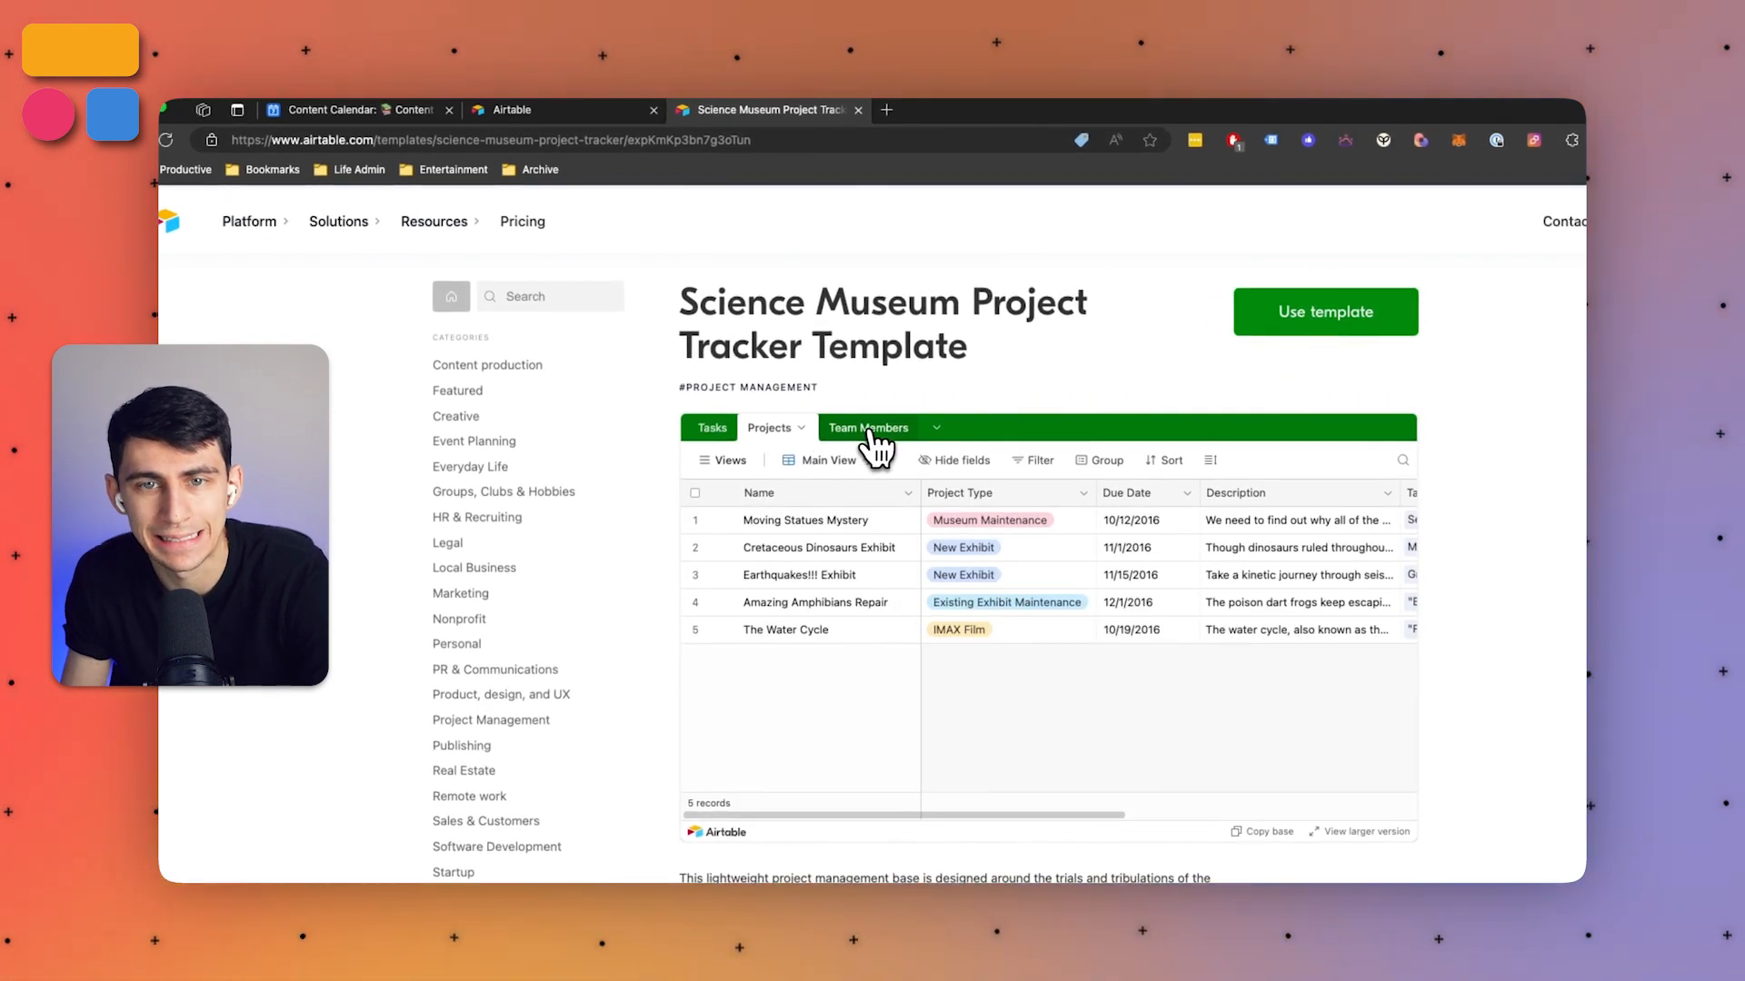
pyautogui.click(869, 427)
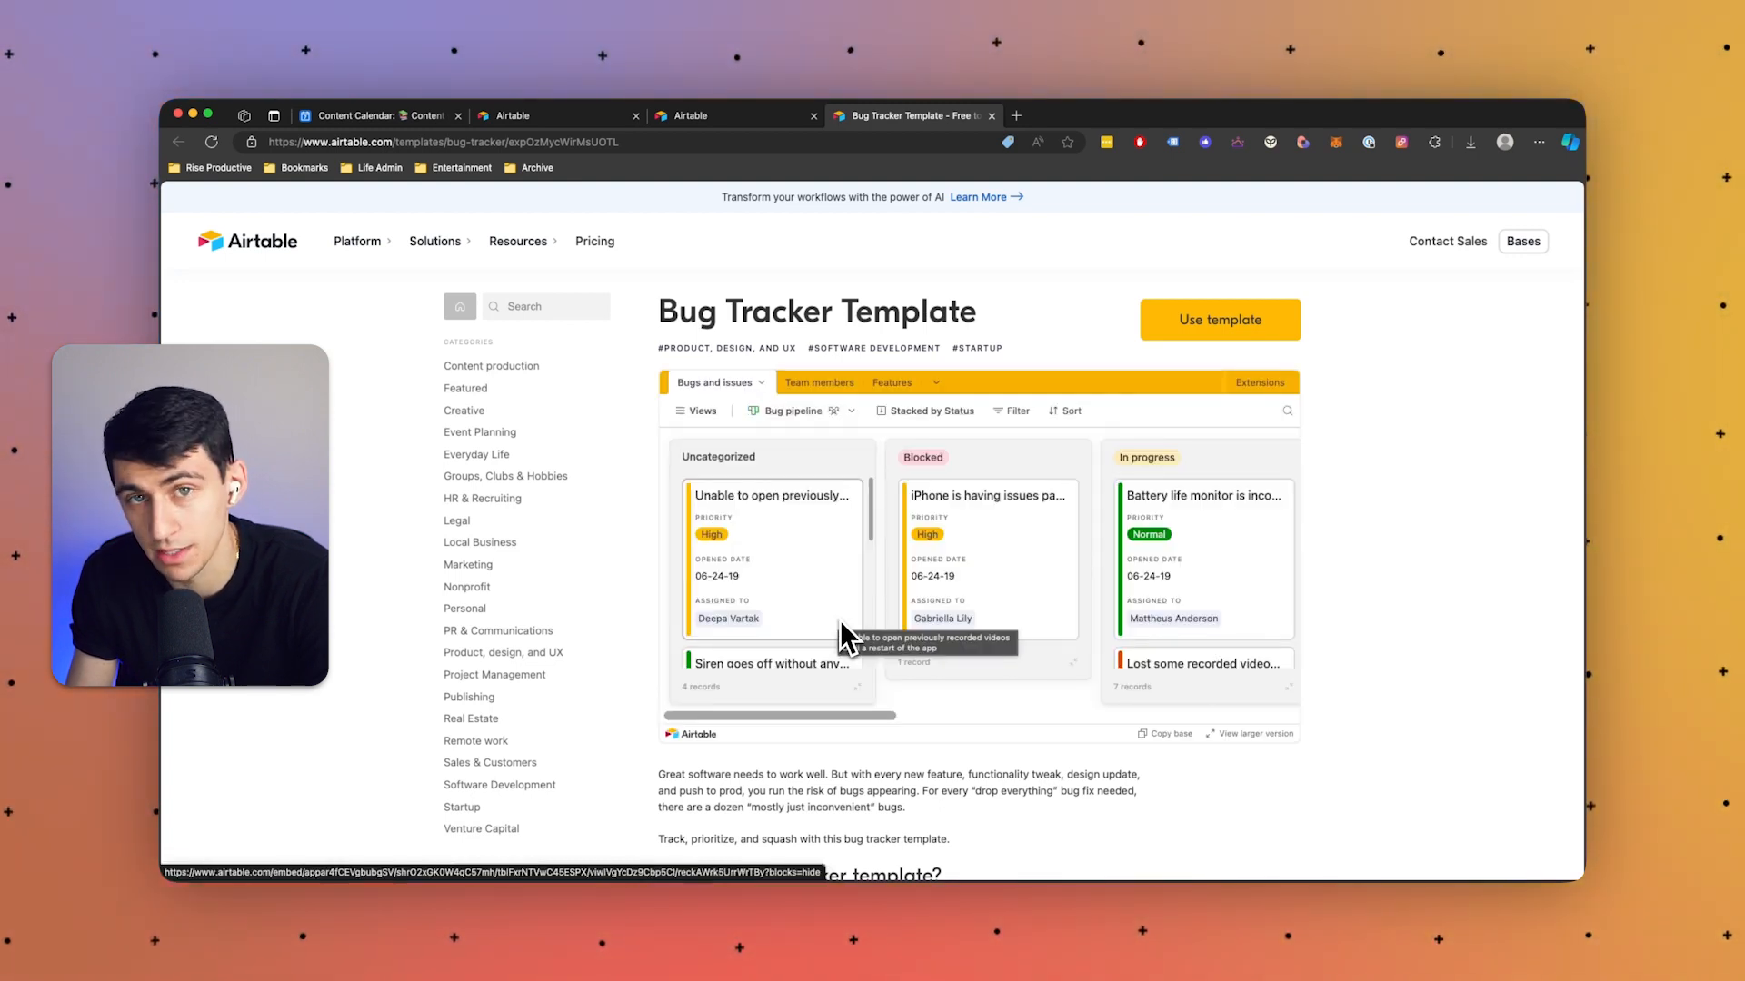
# Scroll the Bug Tracker kanban preview of Uncategorized, Blocked and In progress bugs.
pyautogui.scroll(-3)
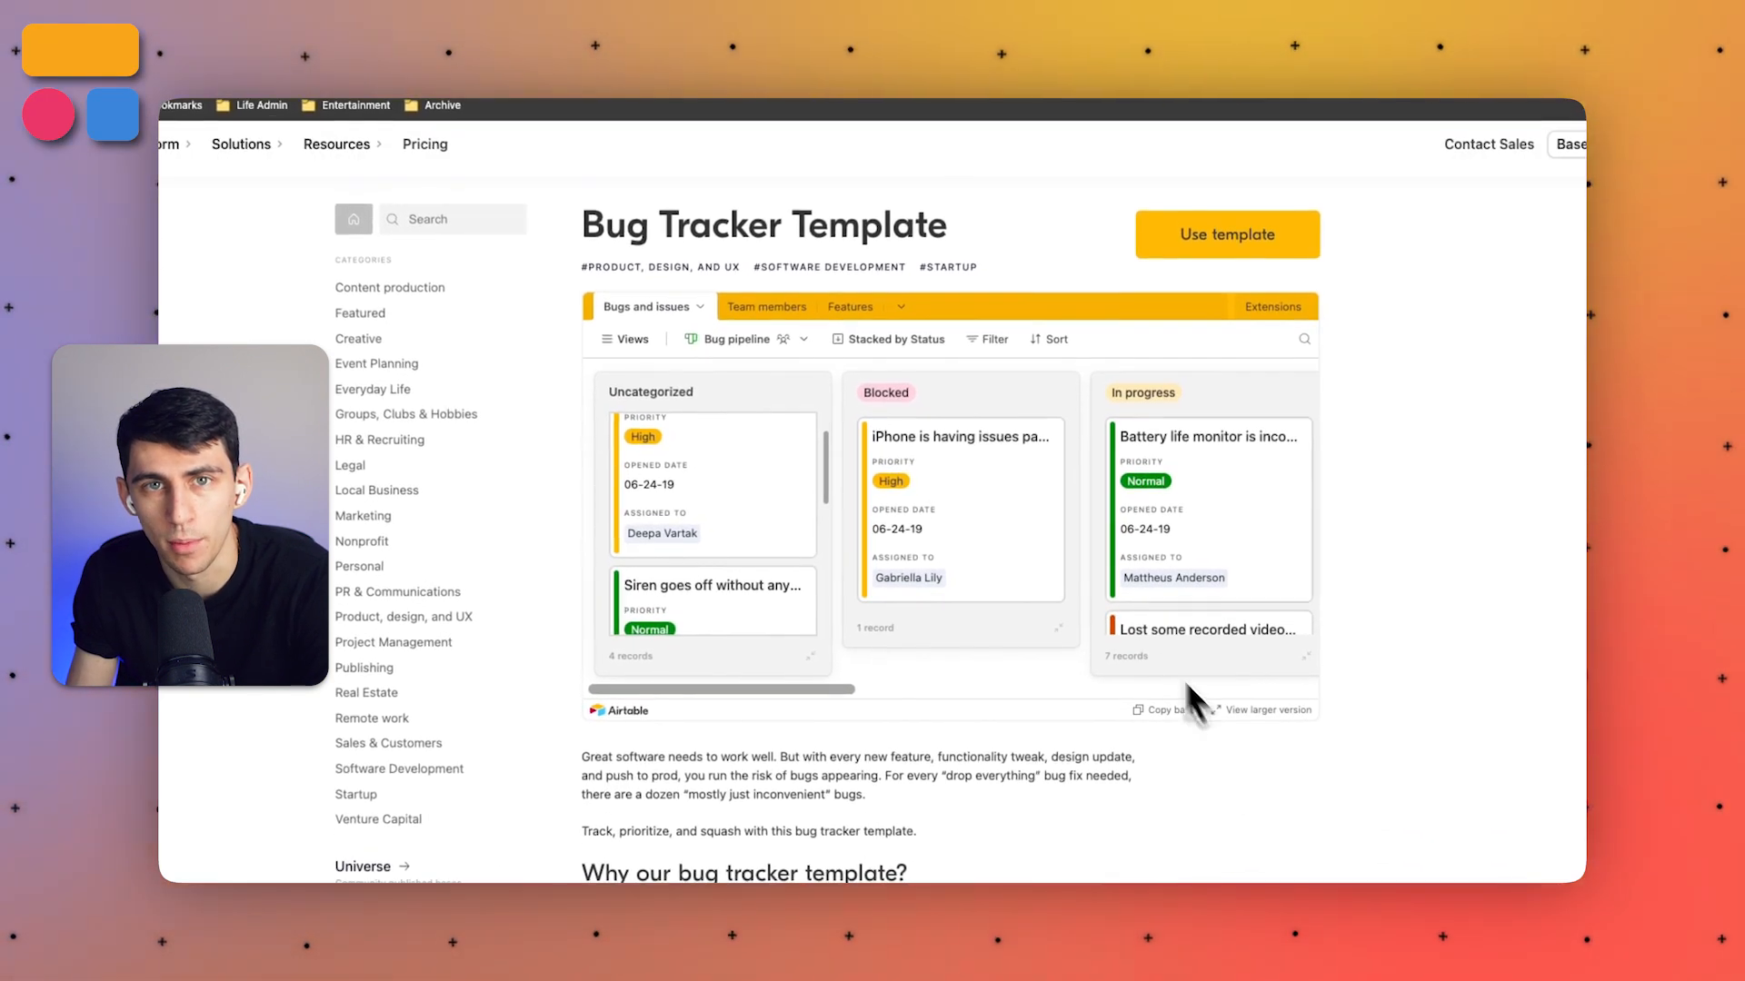
pyautogui.moveTo(760, 325)
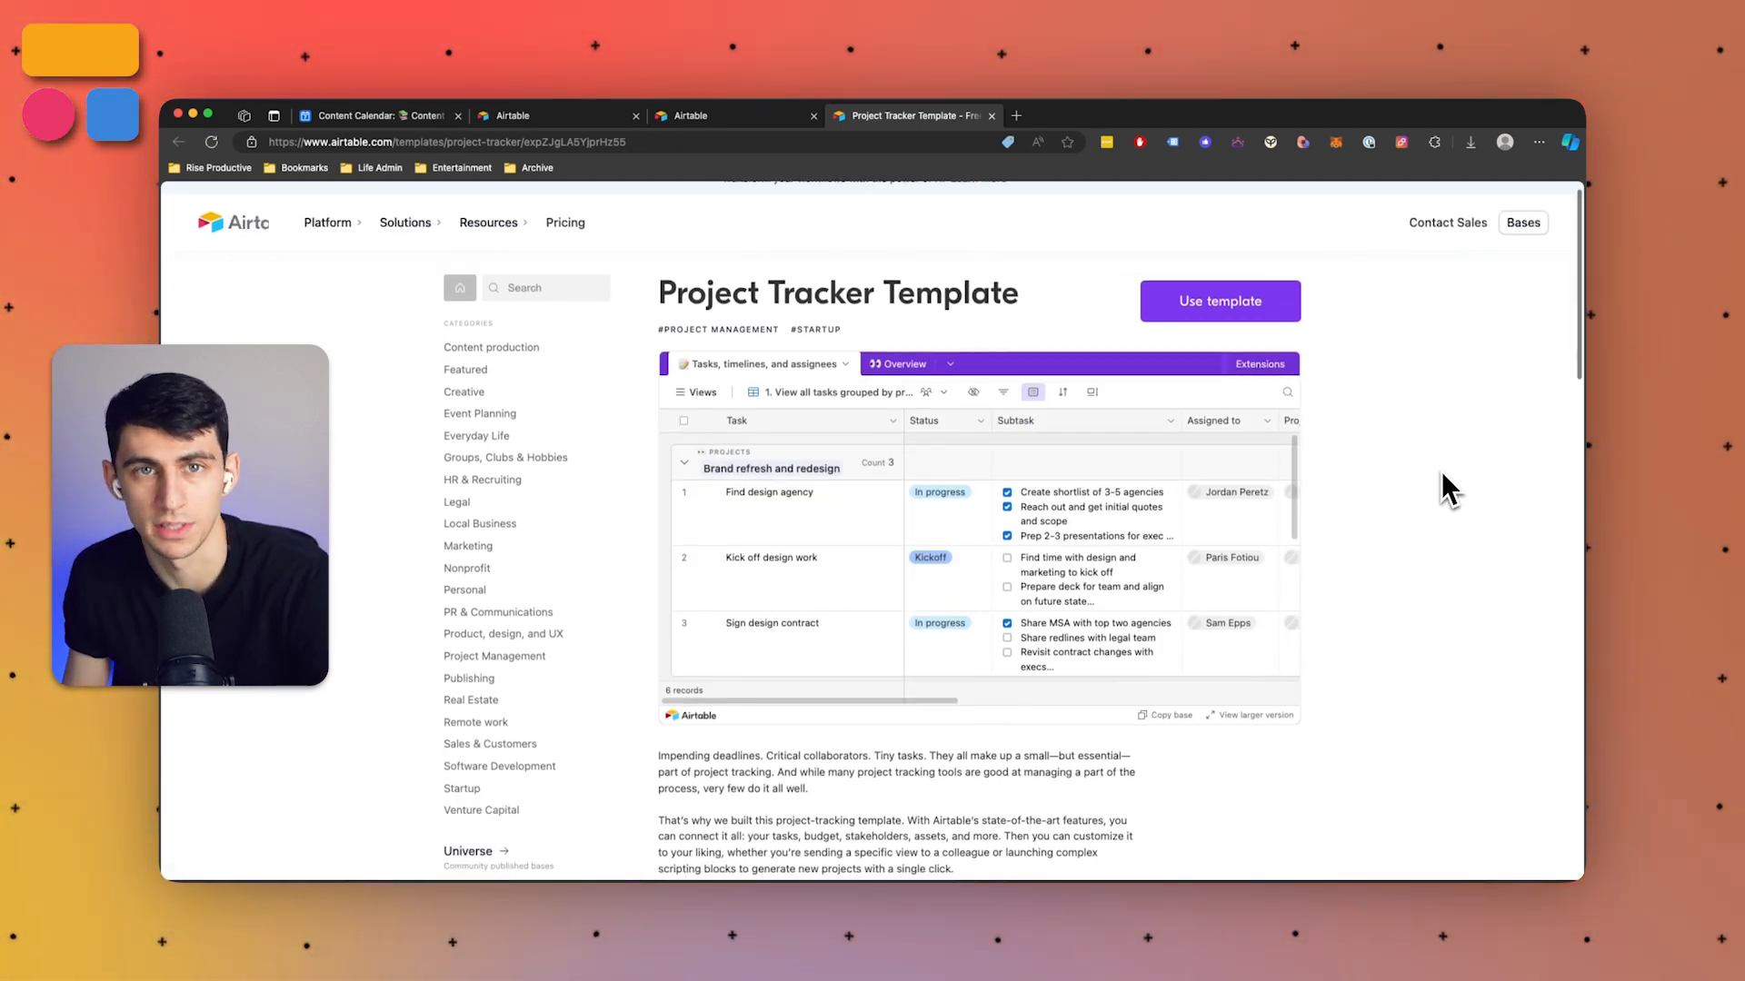
# Scroll down the Project Tracker template page past its Overview interface preview.
pyautogui.scroll(-3)
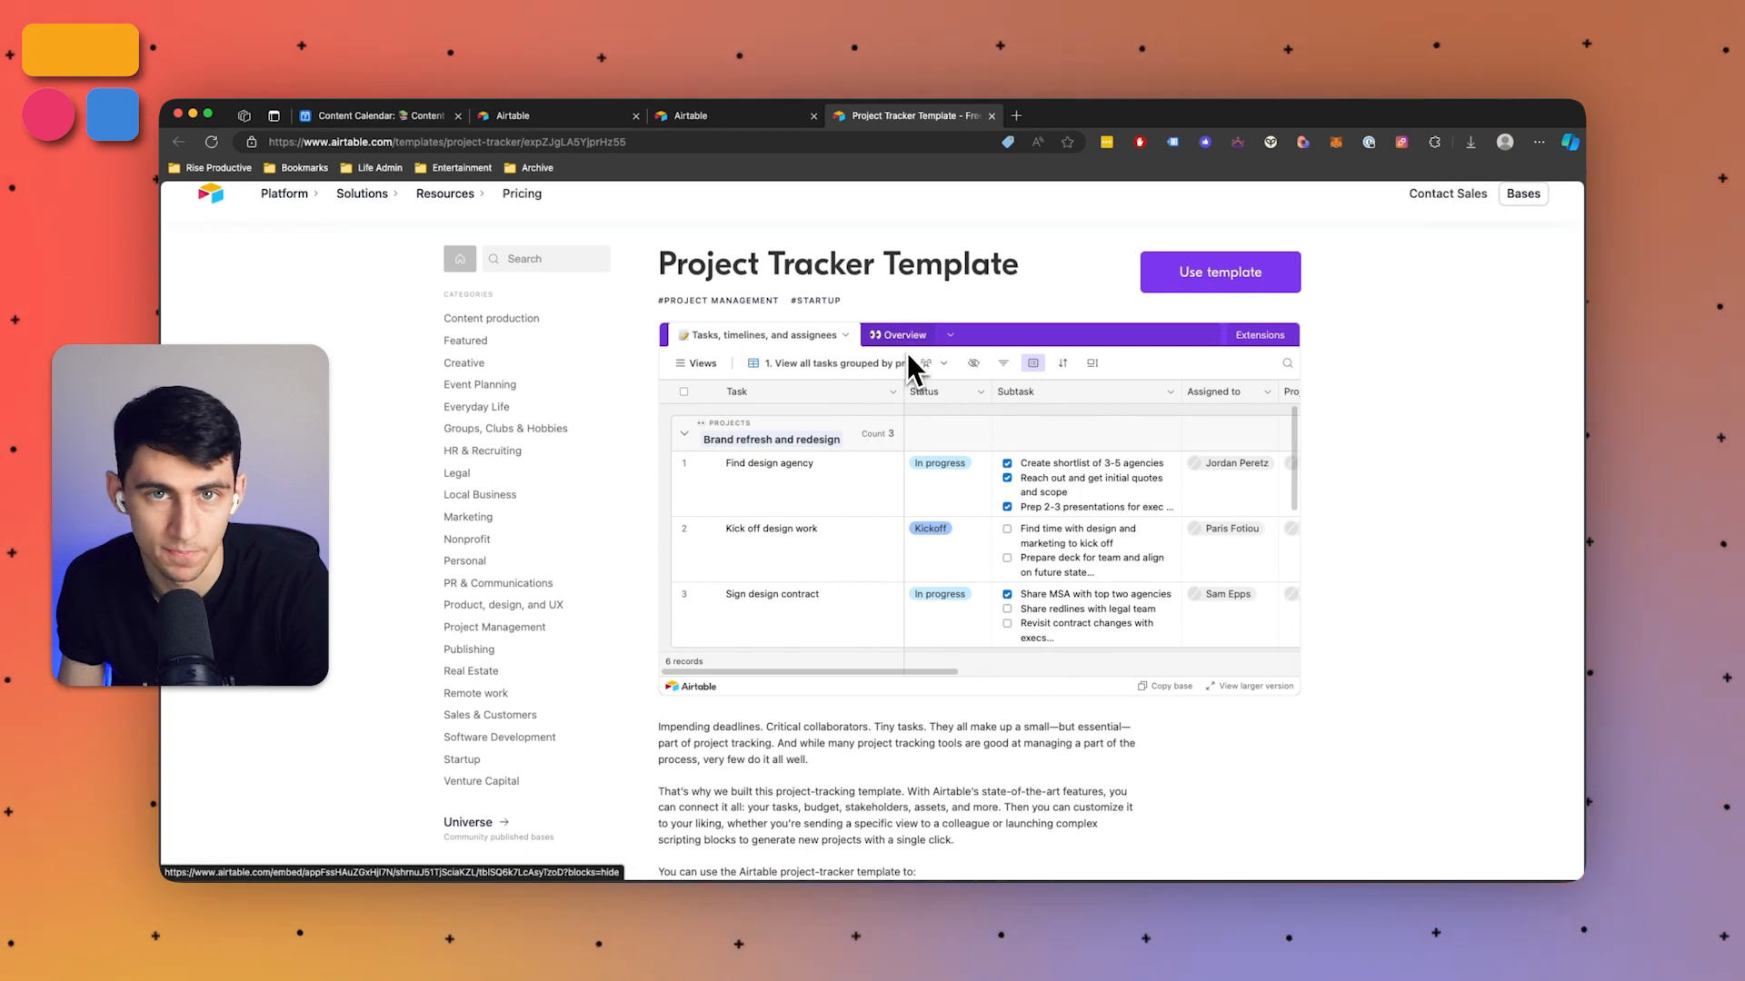
pyautogui.moveTo(916, 353)
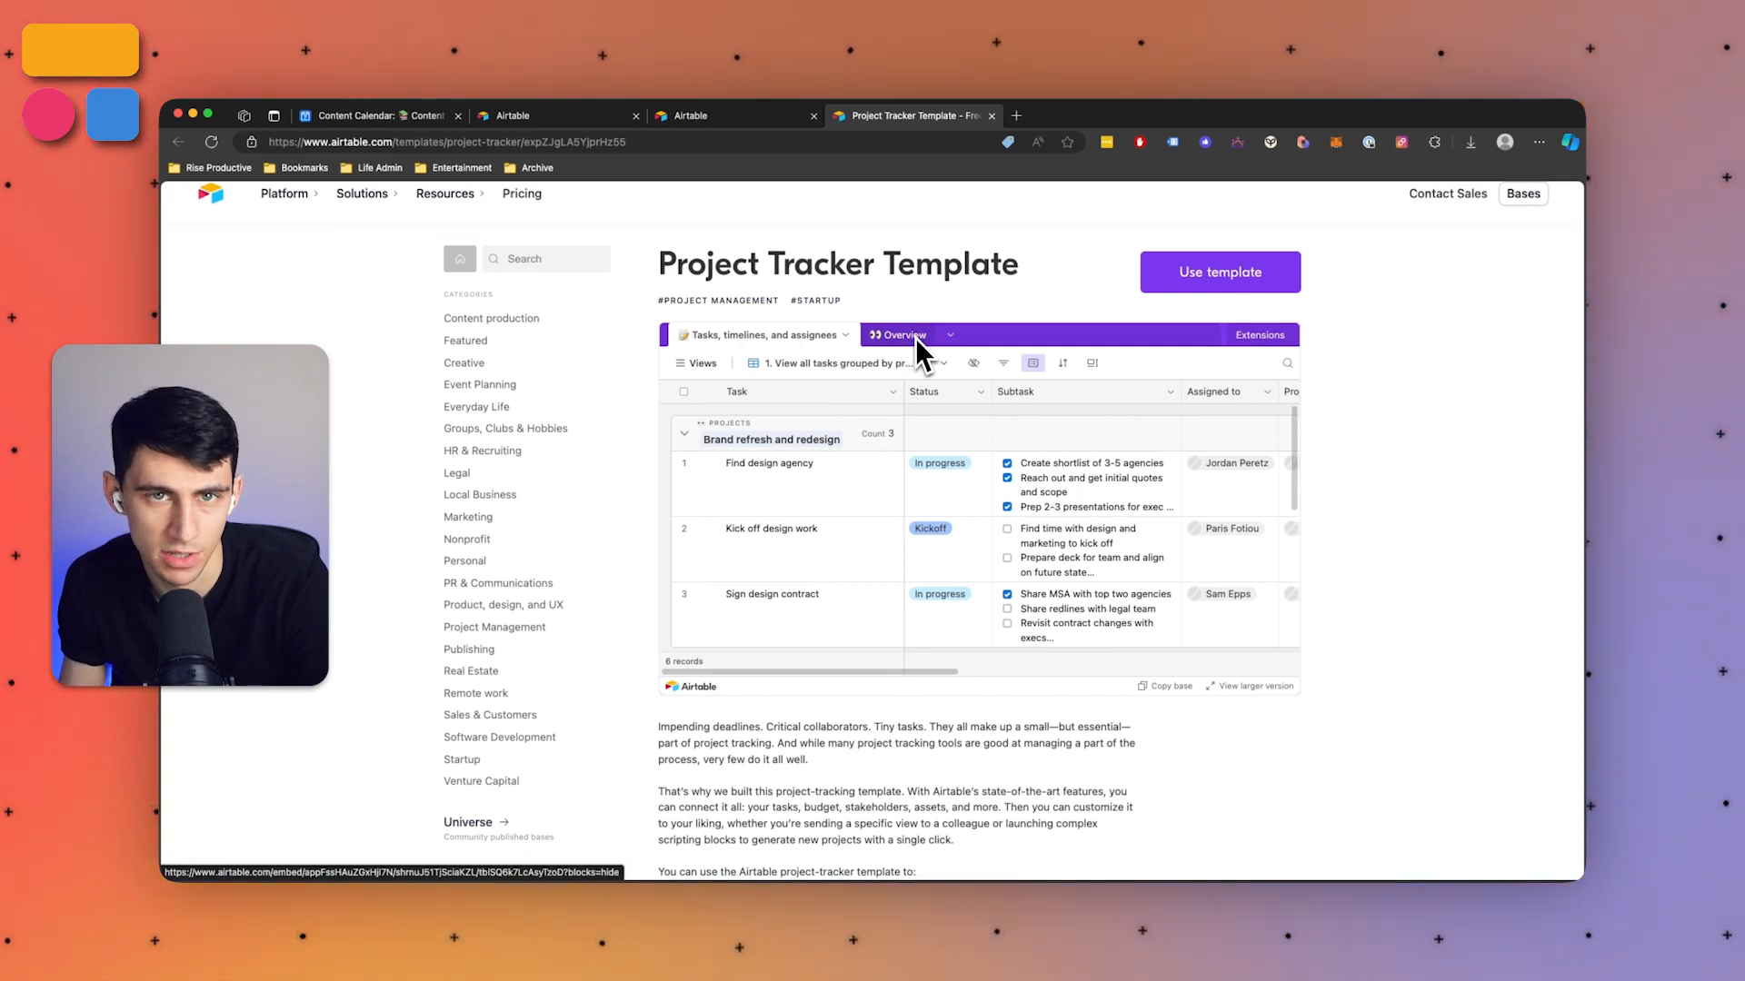
pyautogui.scroll(-3)
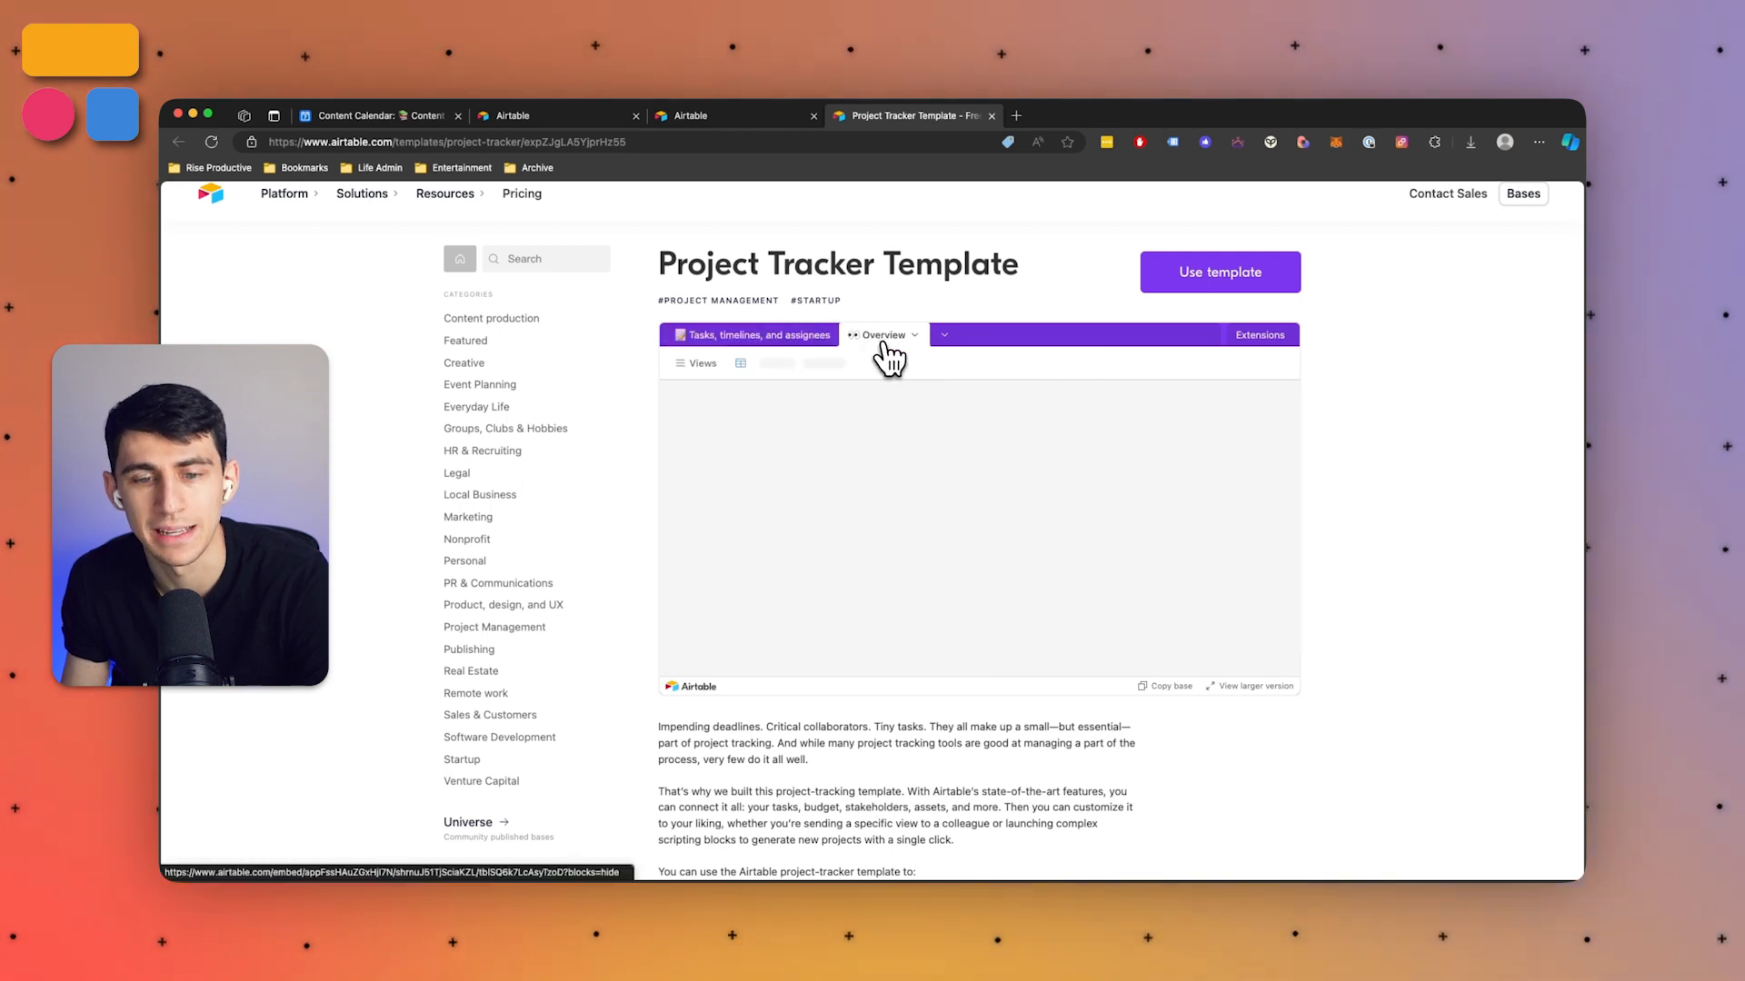
pyautogui.scroll(-3)
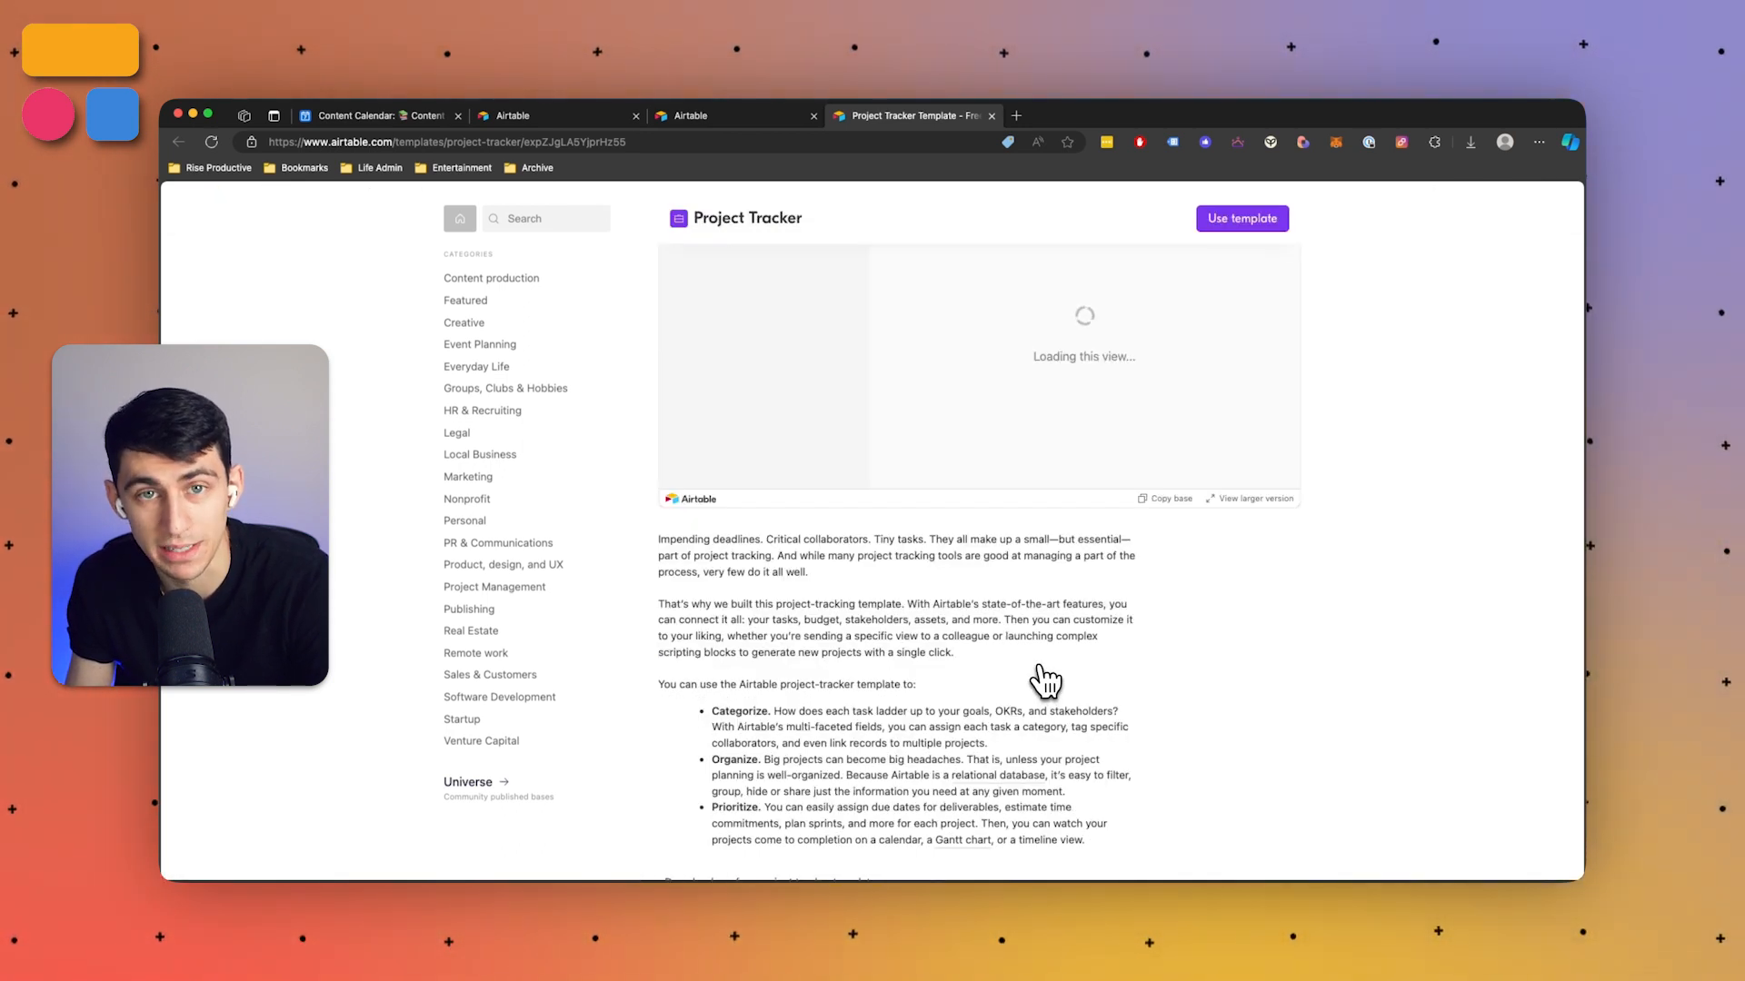
pyautogui.scroll(-3)
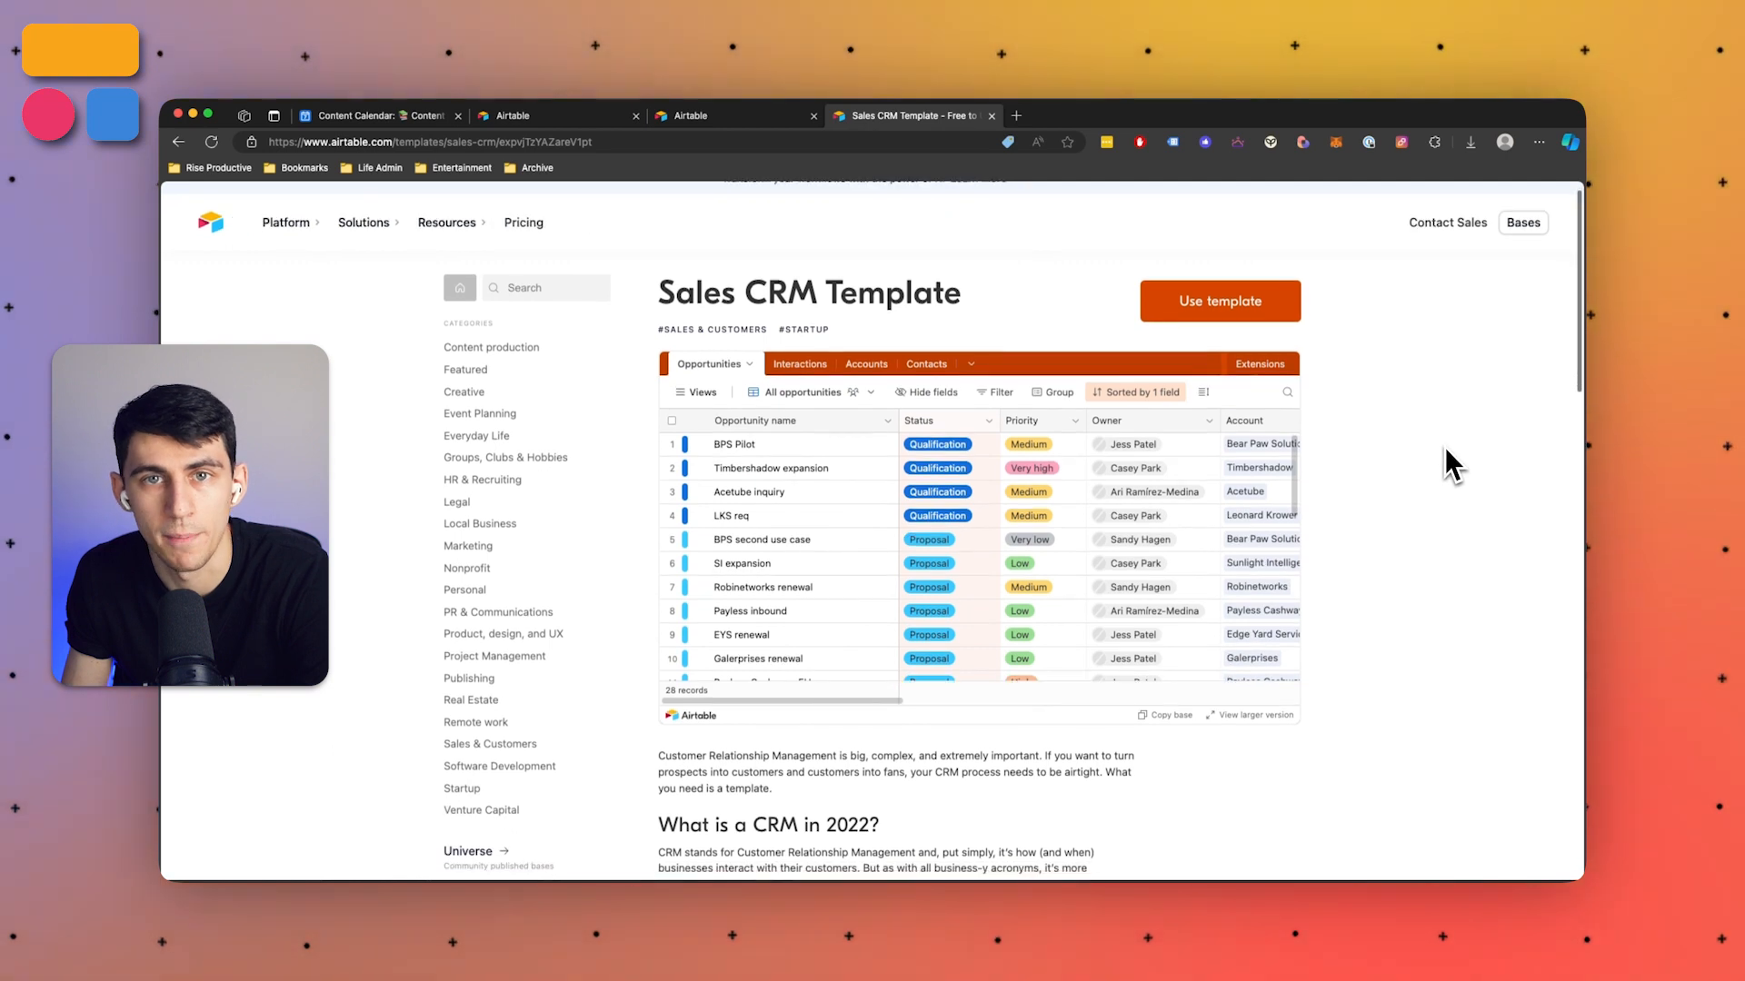
# Scroll the Sales CRM template page, then search the templates for 'crm'.
pyautogui.scroll(-3)
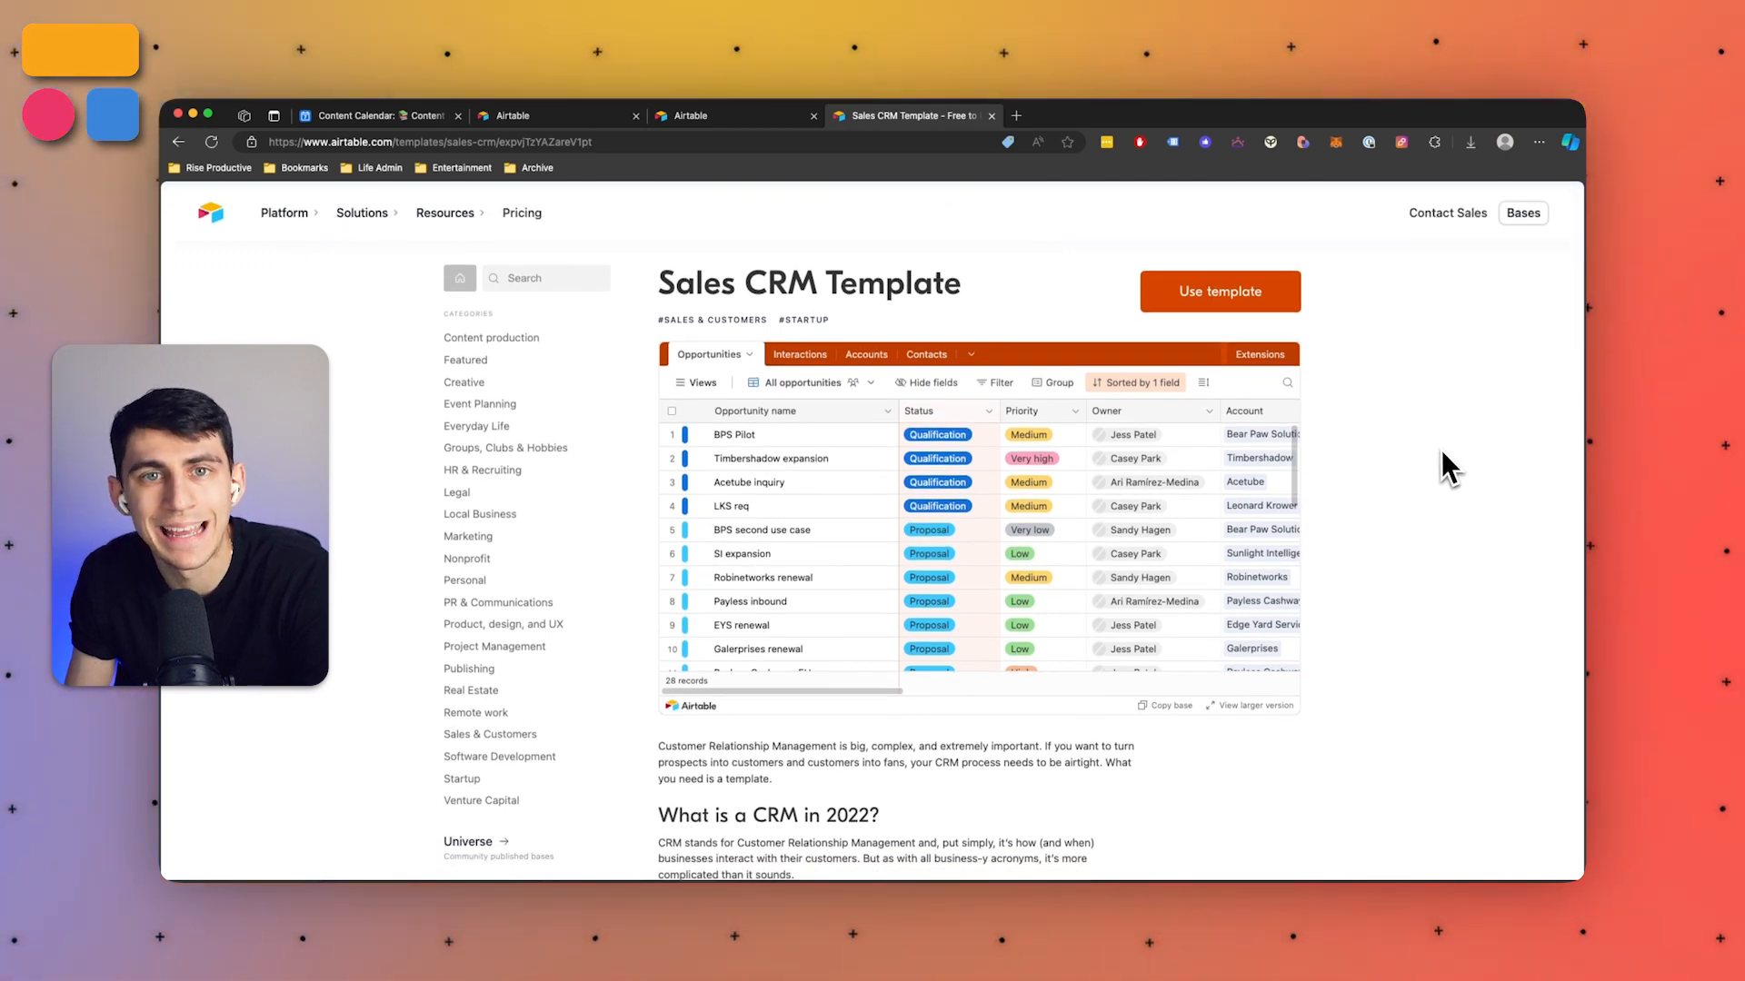
pyautogui.scroll(-3)
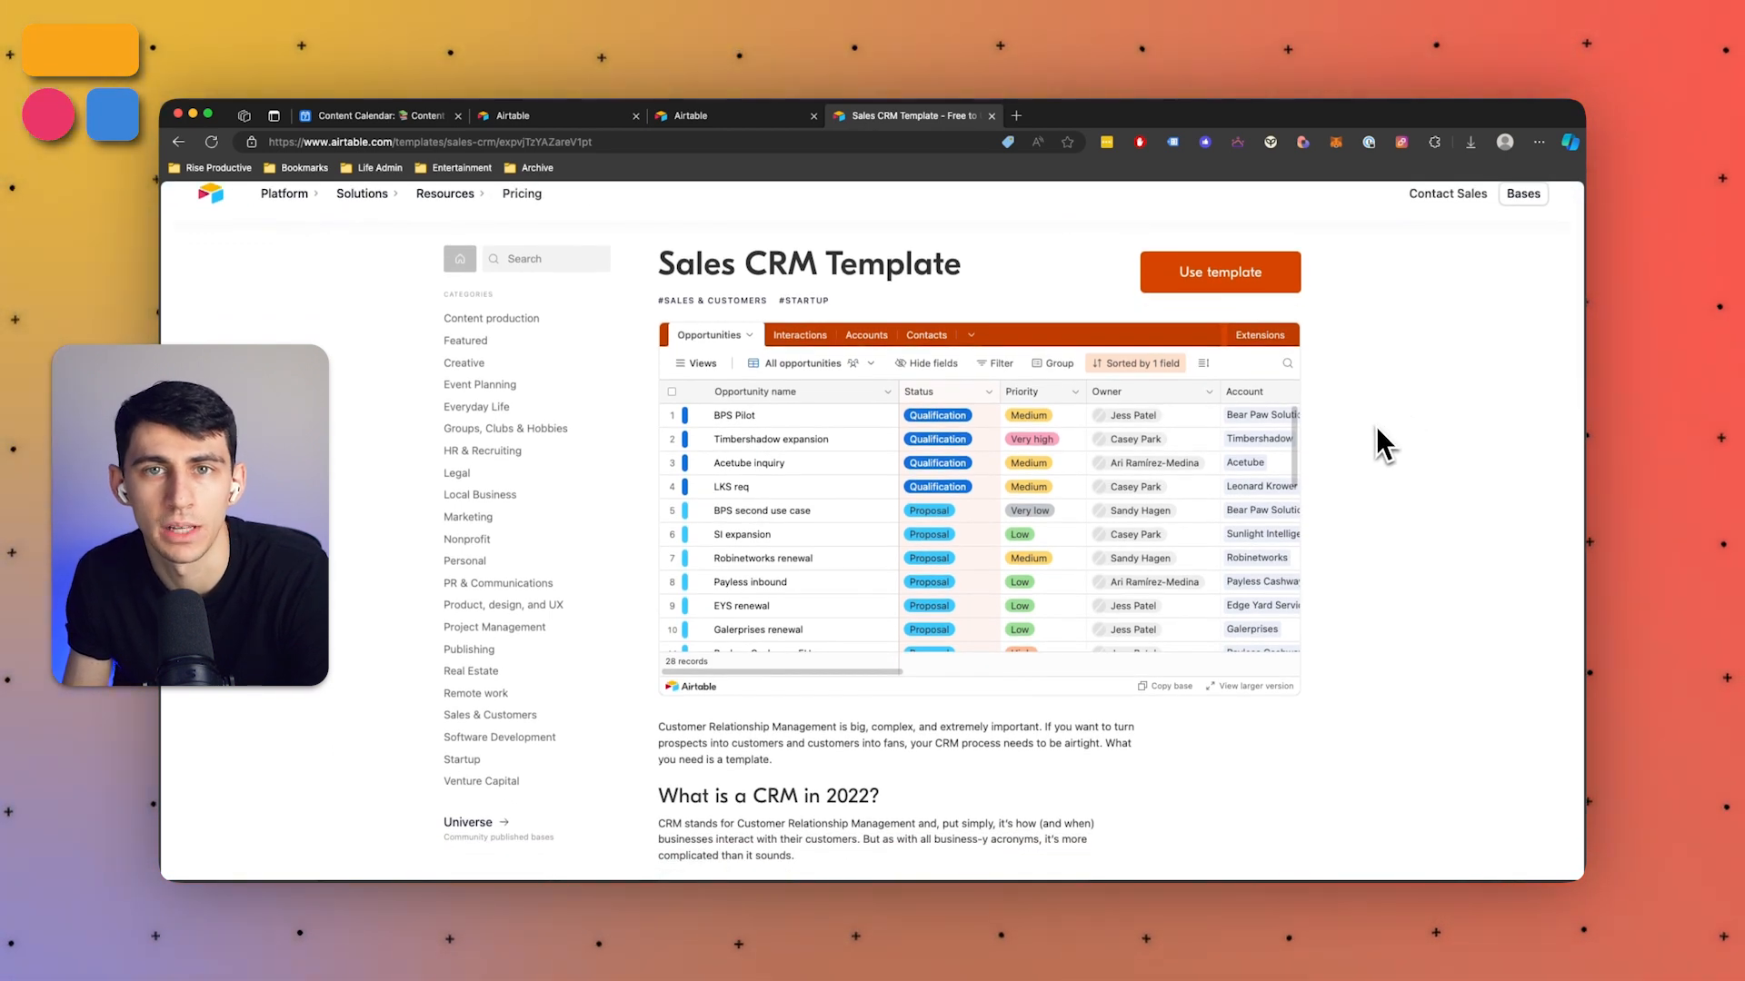
pyautogui.write('crm')
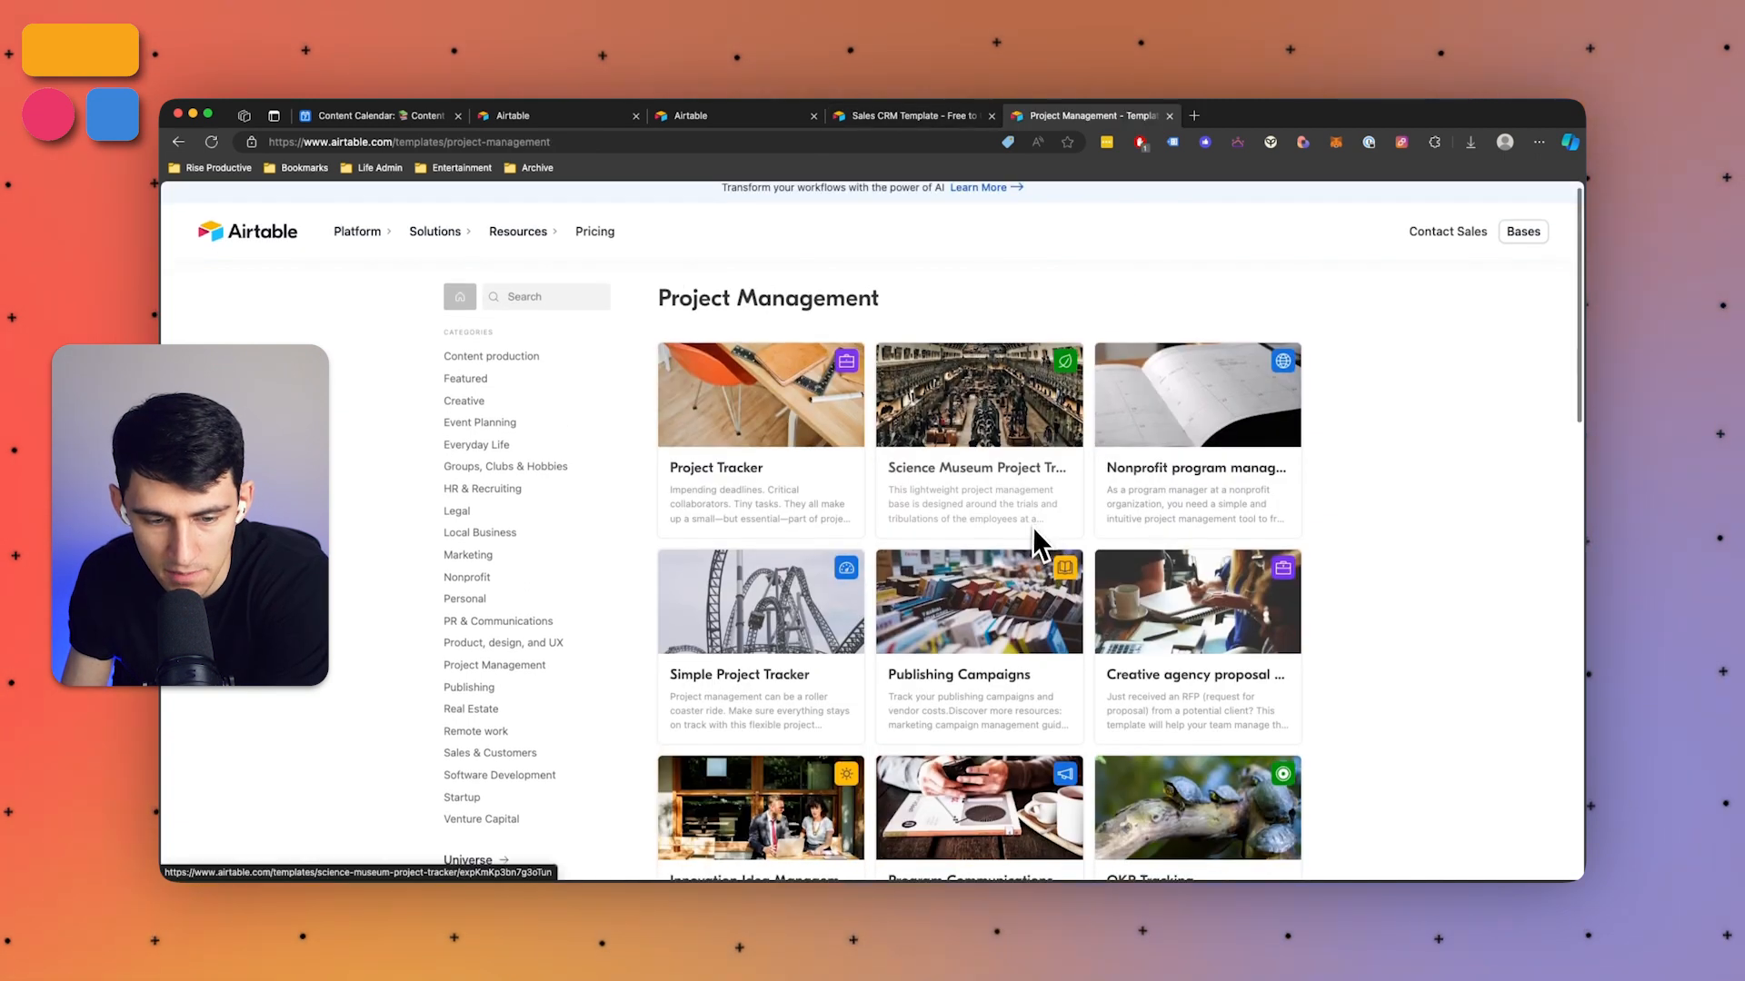
# Scroll the Project Management category to Innovation Idea Management and OKR Tracking templates.
pyautogui.scroll(-3)
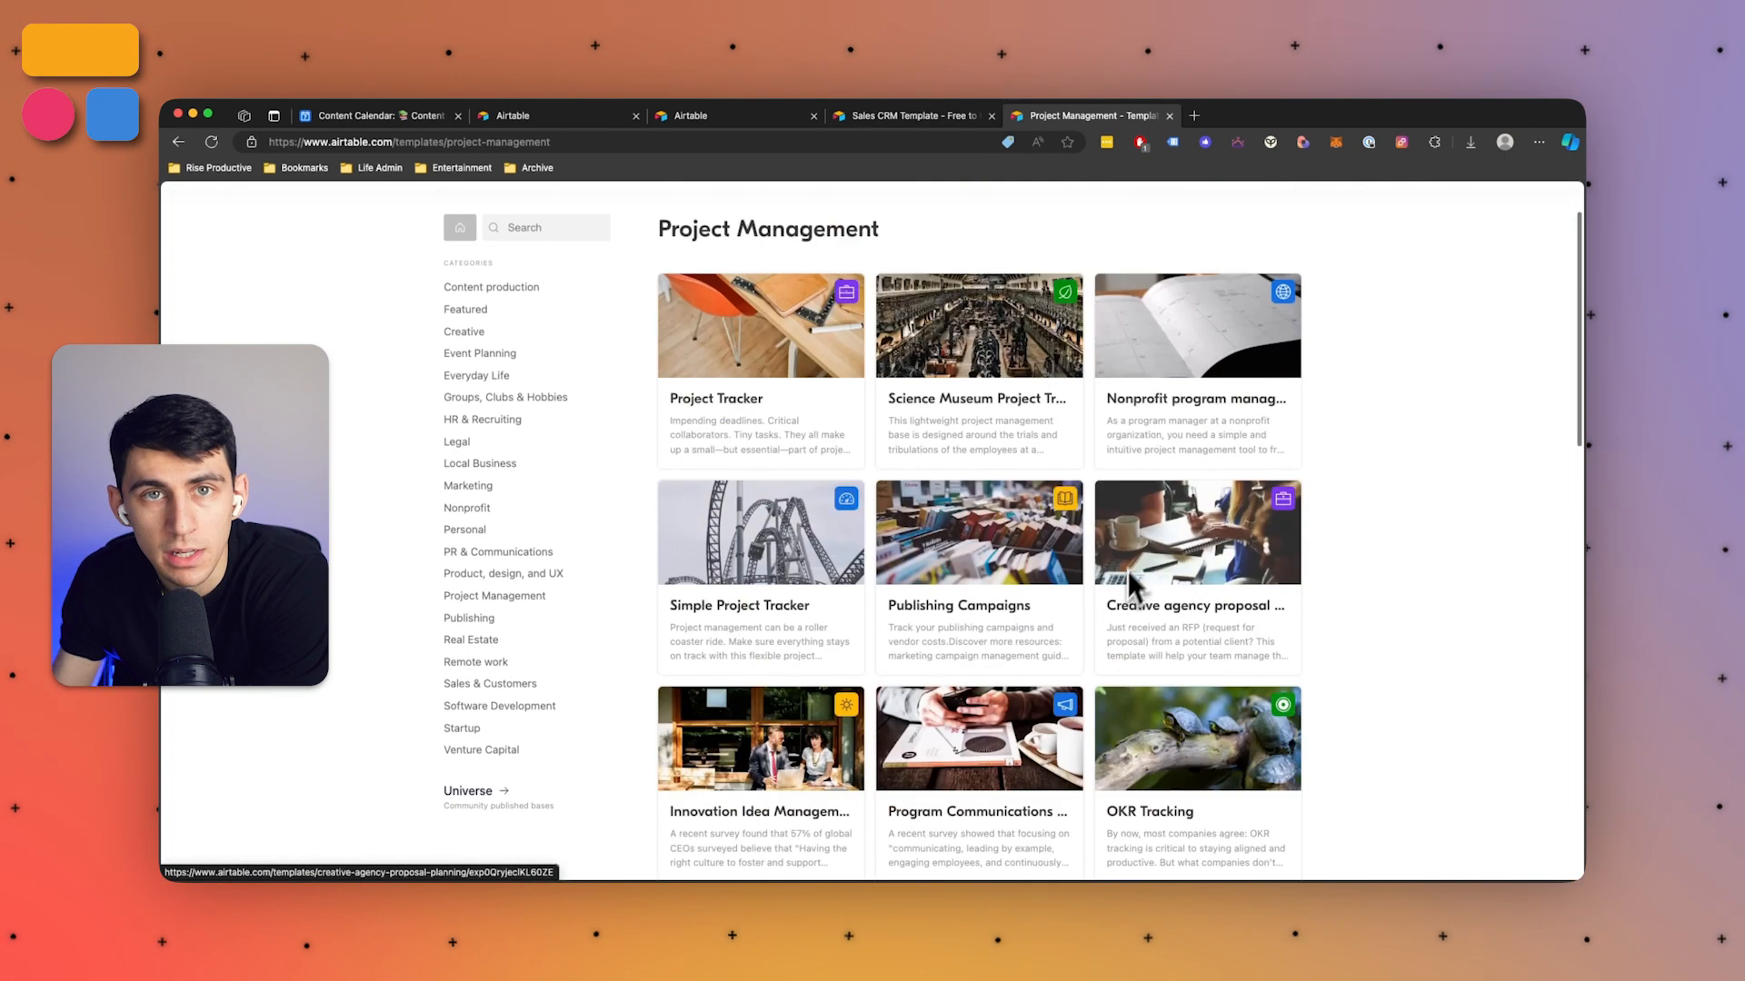
pyautogui.moveTo(1167, 498)
pyautogui.write('project manage')
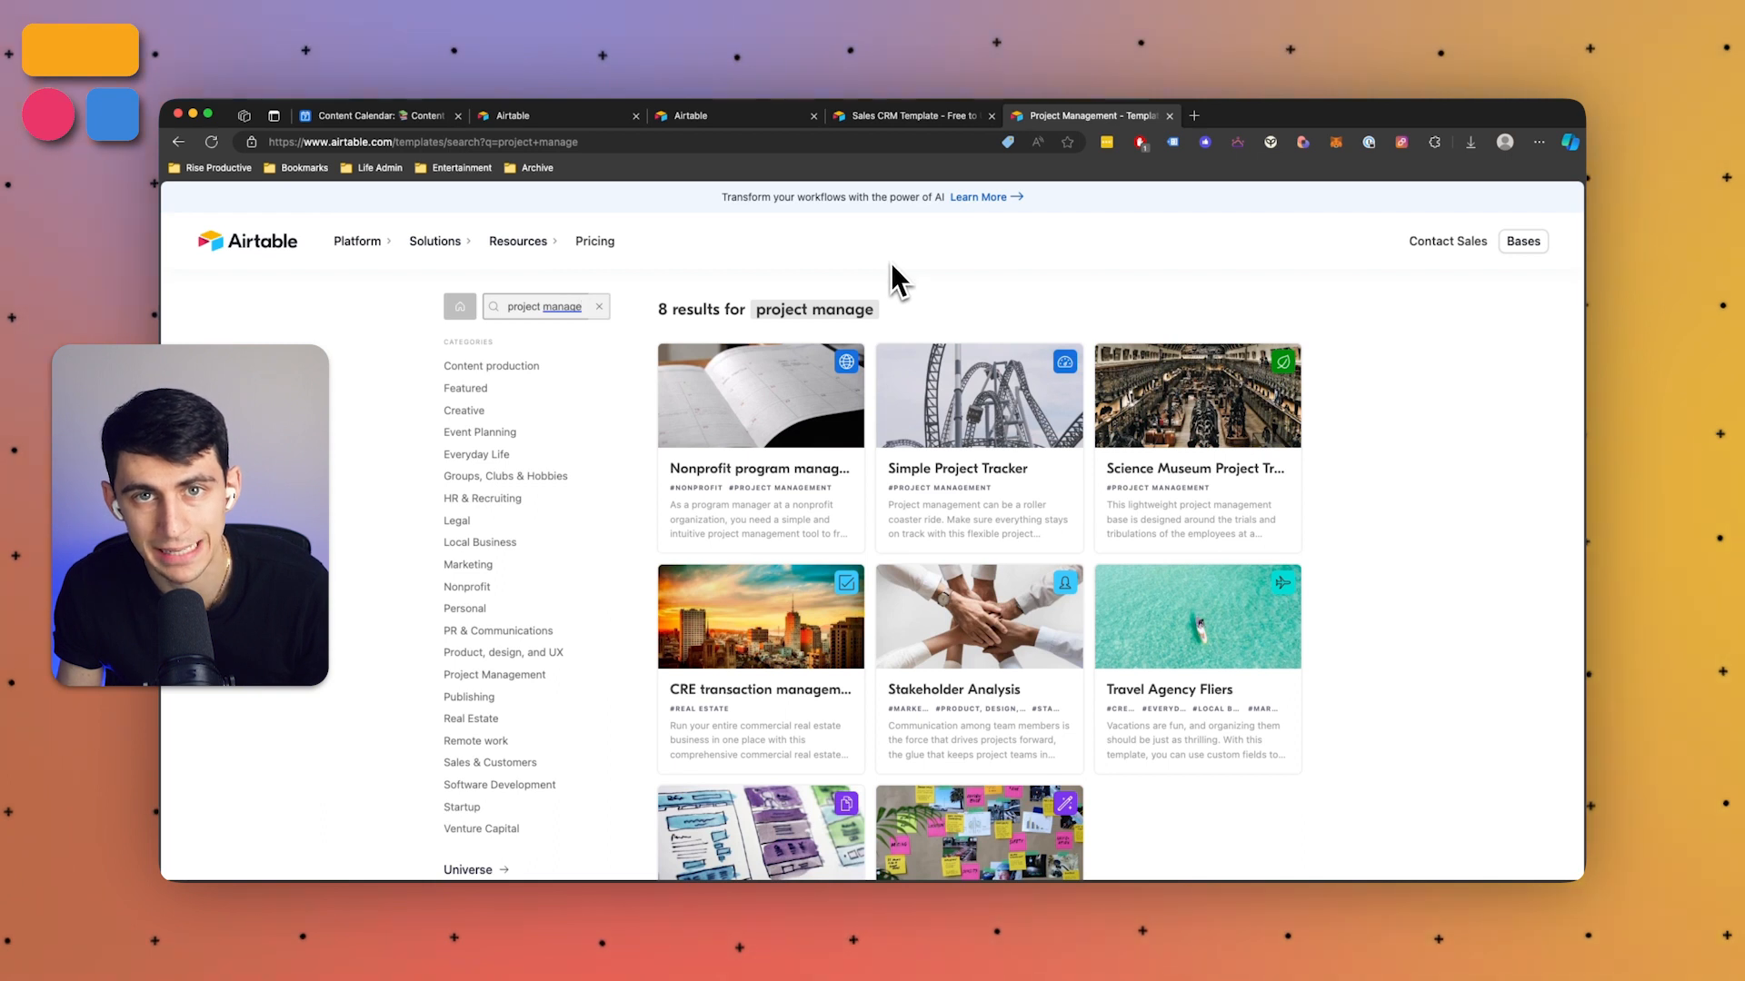
pyautogui.moveTo(870, 295)
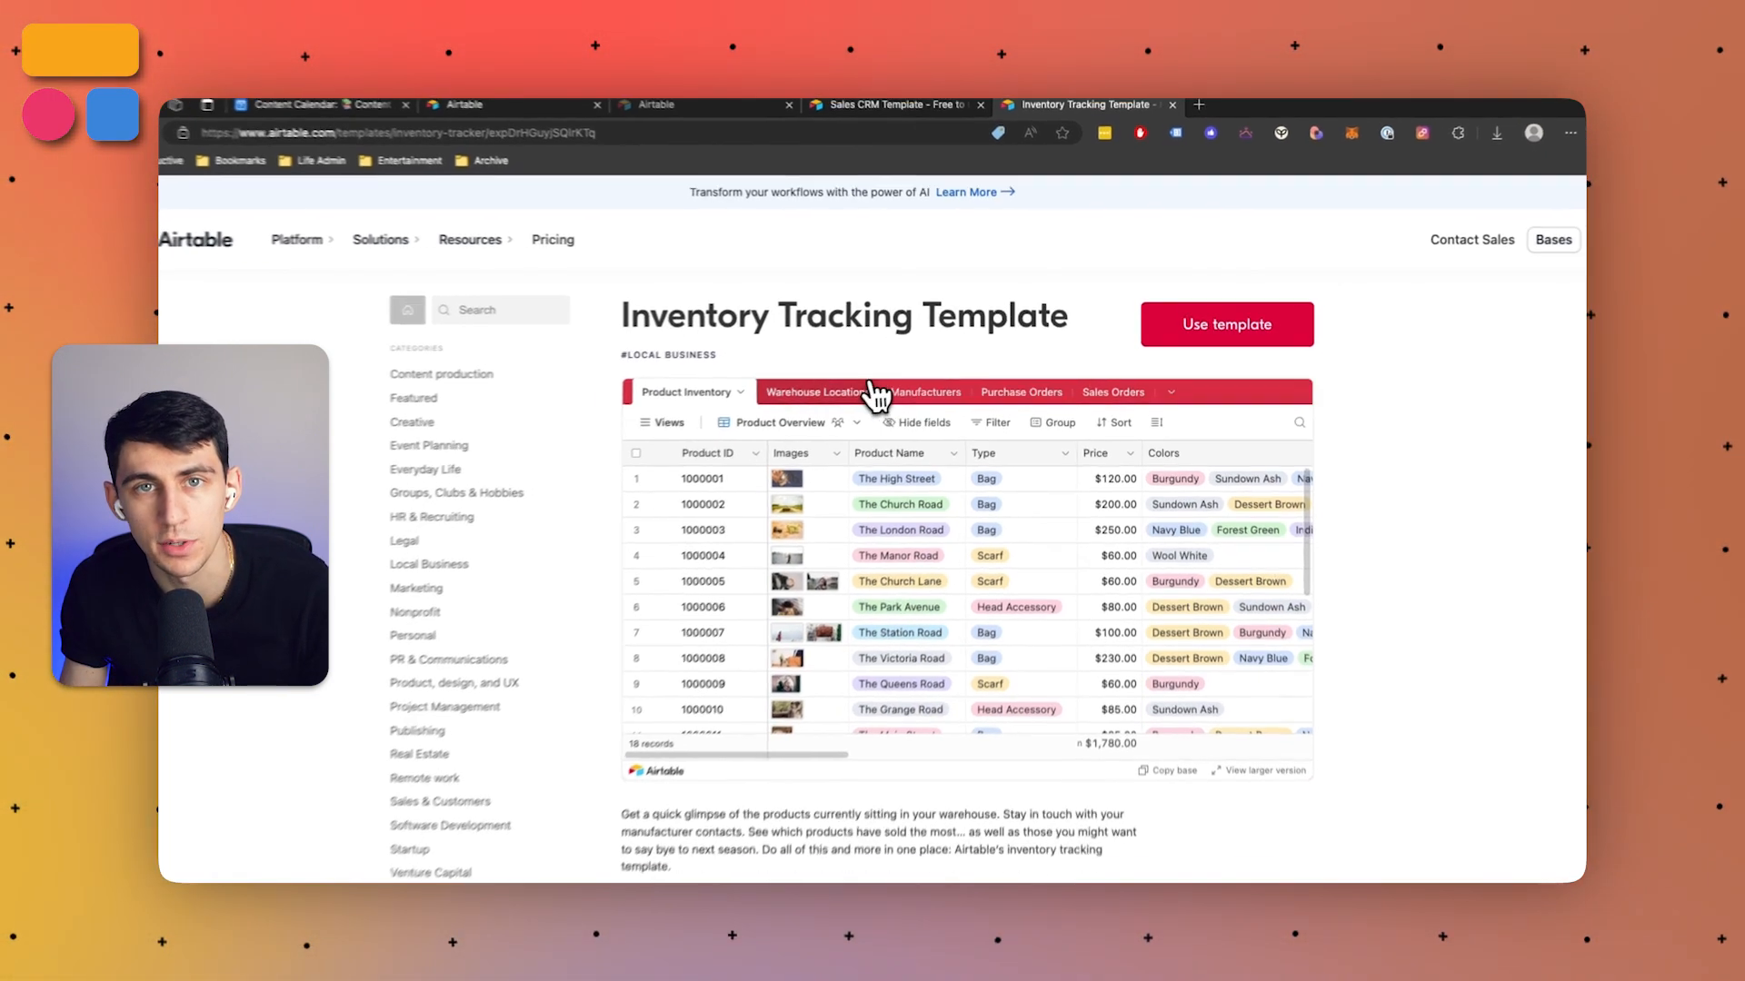
# View the Warehouse Locations and Manufacturers tables of the Inventory Tracking template.
pyautogui.click(912, 400)
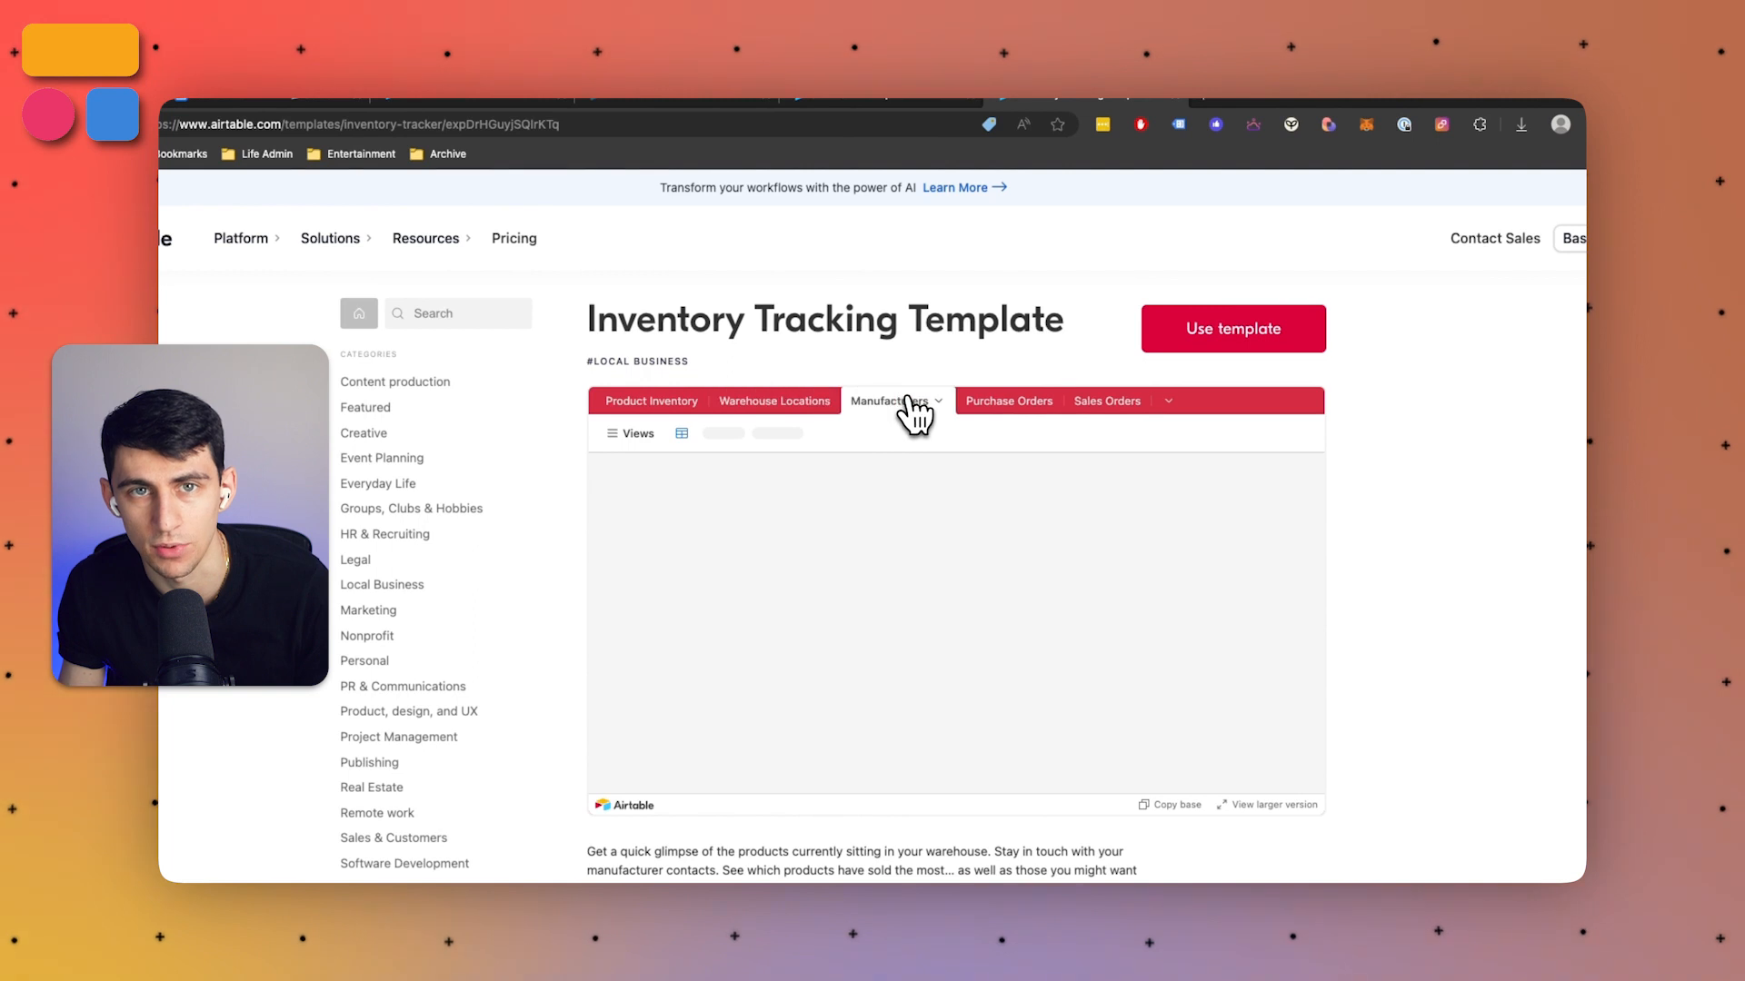
pyautogui.click(1106, 400)
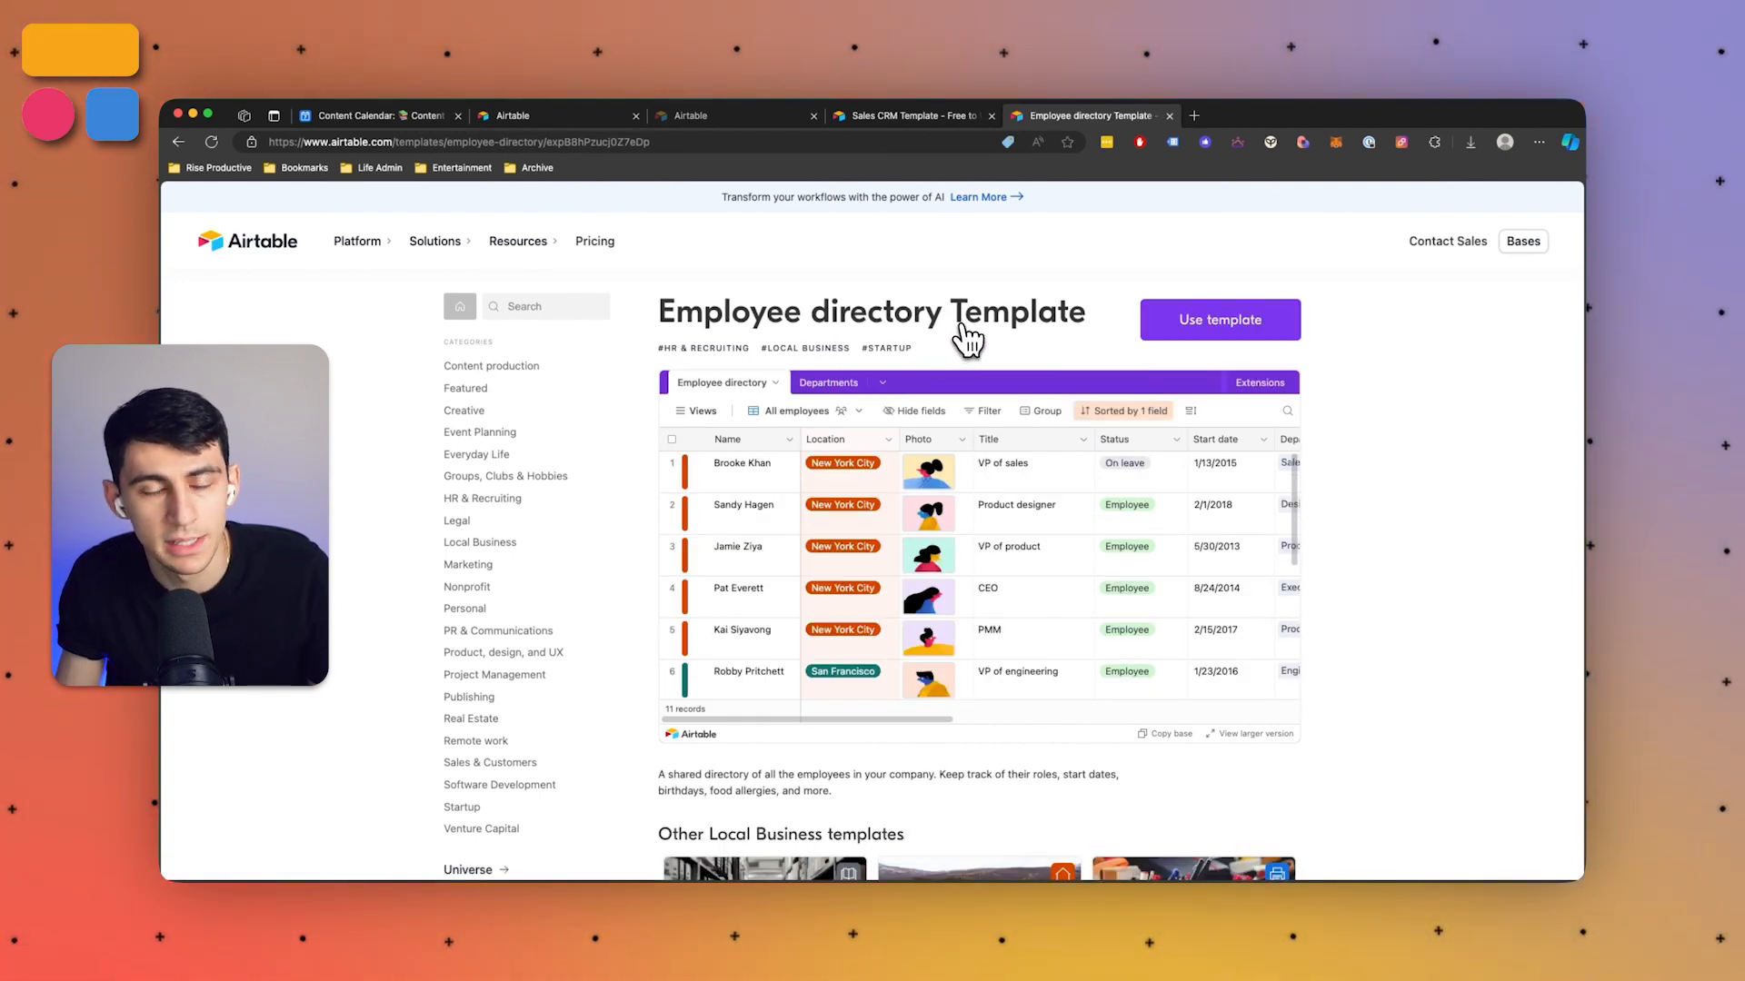
pyautogui.moveTo(1287, 391)
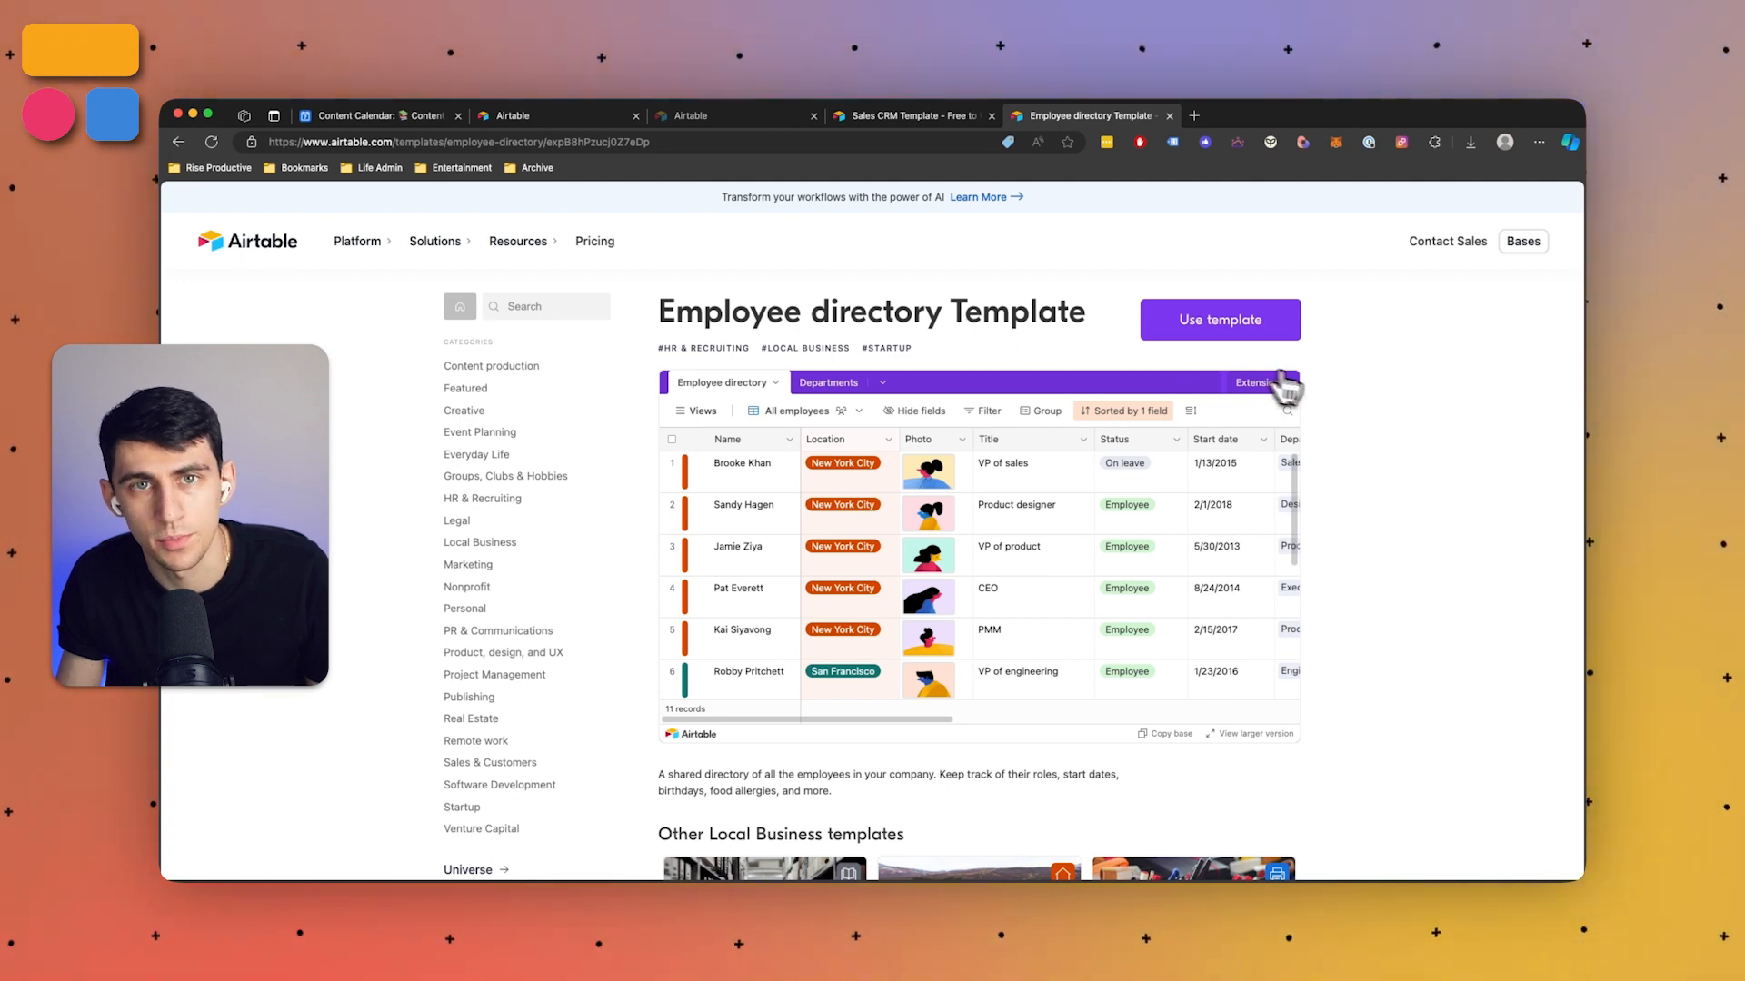
# Scroll the Expense Tracking template page through its receipt log of purchases.
pyautogui.scroll(-3)
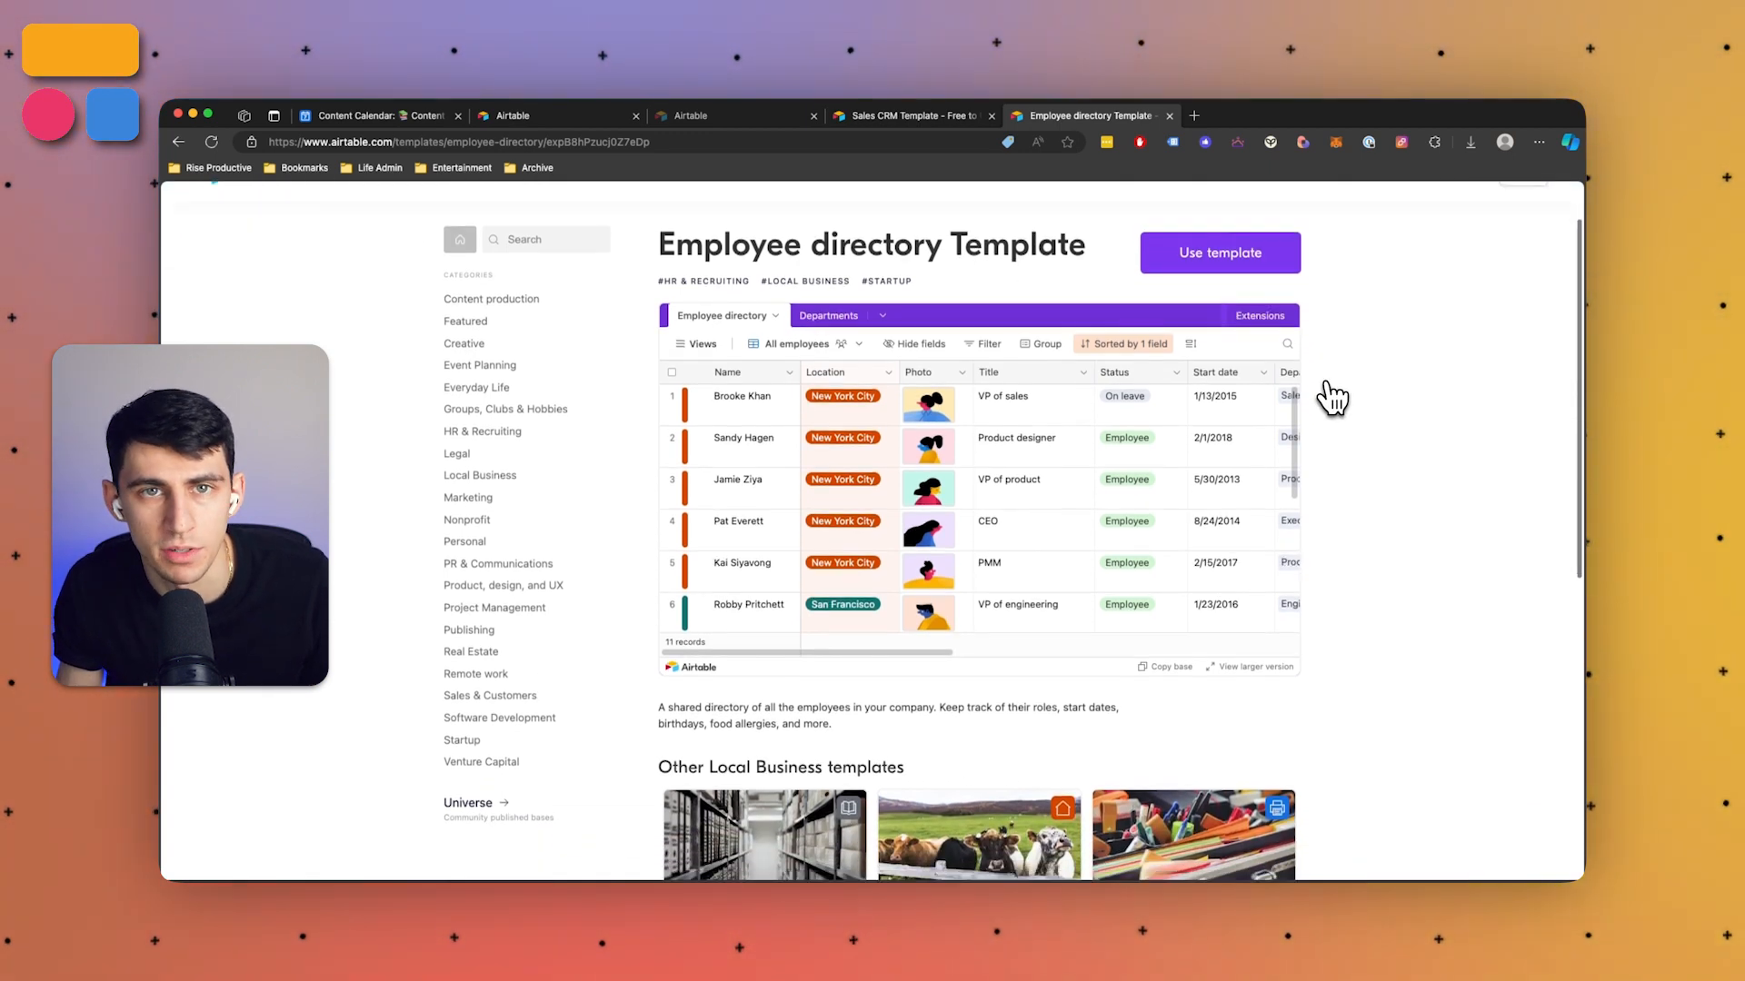
pyautogui.scroll(-3)
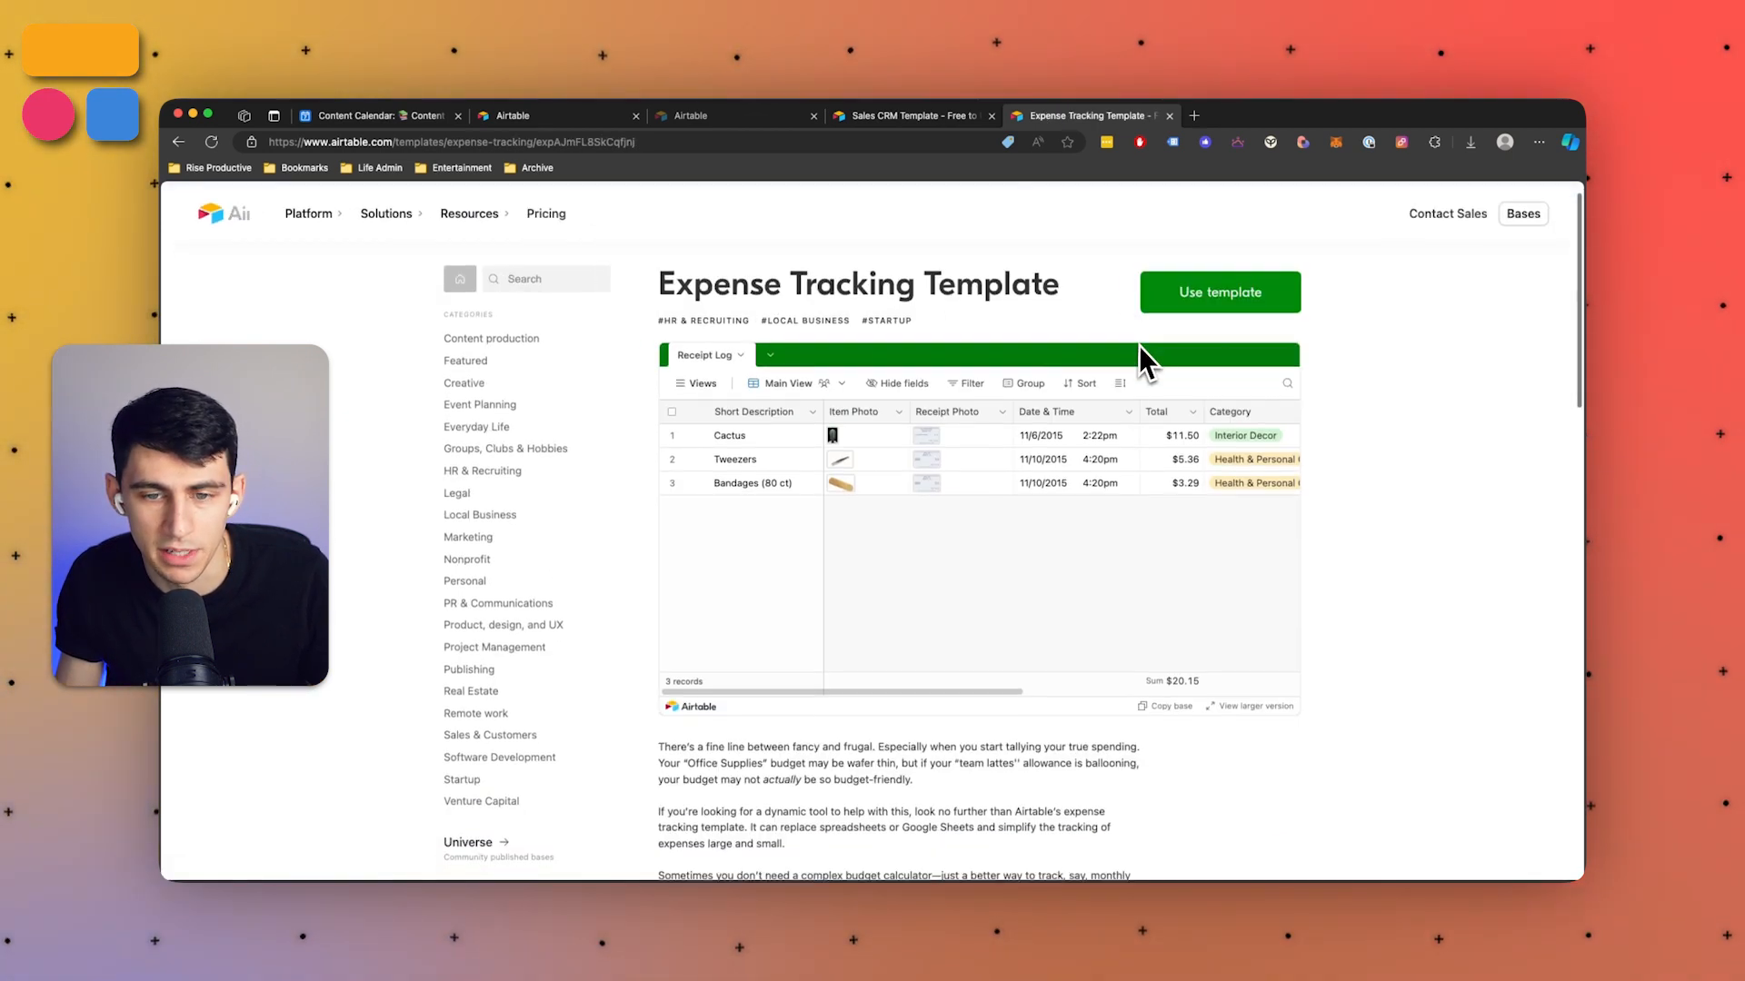
pyautogui.scroll(-3)
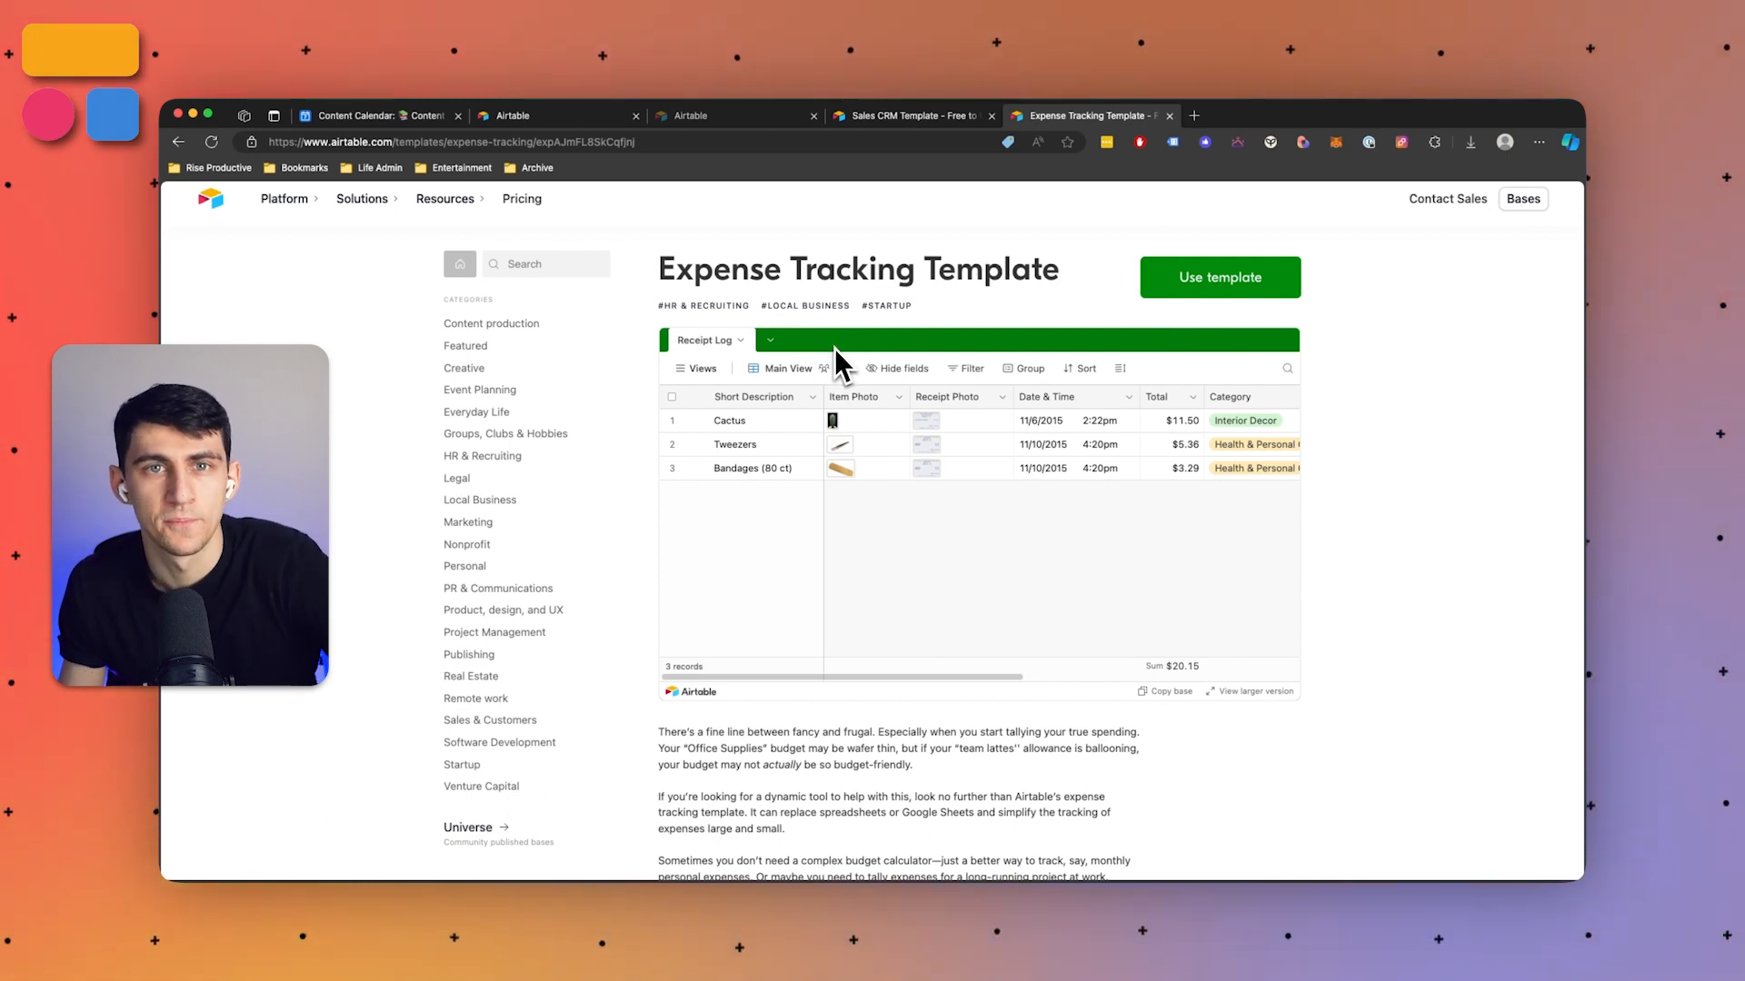
pyautogui.moveTo(880, 359)
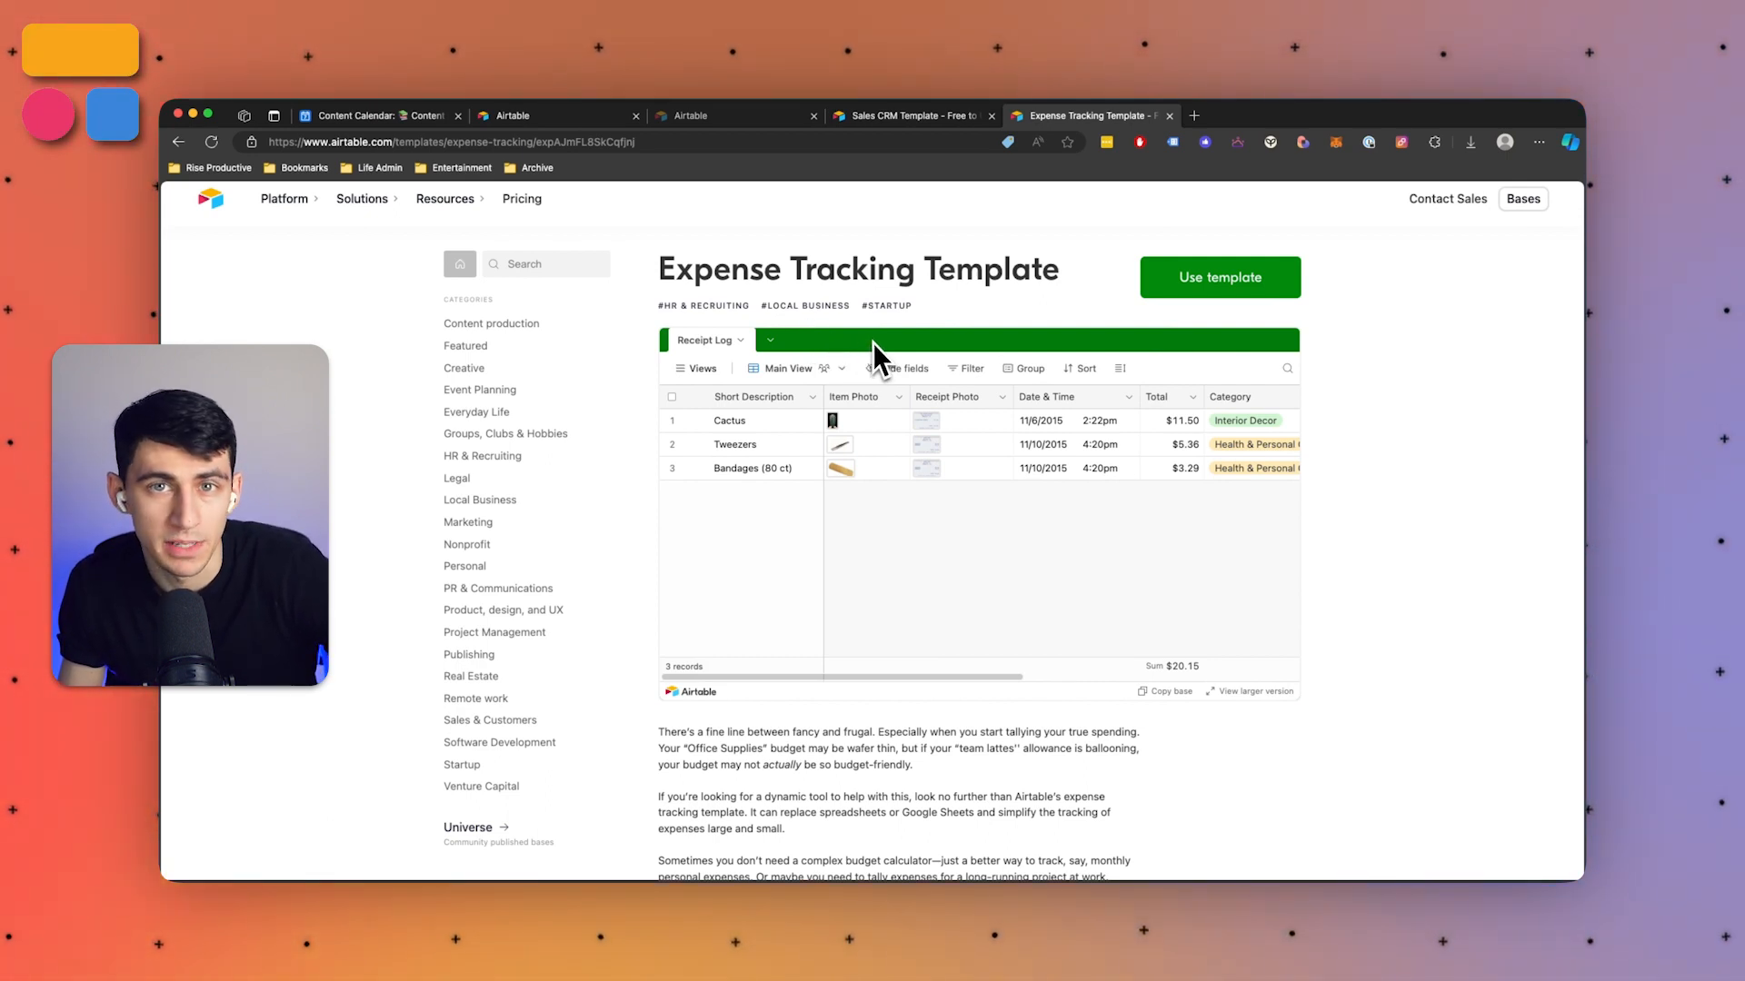
pyautogui.moveTo(985, 411)
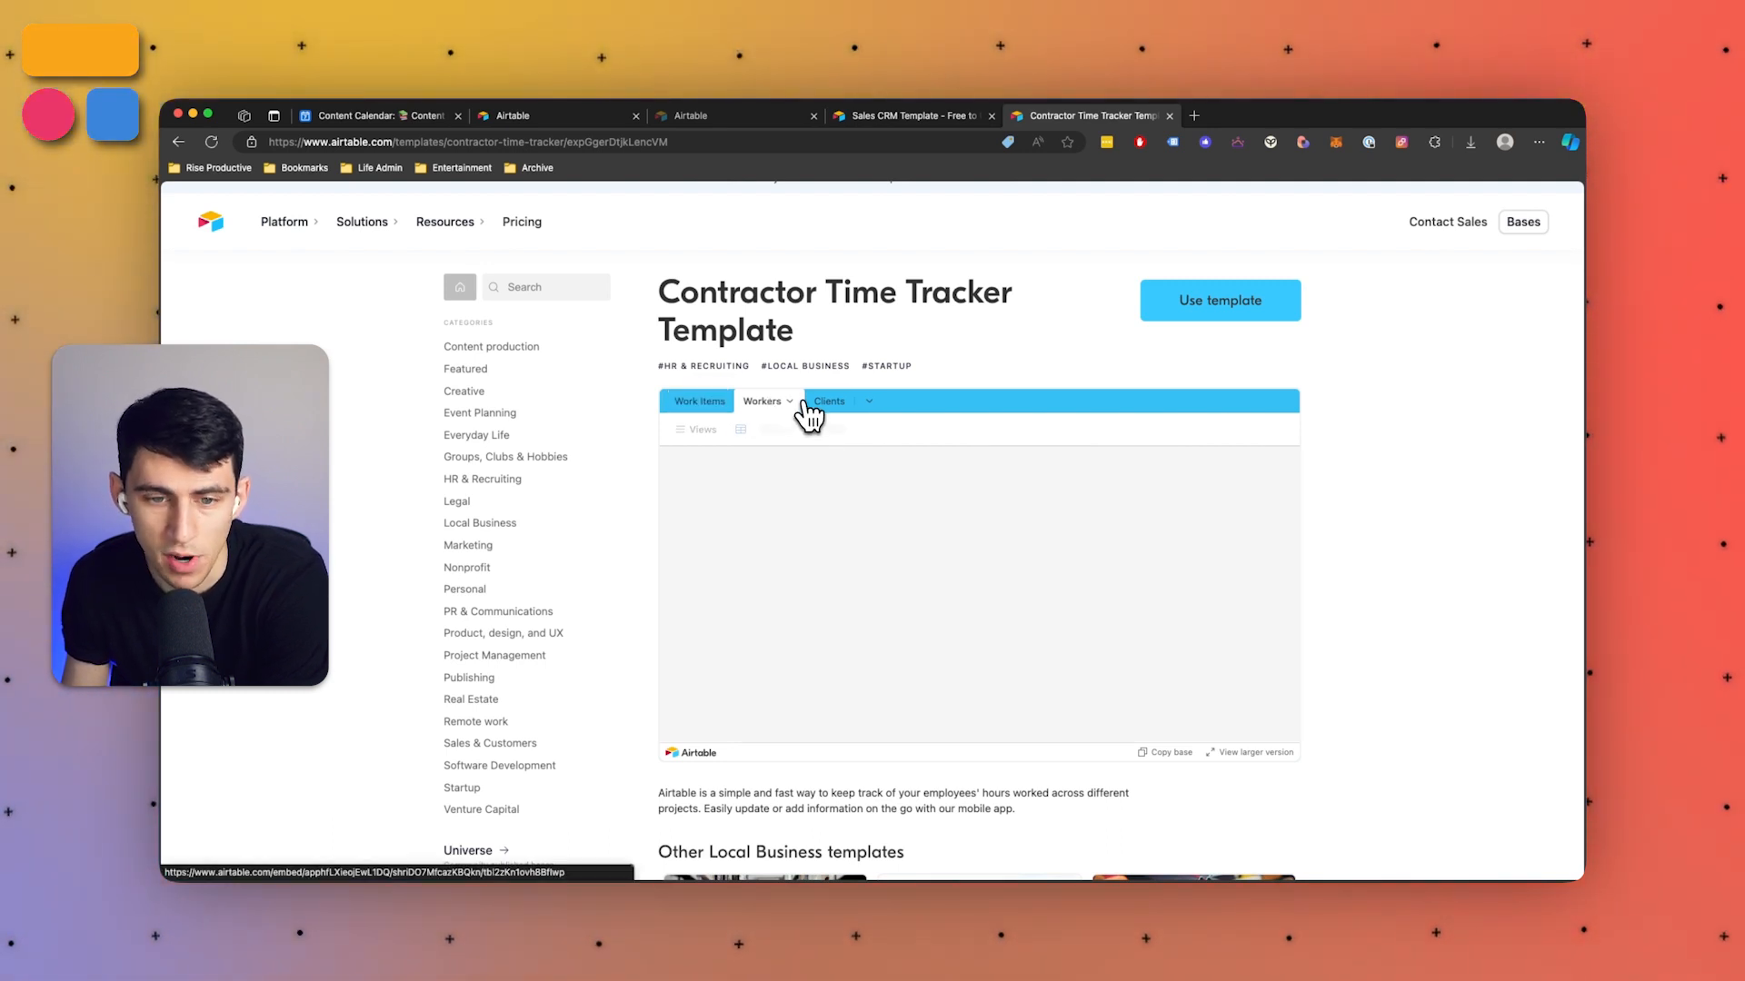
# View the Contractor Time Tracker's Workers table, then scroll the Event Planning schedule.
pyautogui.click(828, 400)
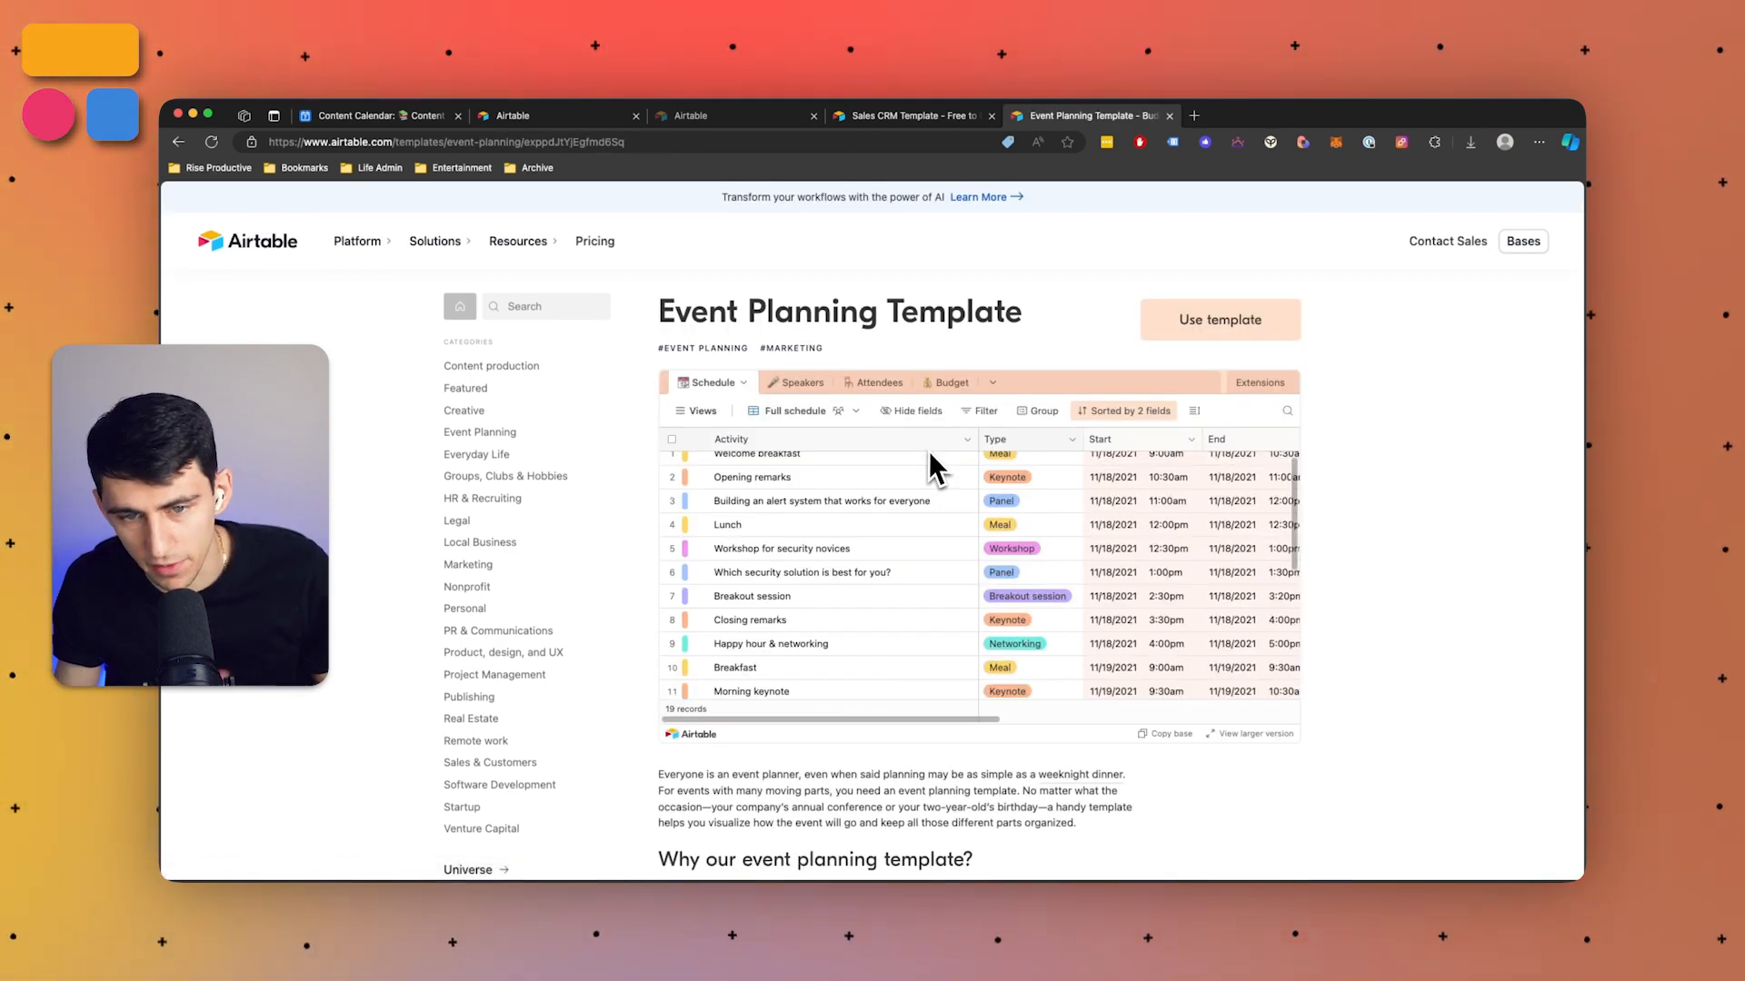
pyautogui.scroll(-3)
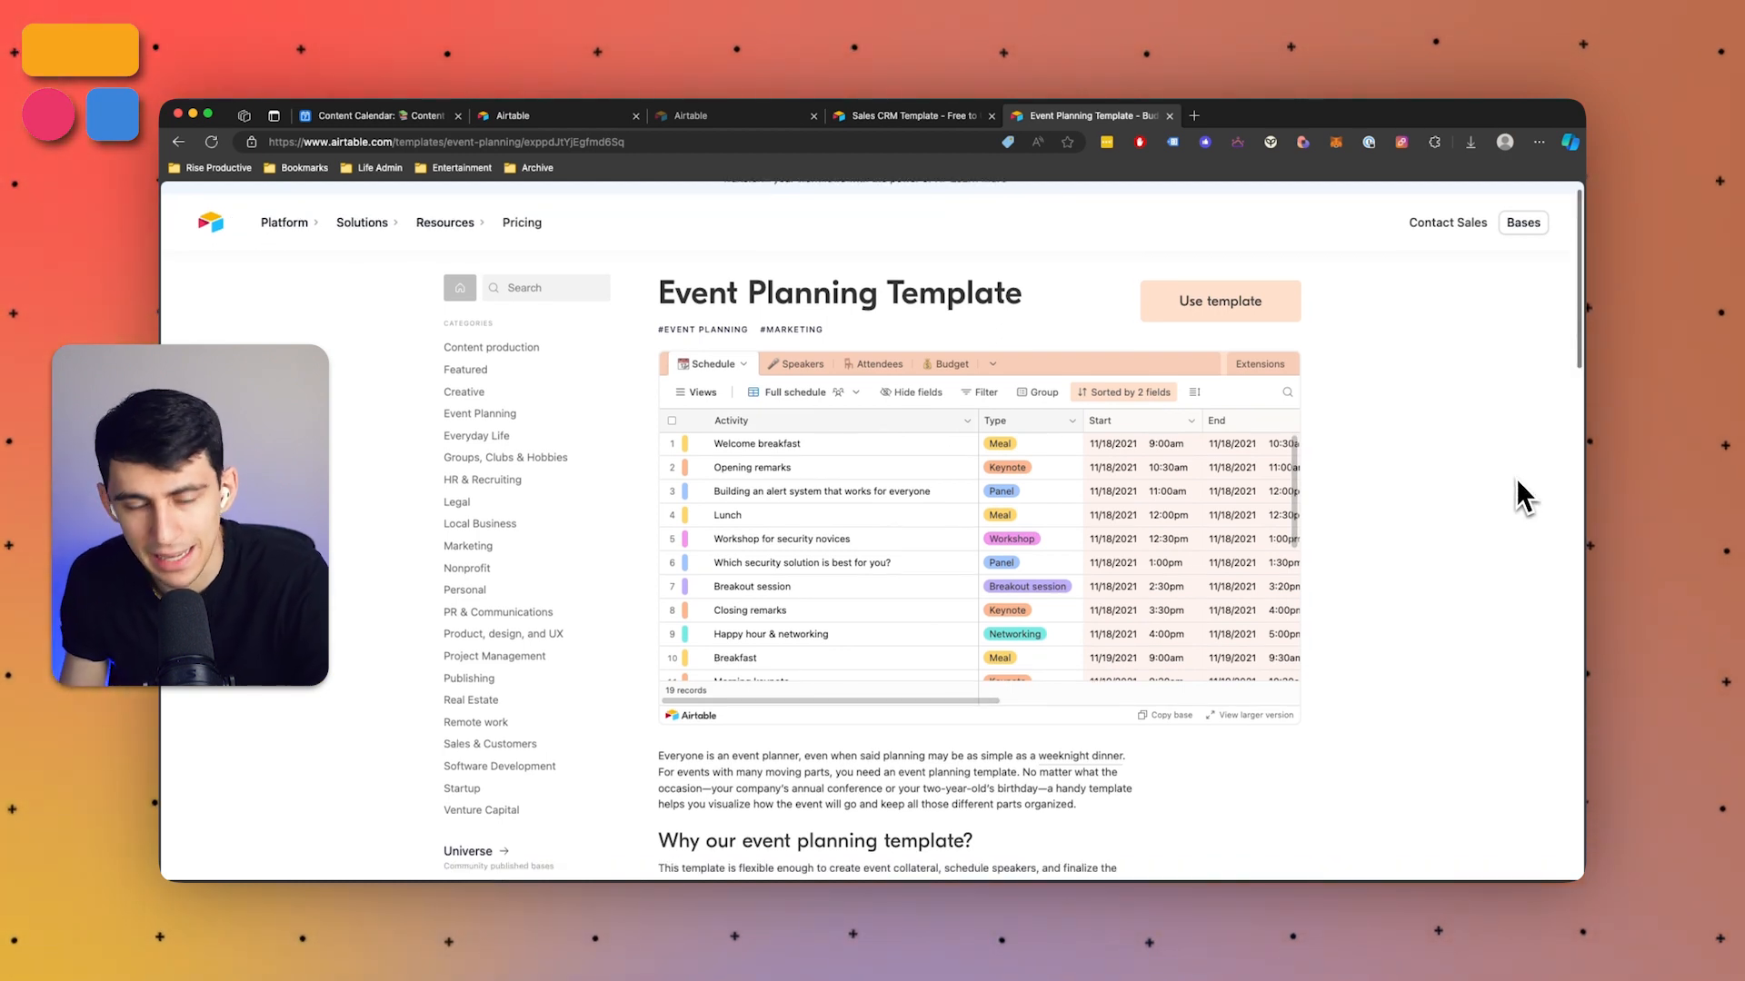
pyautogui.moveTo(1381, 513)
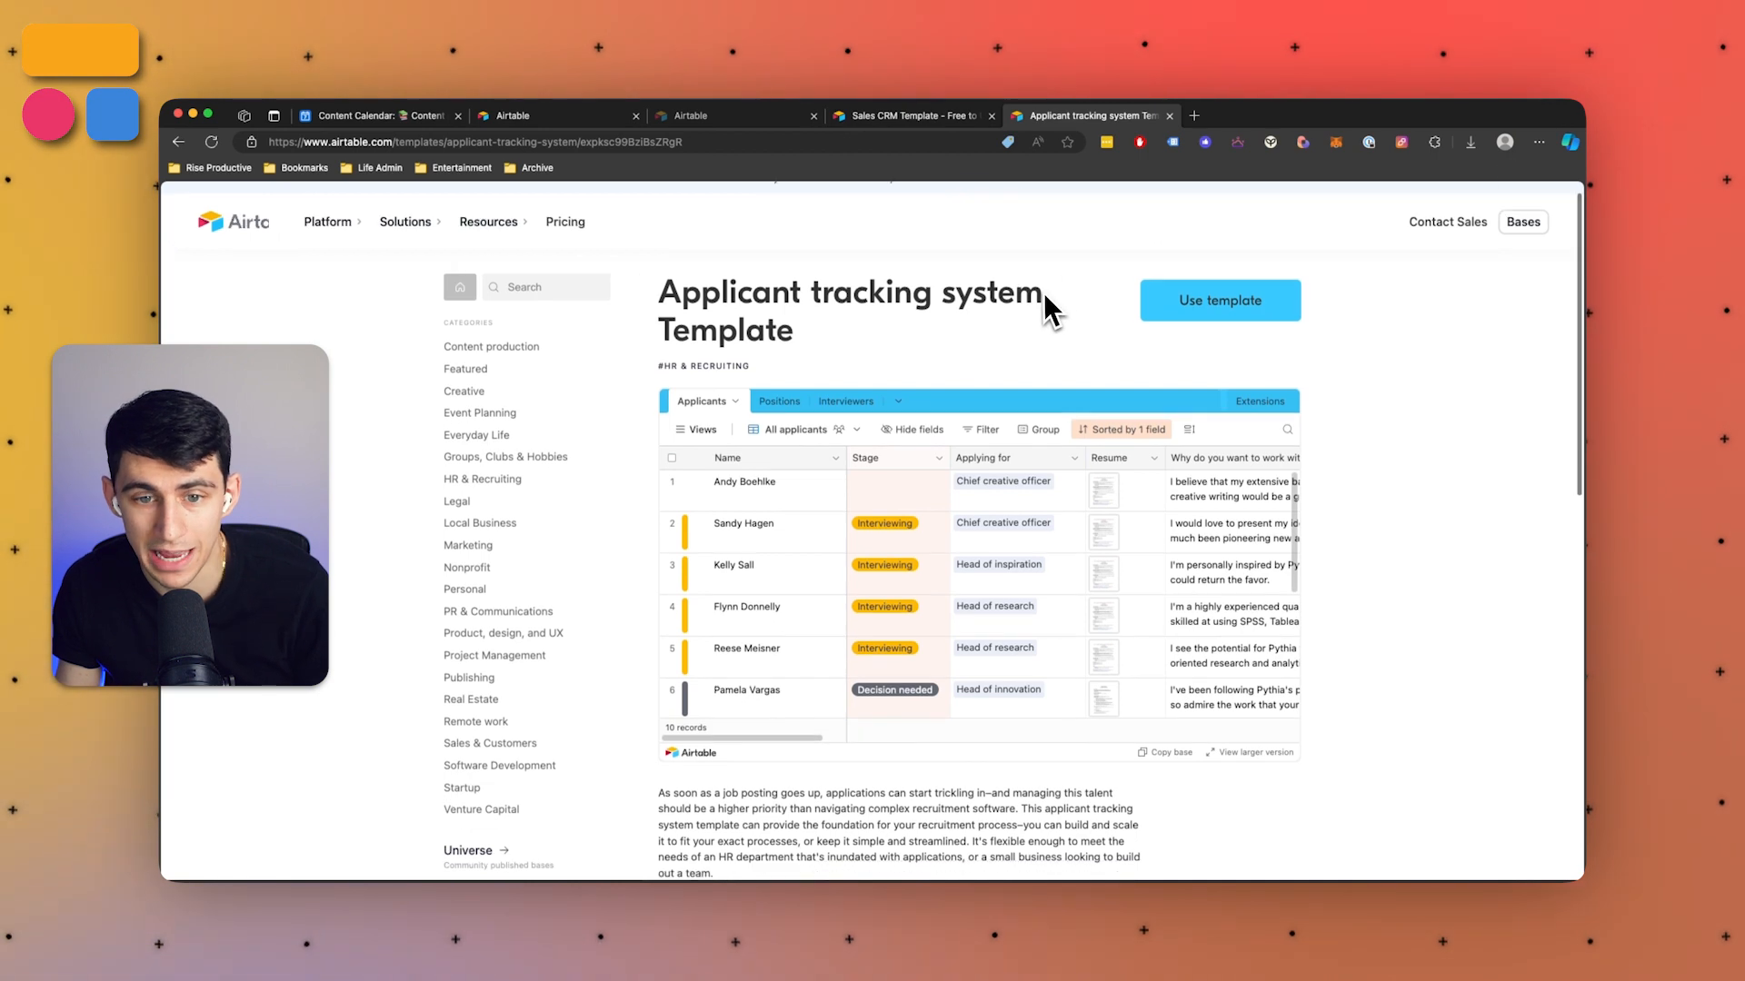
# Switch the Applicant tracking system preview to its Positions table of four open roles.
pyautogui.click(778, 400)
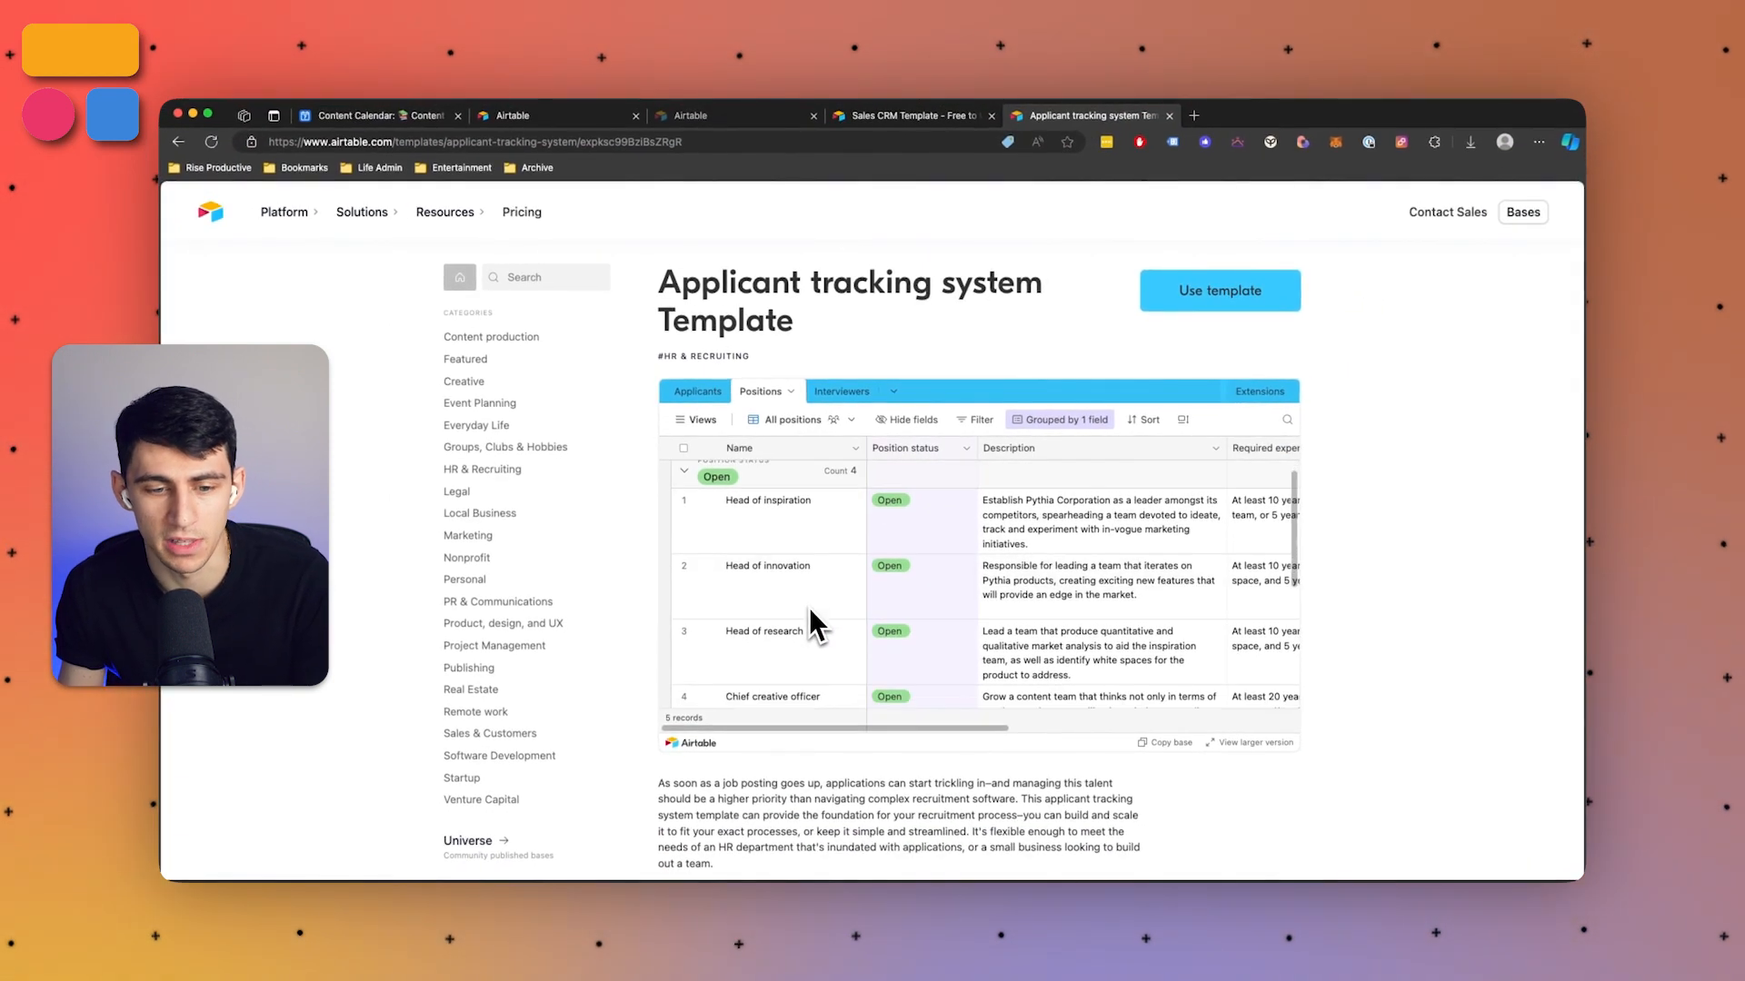
pyautogui.scroll(-3)
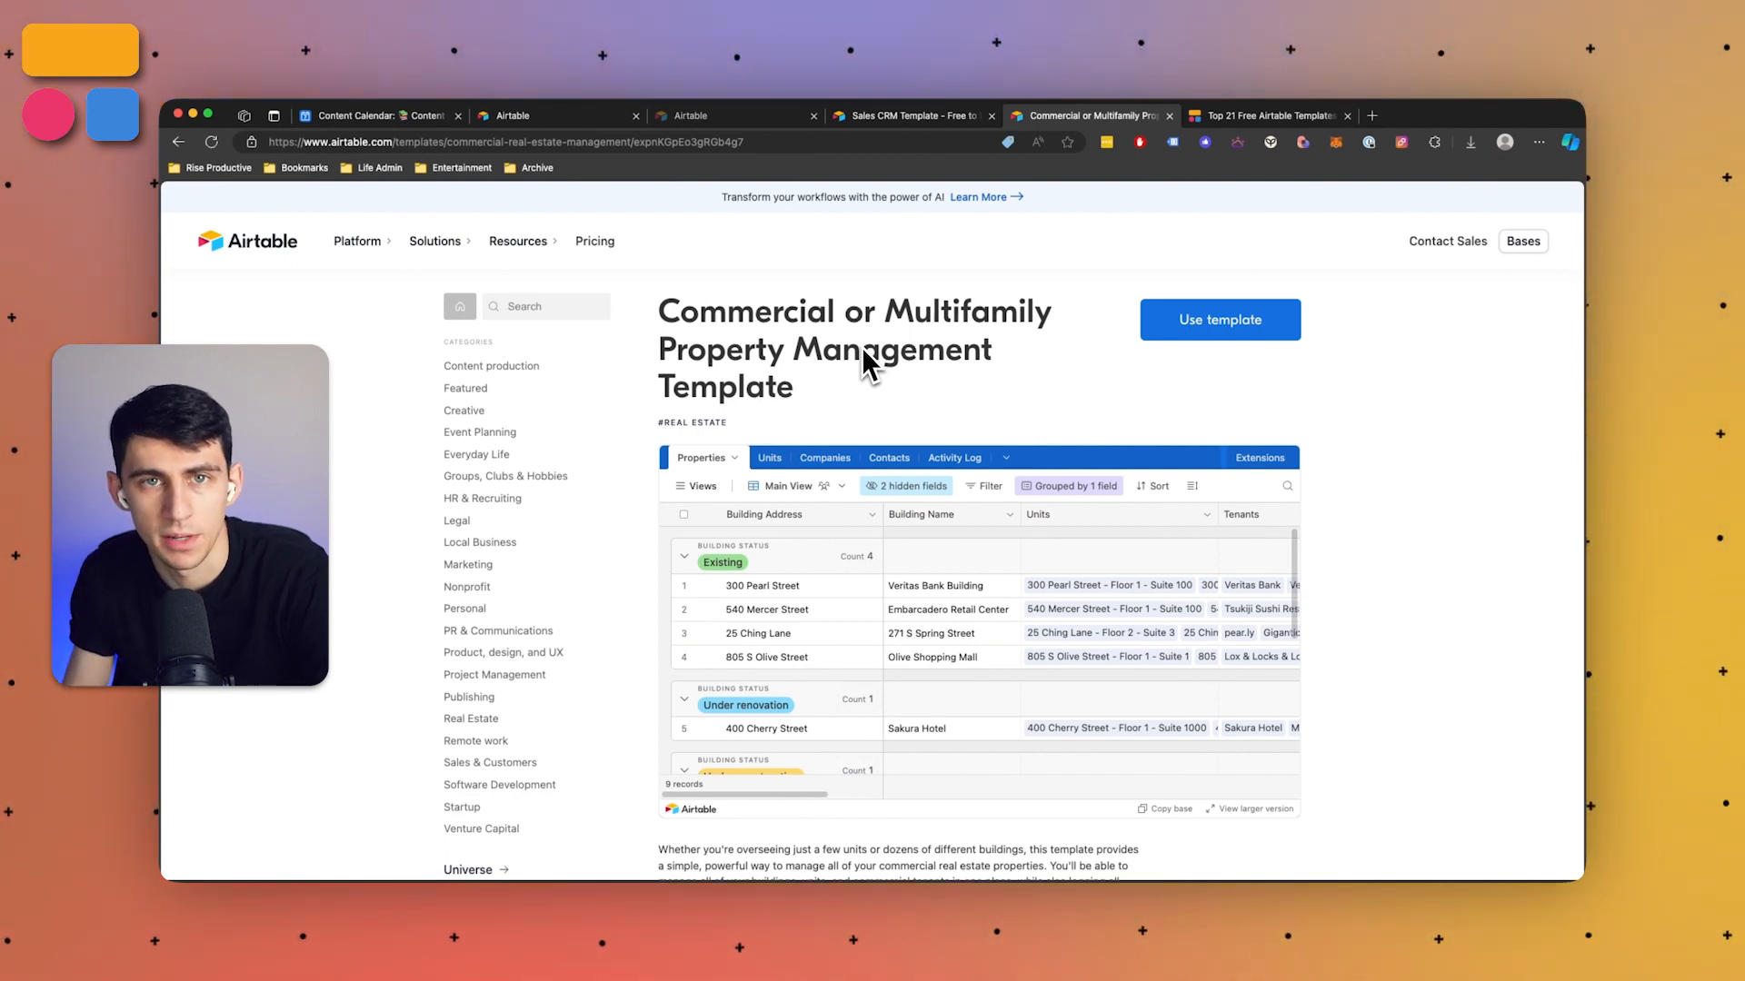
# Scroll down the Property Management template page through the buildings preview grouped by status.
pyautogui.scroll(-3)
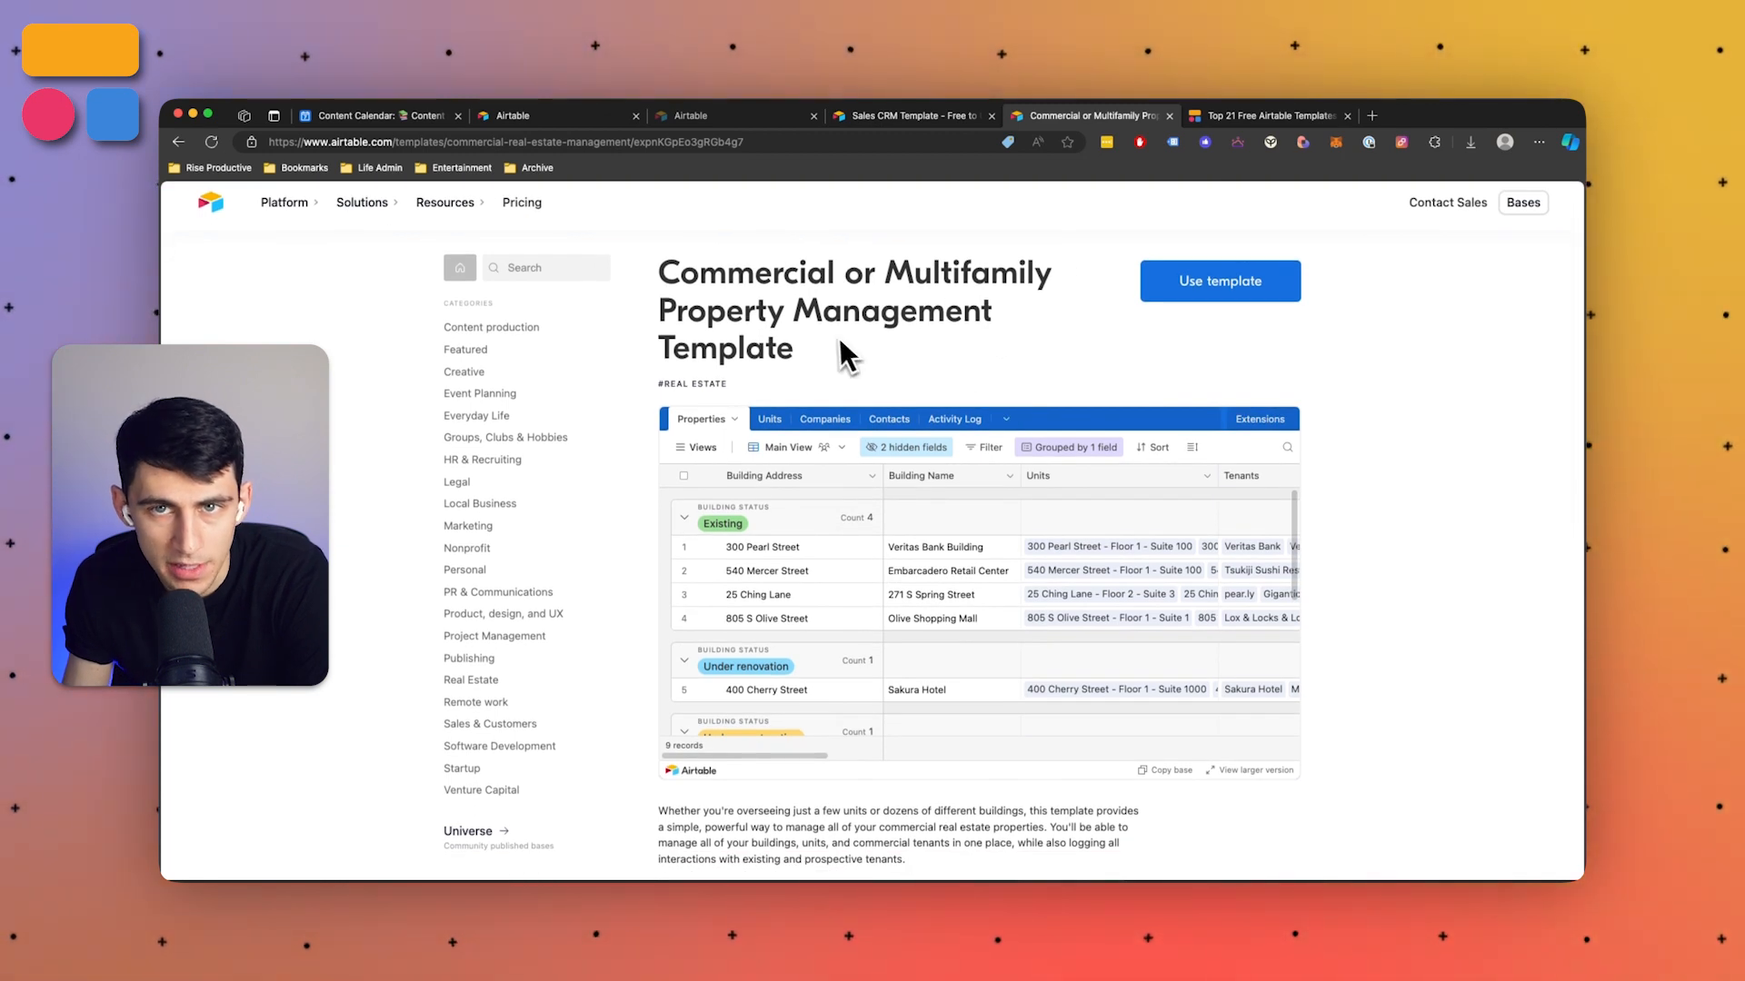
pyautogui.scroll(-3)
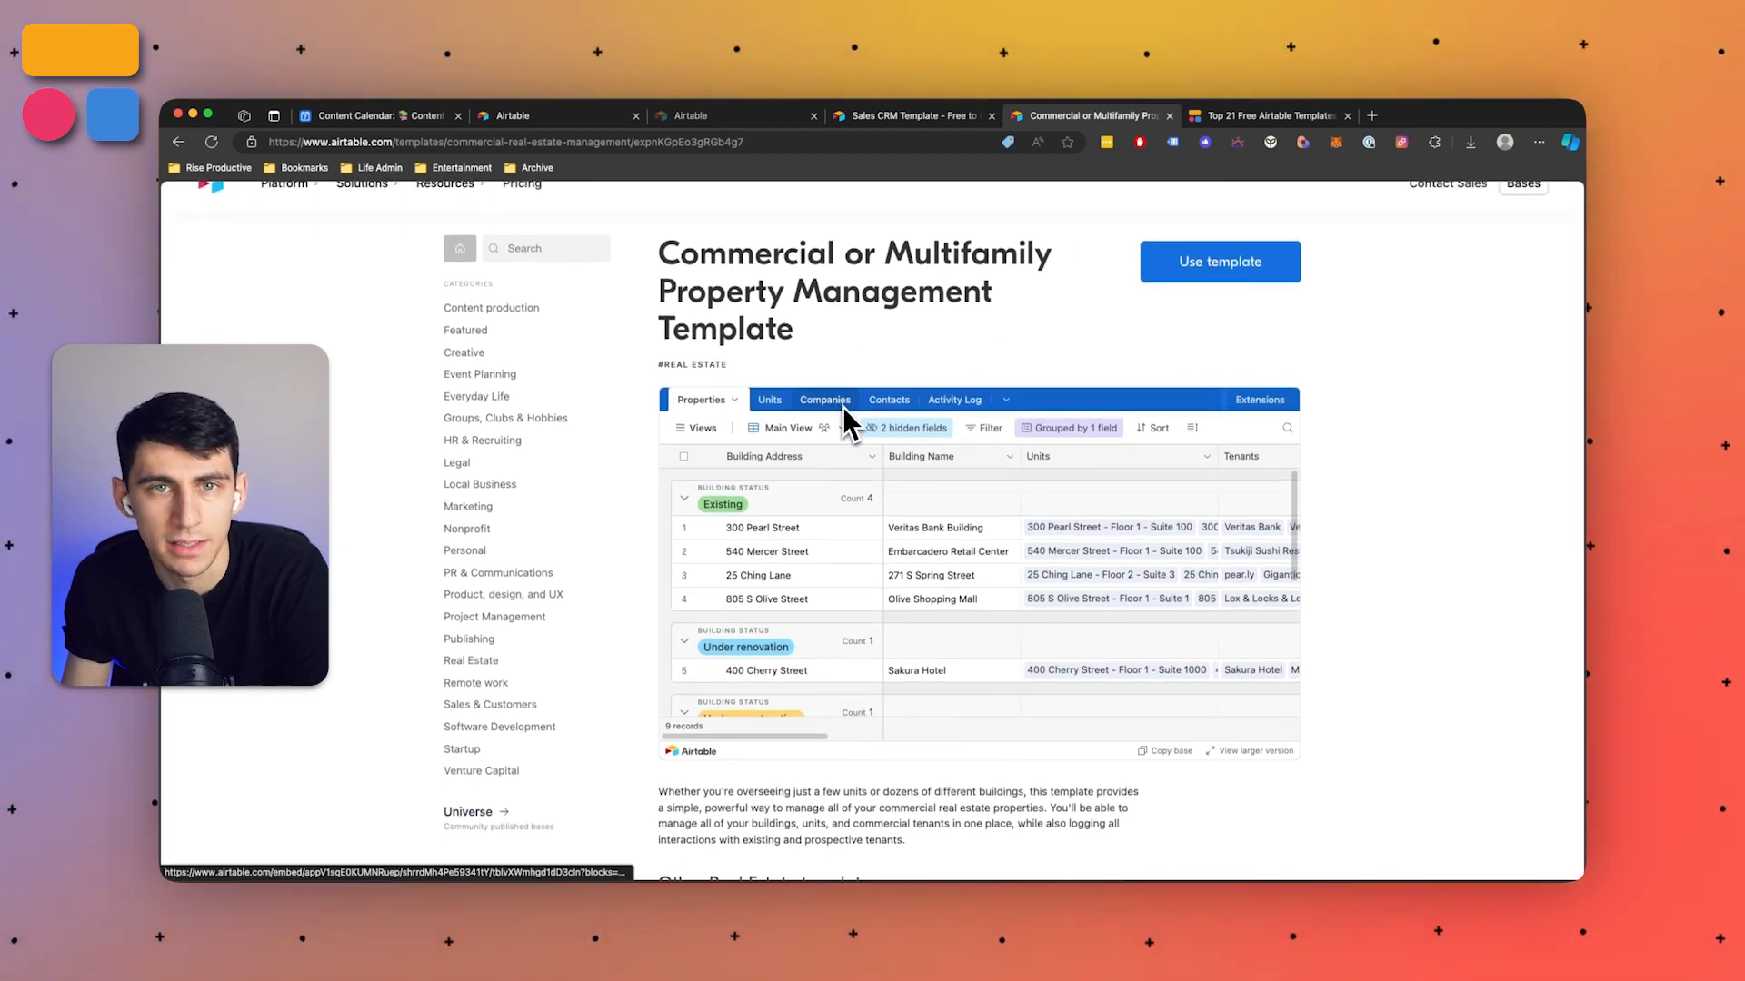
pyautogui.scroll(-3)
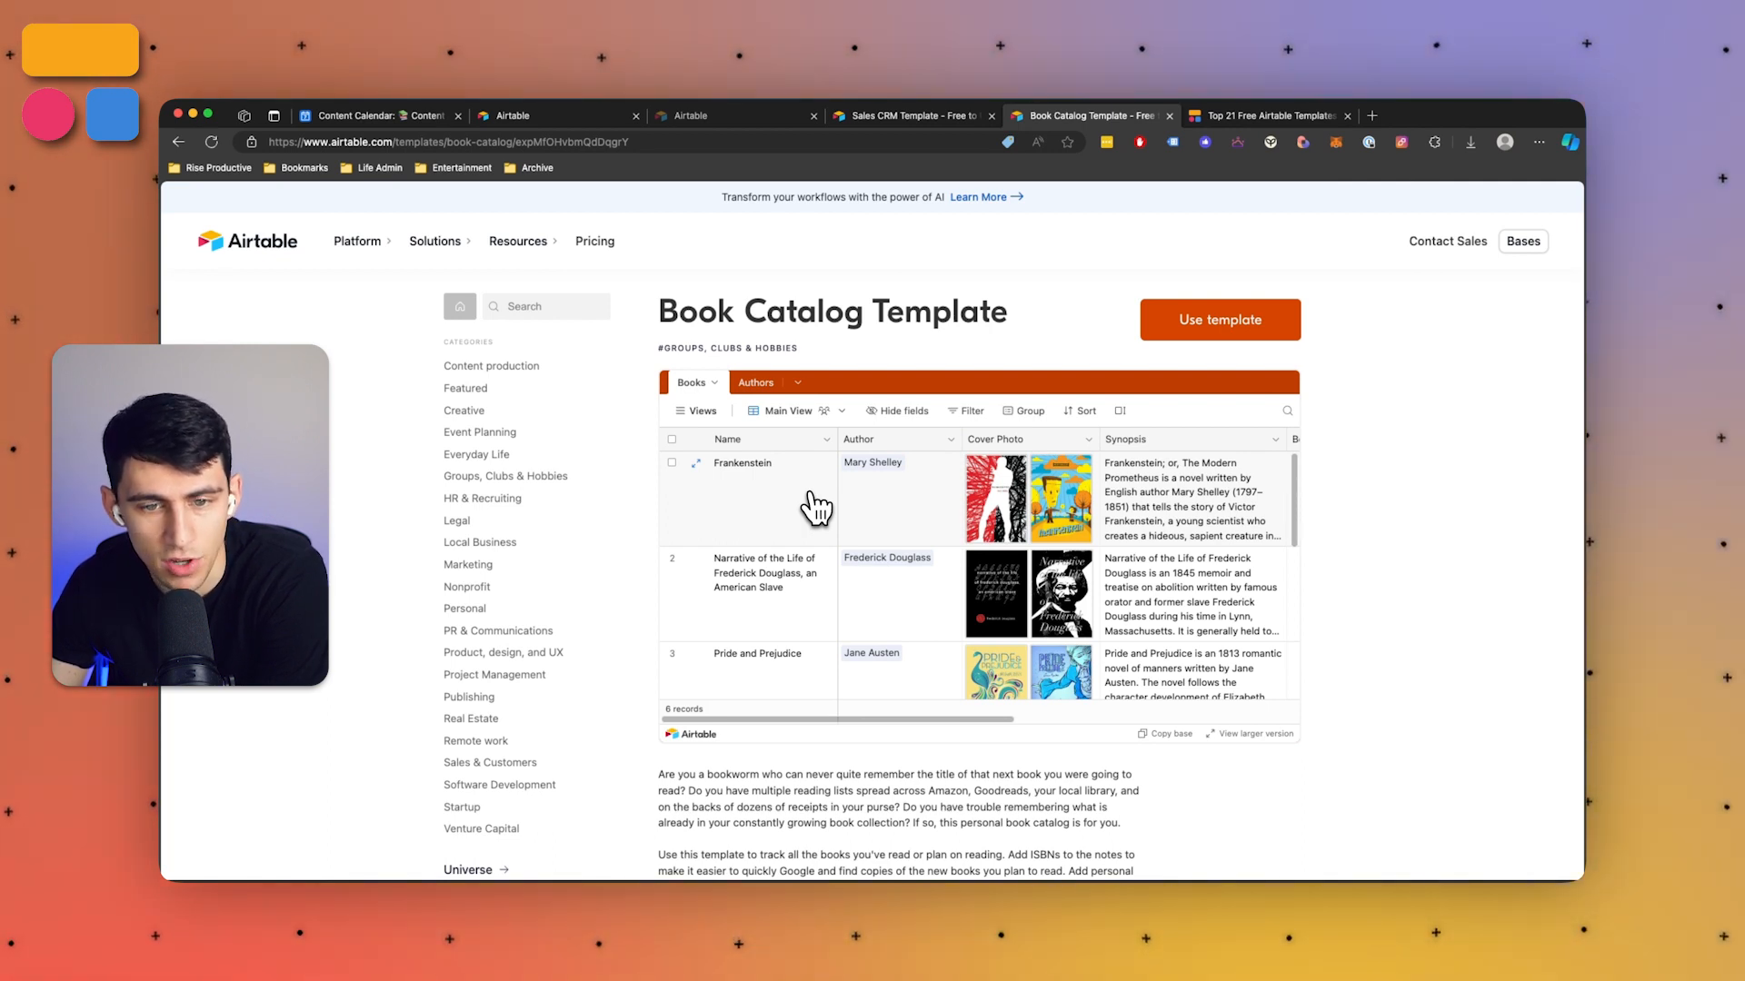
# Scroll down the Book Catalog template page through the Books preview with Frankenstein and Pride and Prejudice.
pyautogui.scroll(-3)
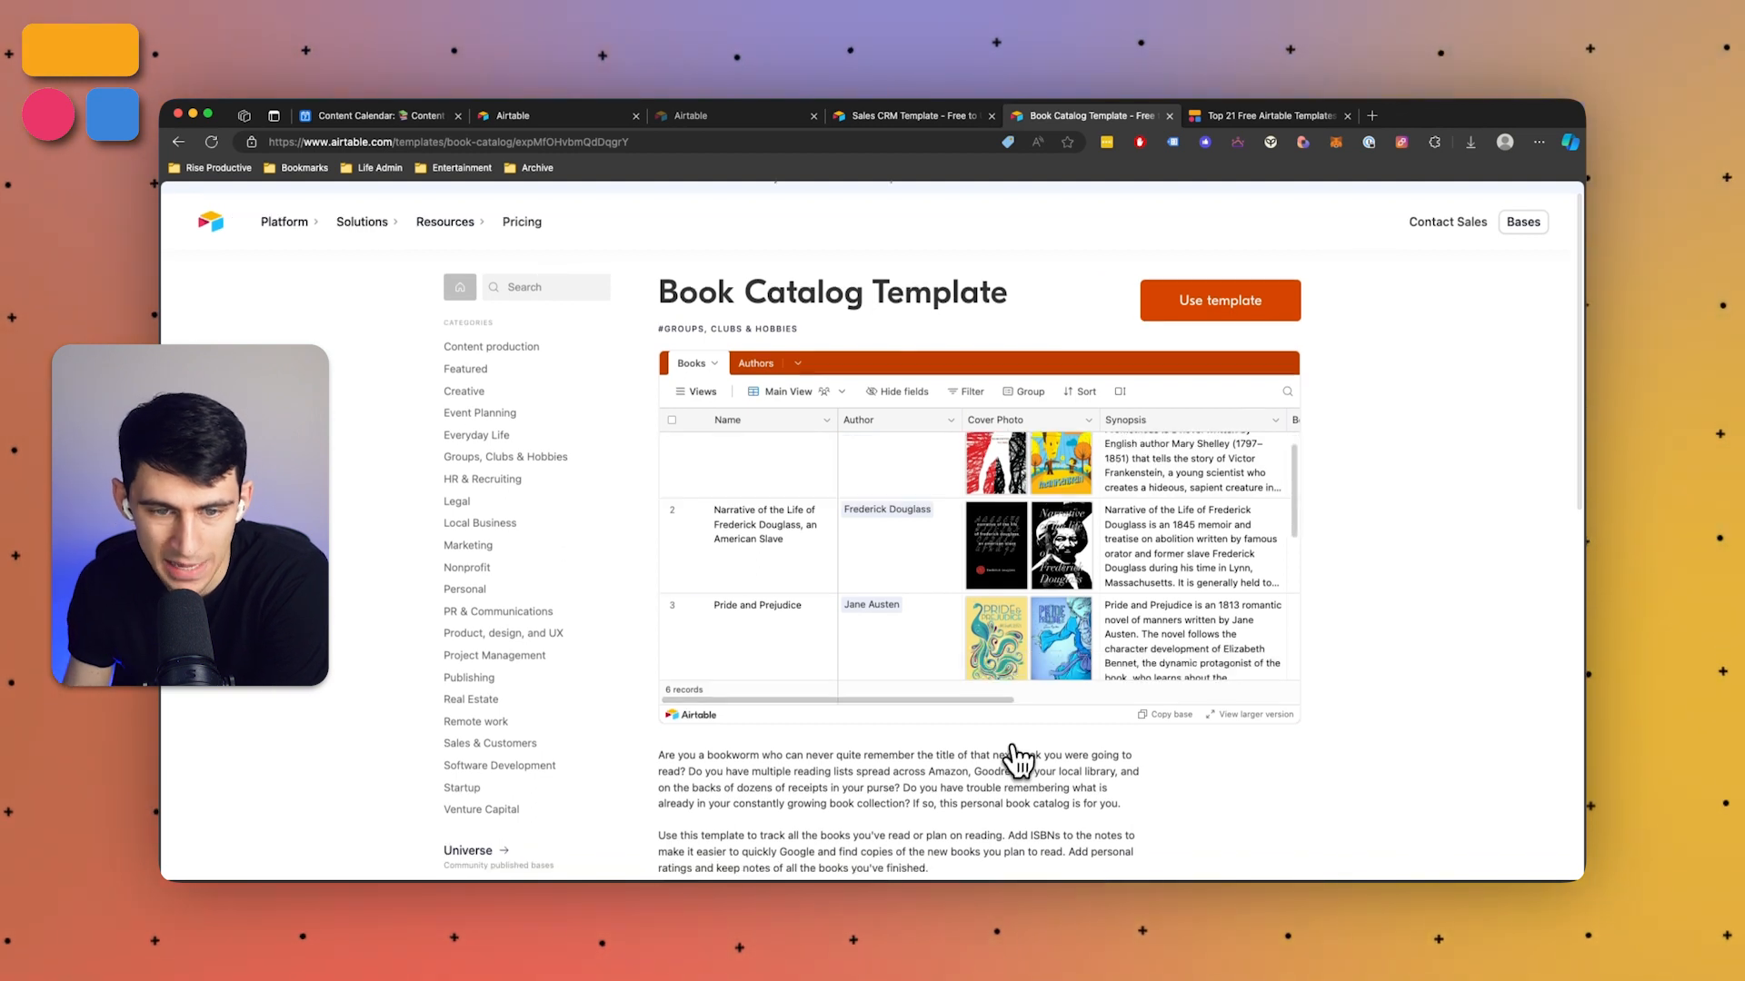
pyautogui.scroll(-3)
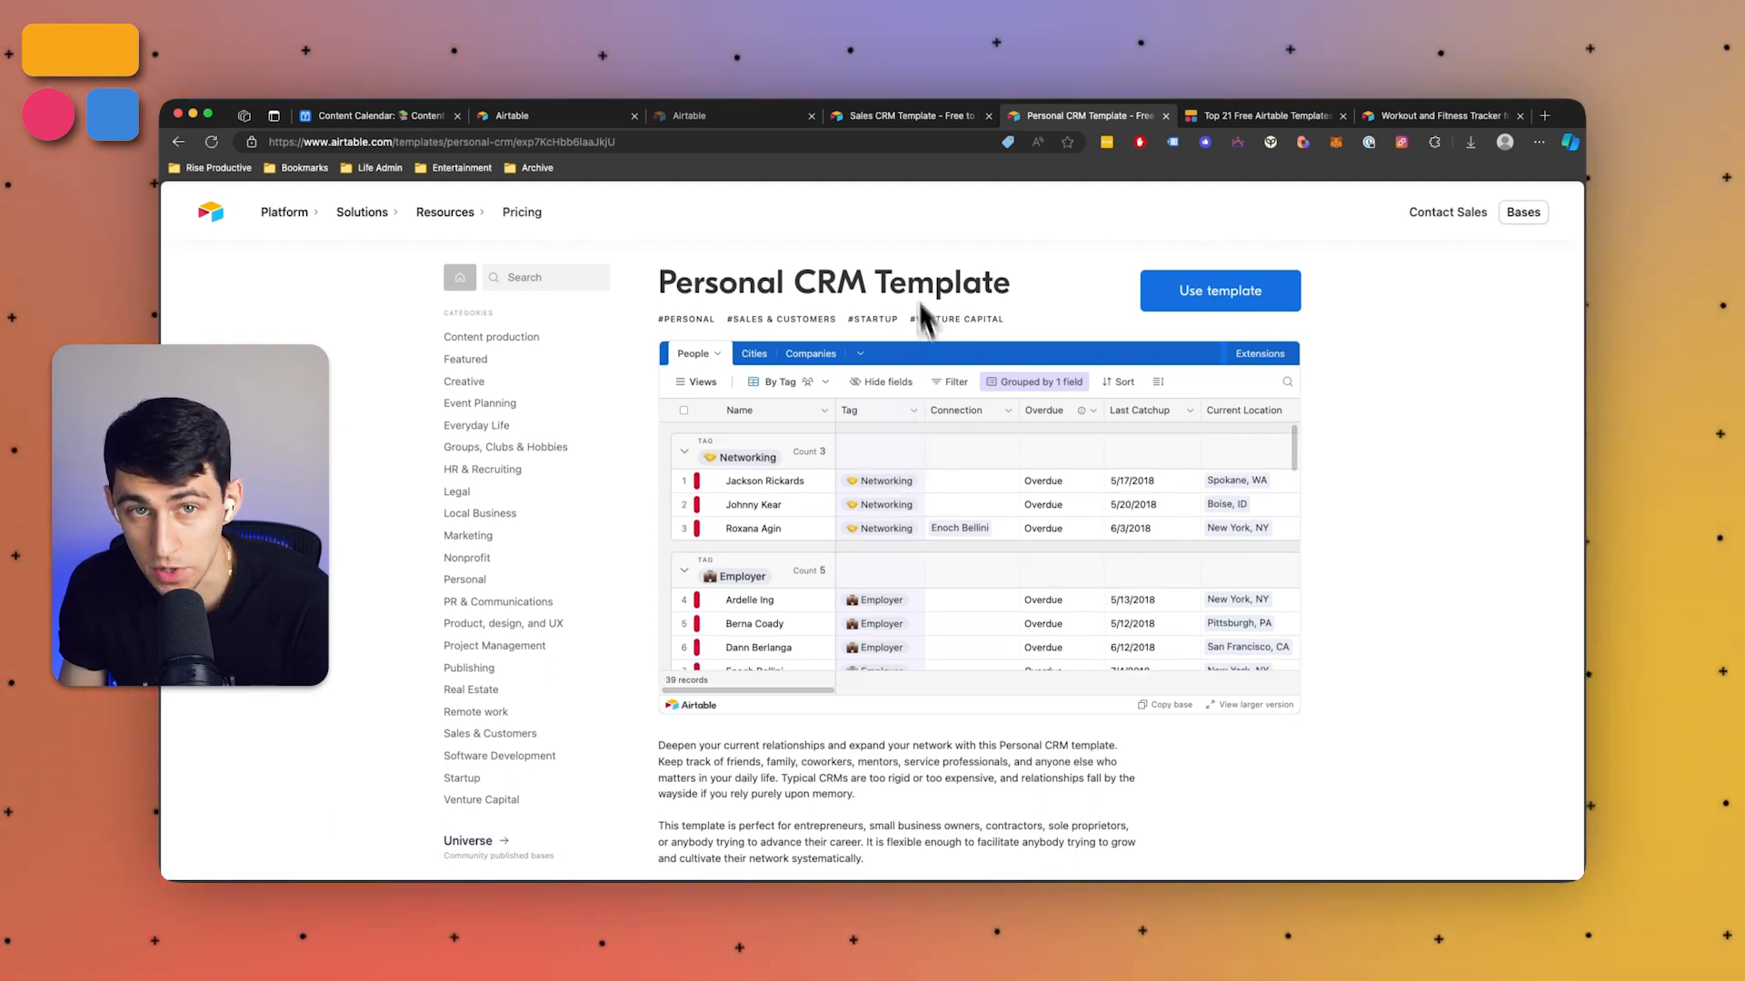
pyautogui.moveTo(868, 288)
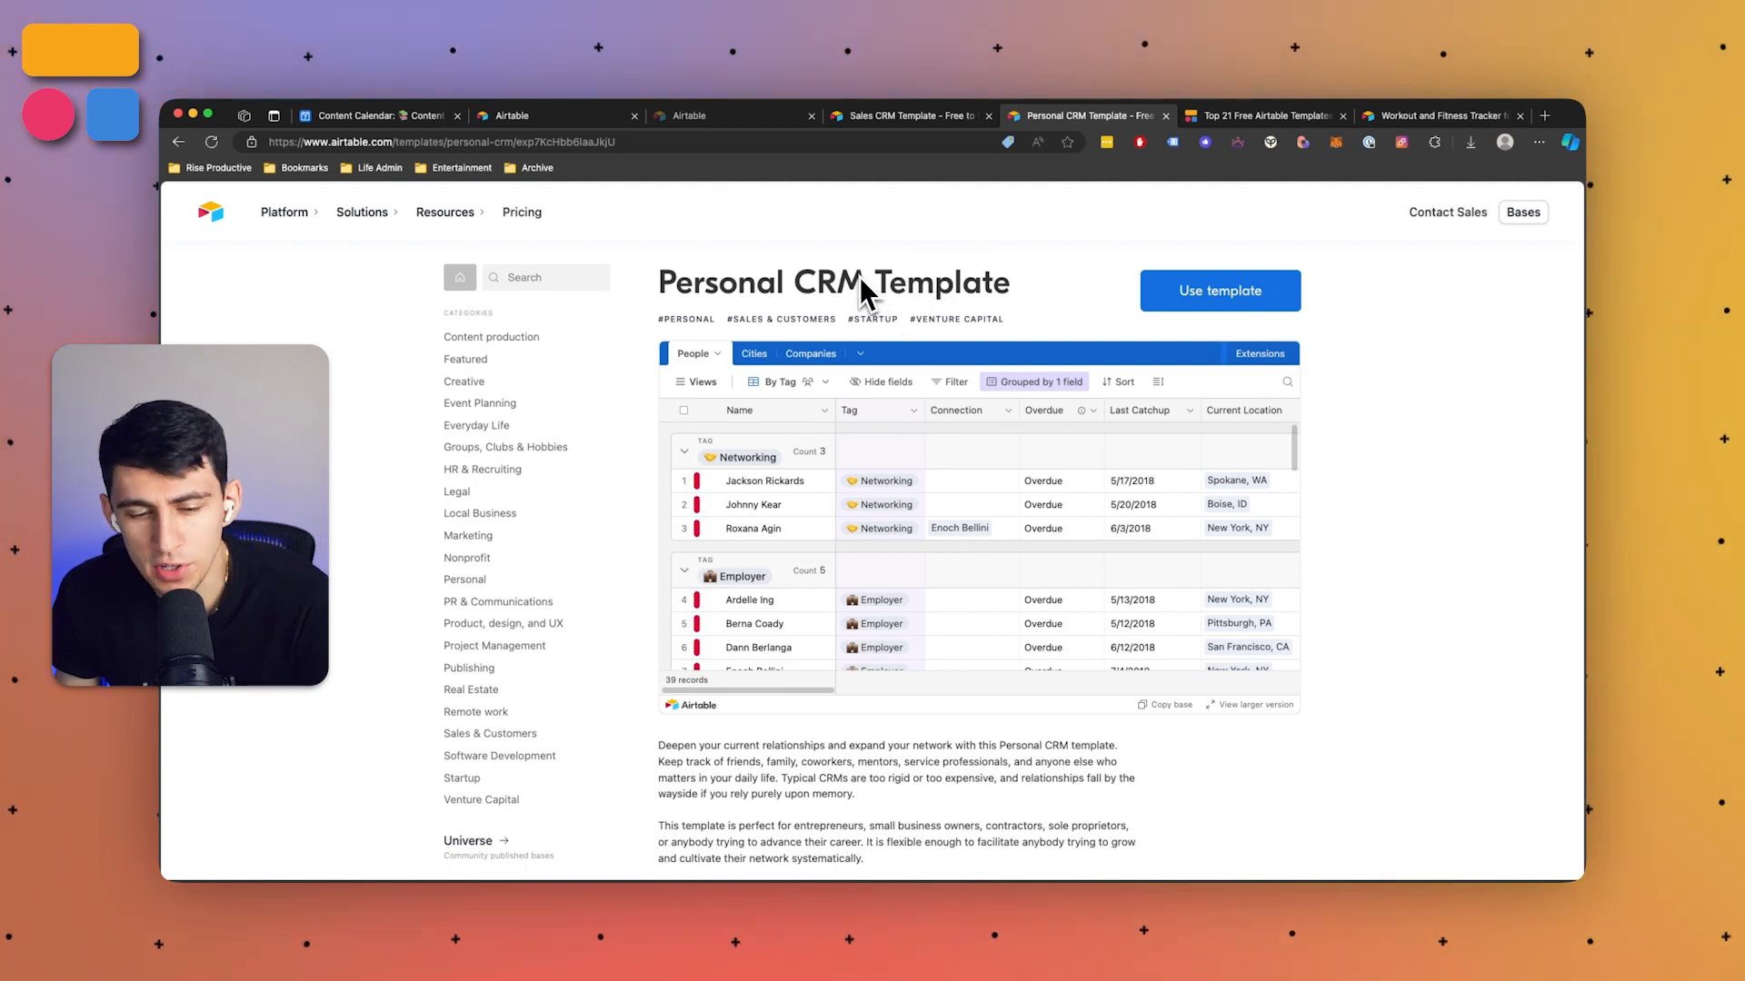
pyautogui.moveTo(894, 801)
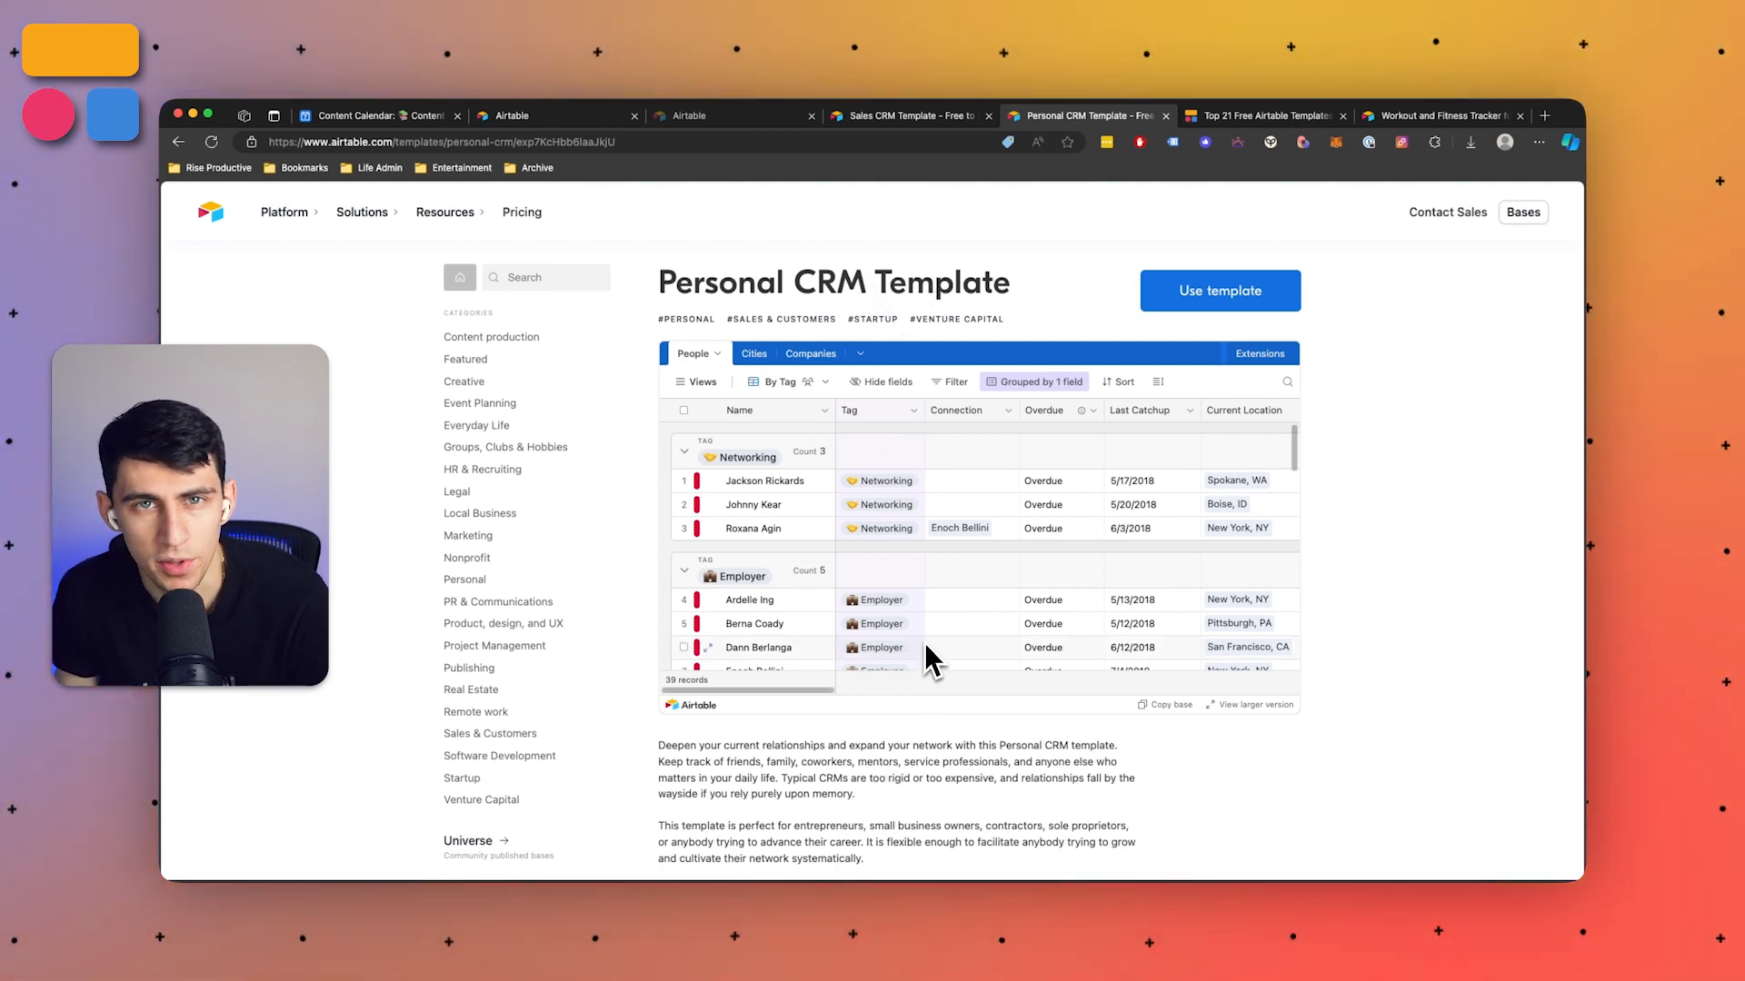
pyautogui.moveTo(1186, 585)
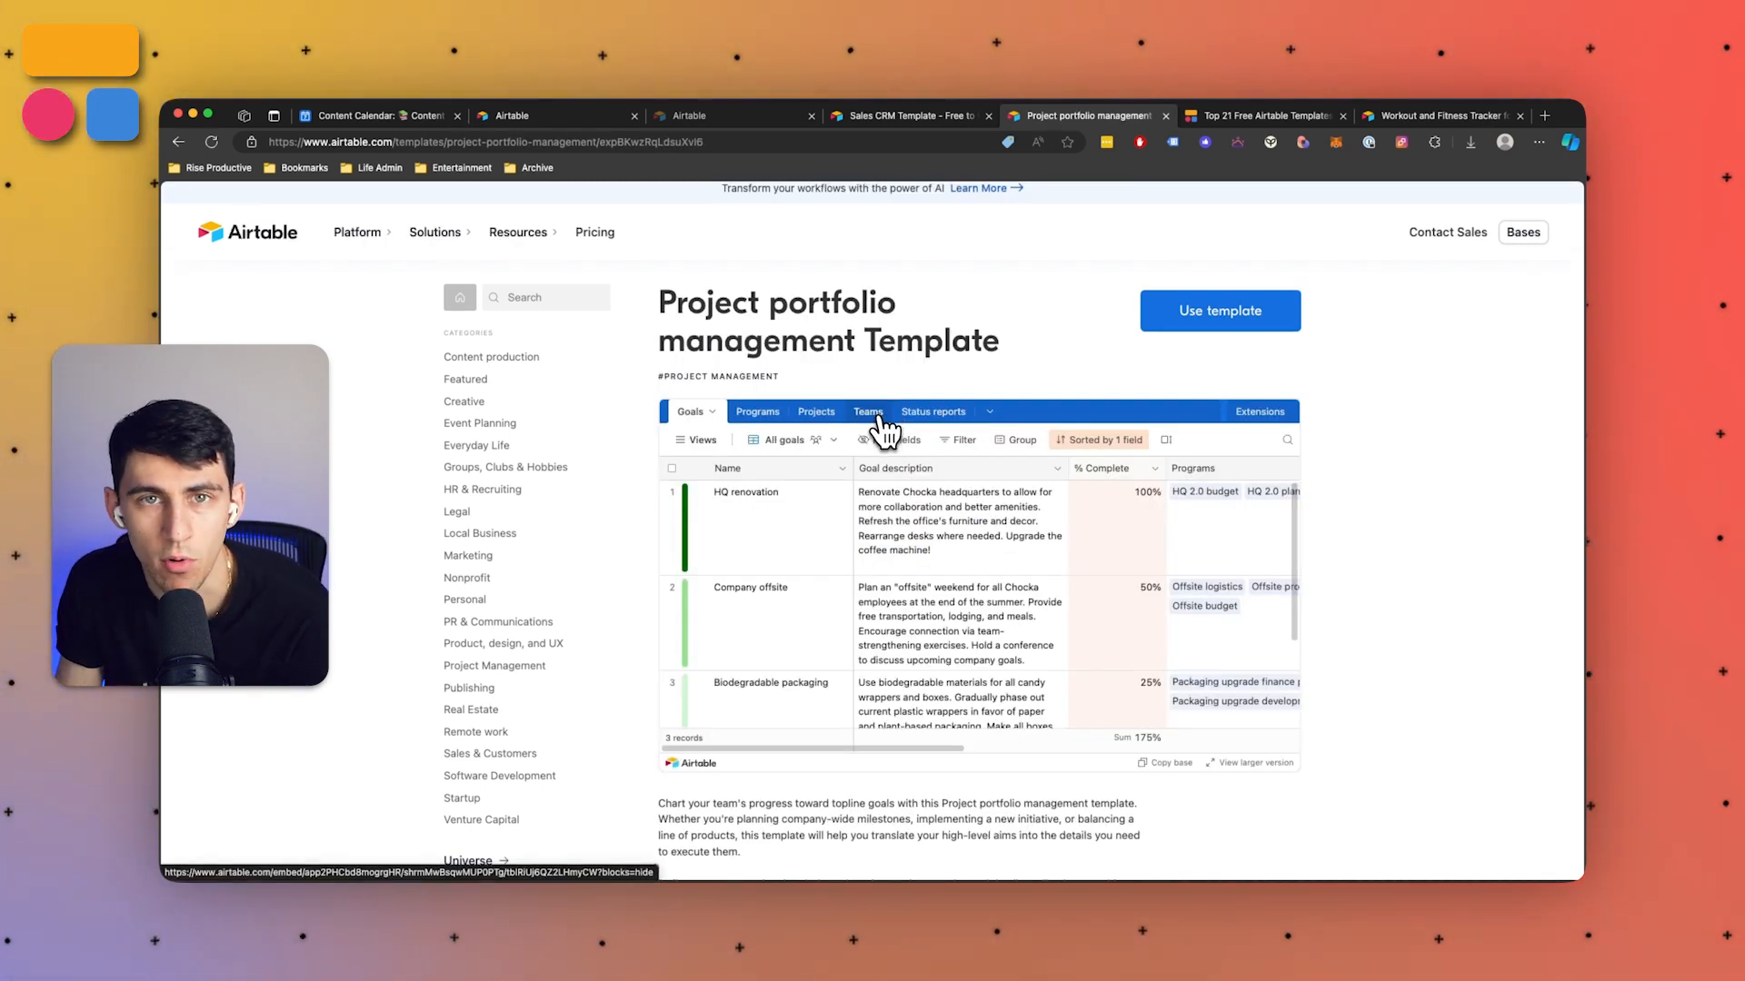
pyautogui.moveTo(905, 496)
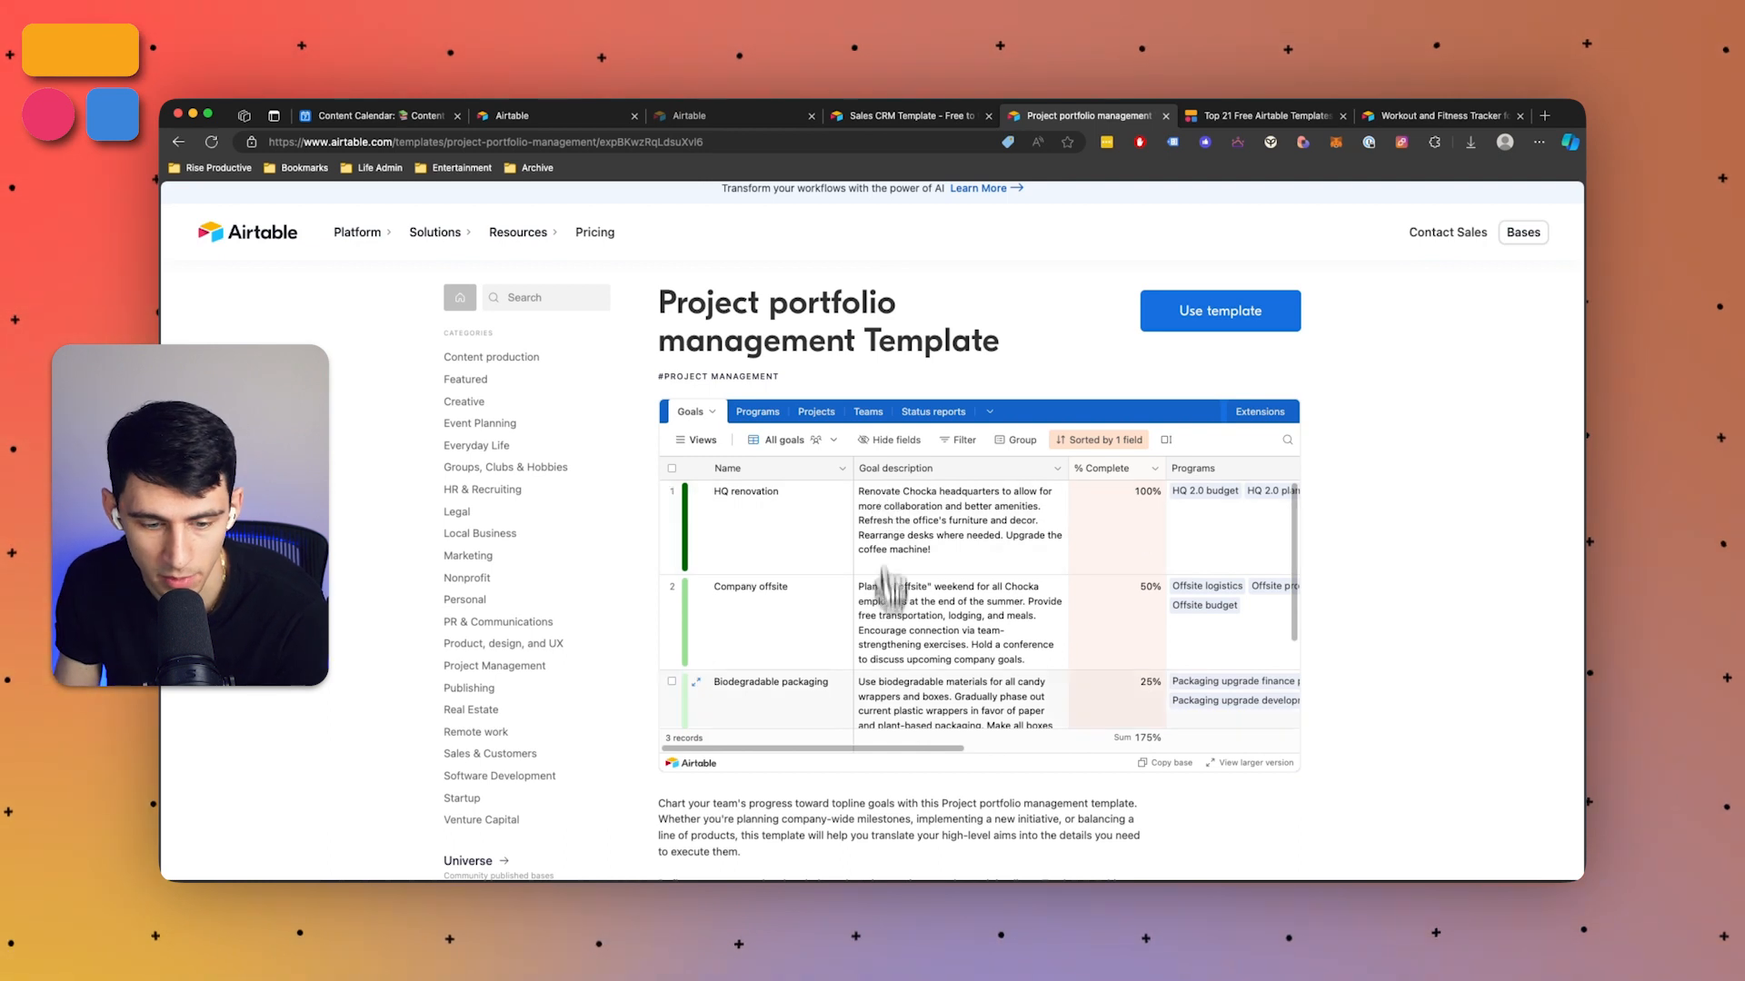
pyautogui.scroll(-3)
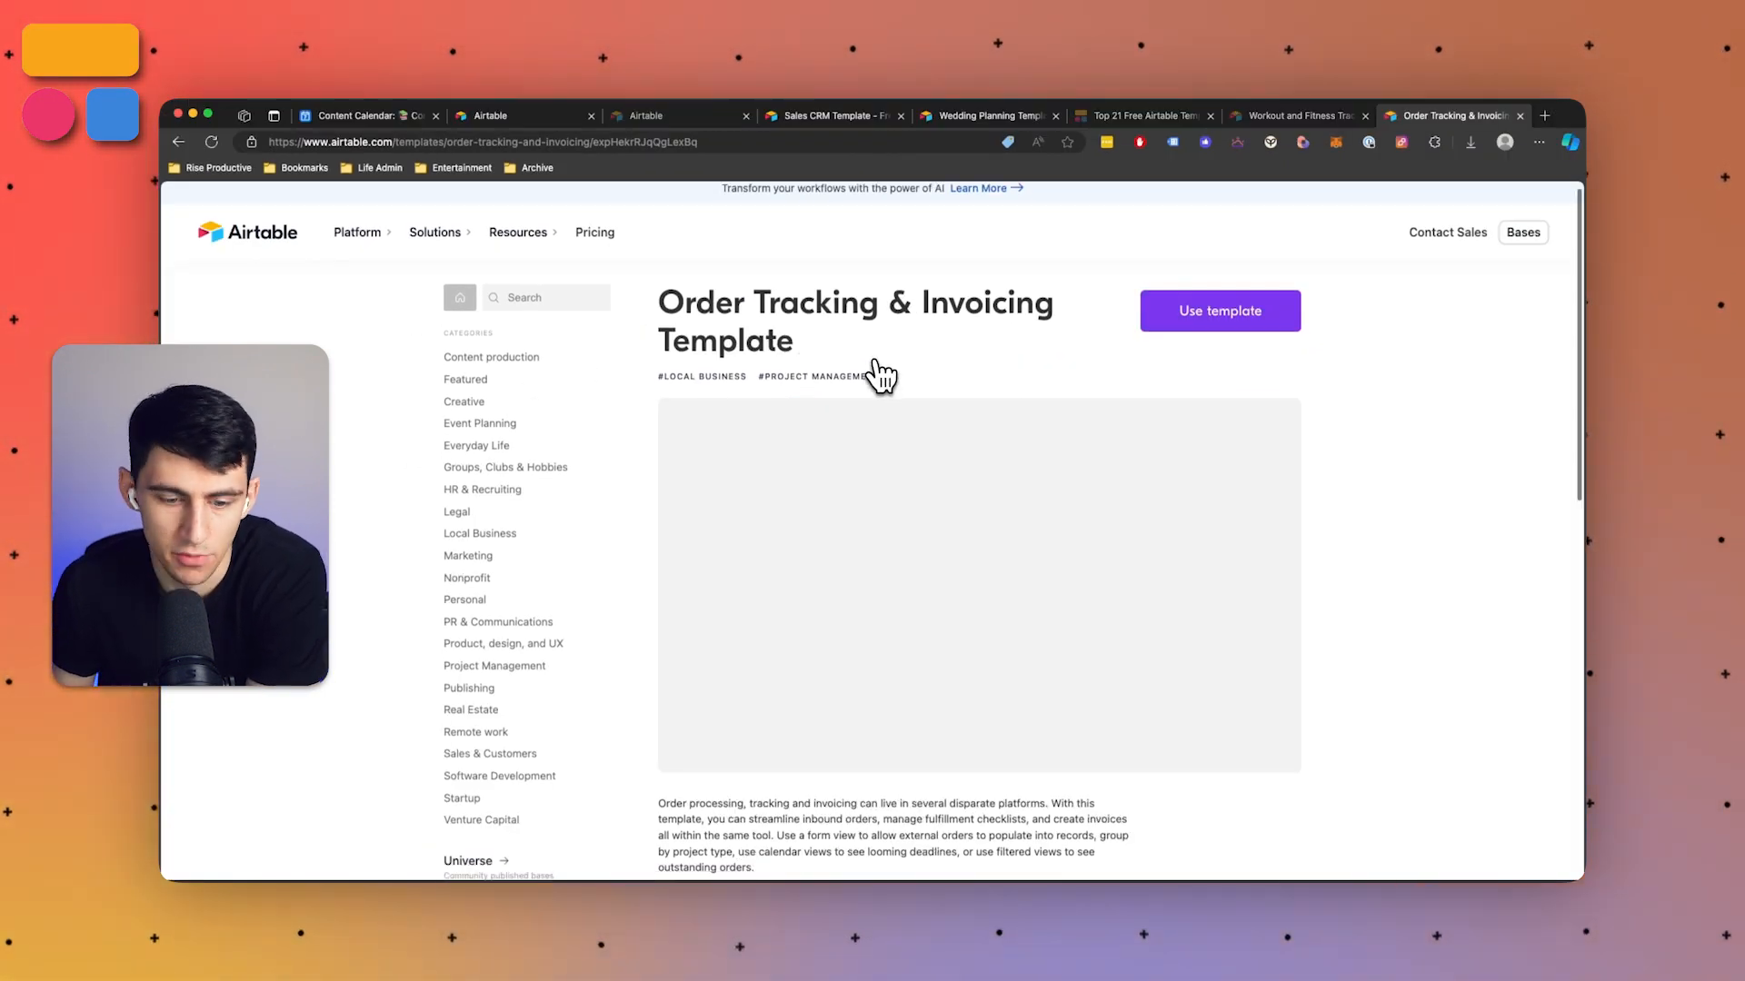
# Scroll to the Design Projects preview grouped into Brand Identity and Industrial Design and select it.
pyautogui.scroll(-3)
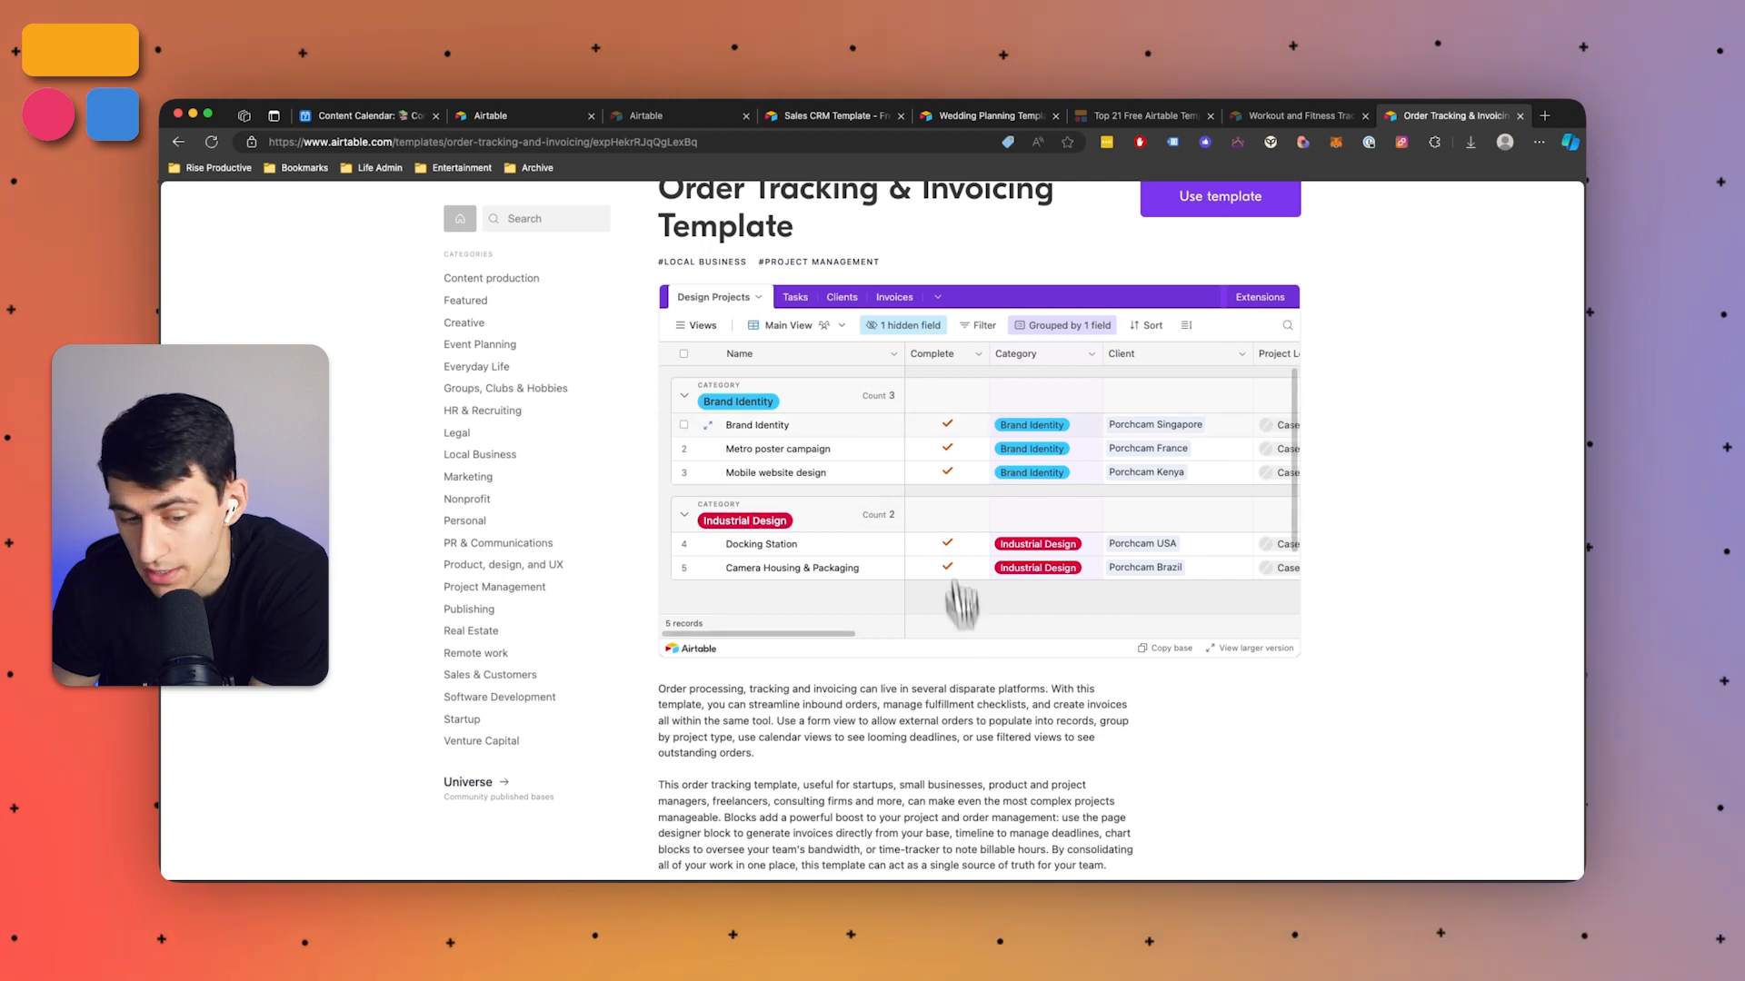
pyautogui.click(785, 325)
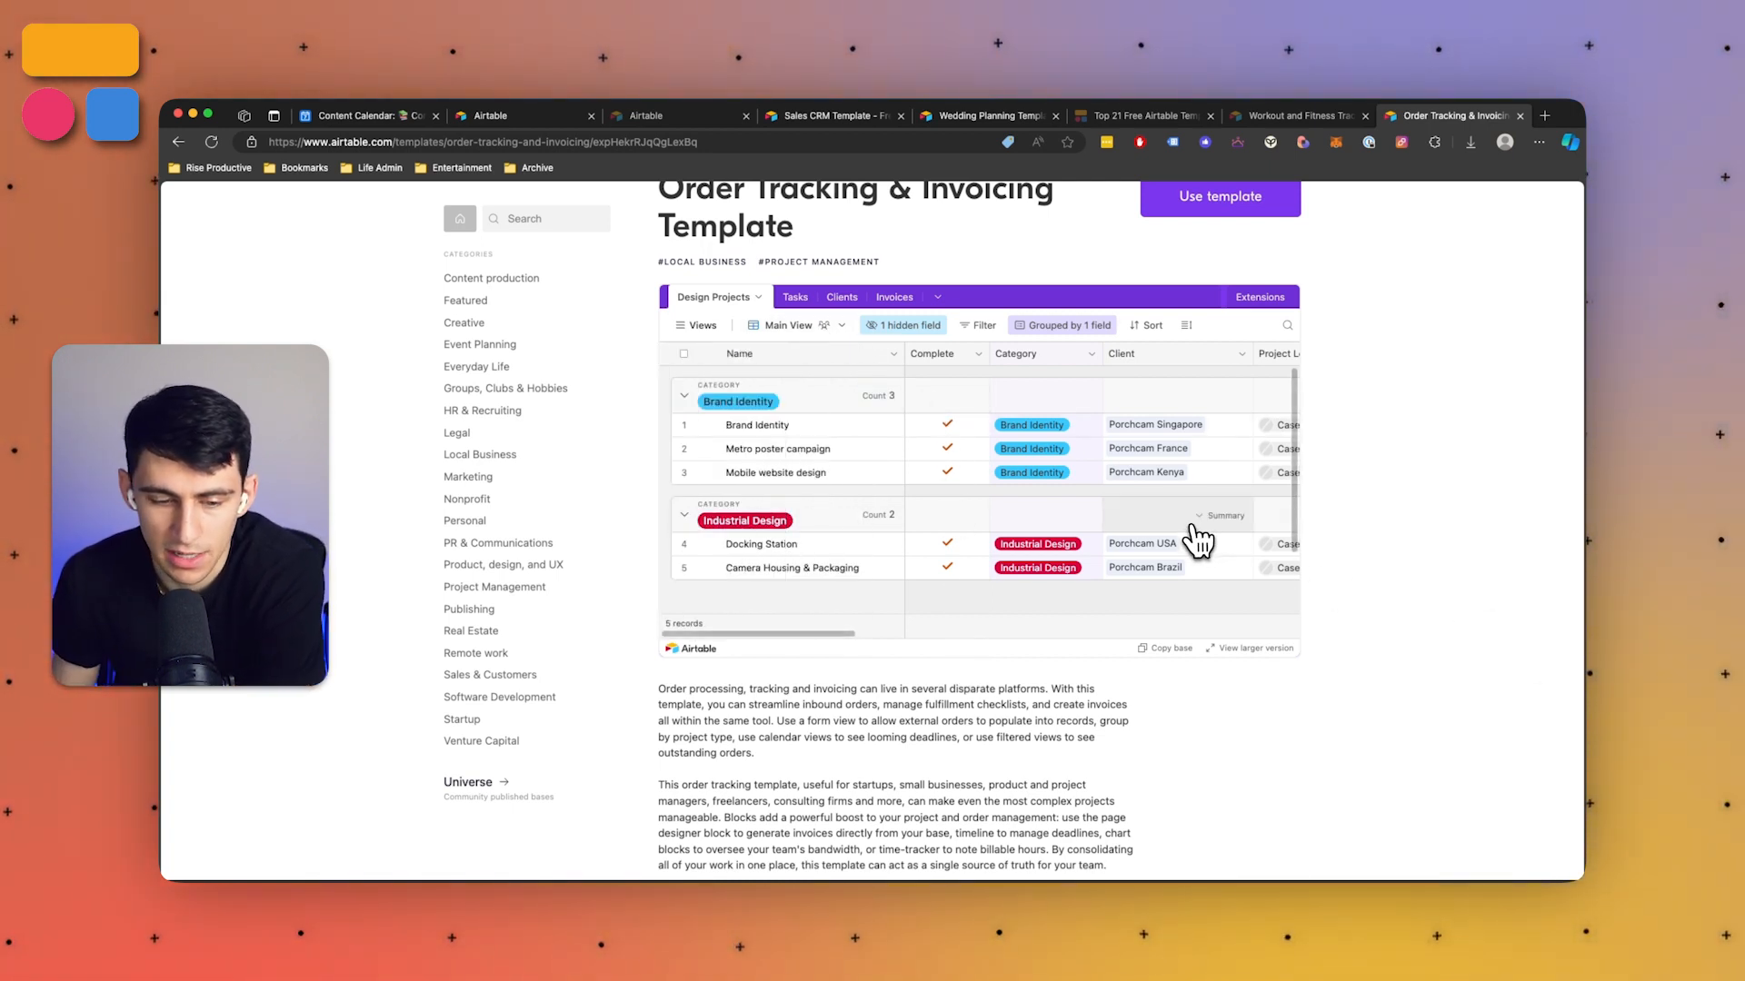
pyautogui.moveTo(1193, 594)
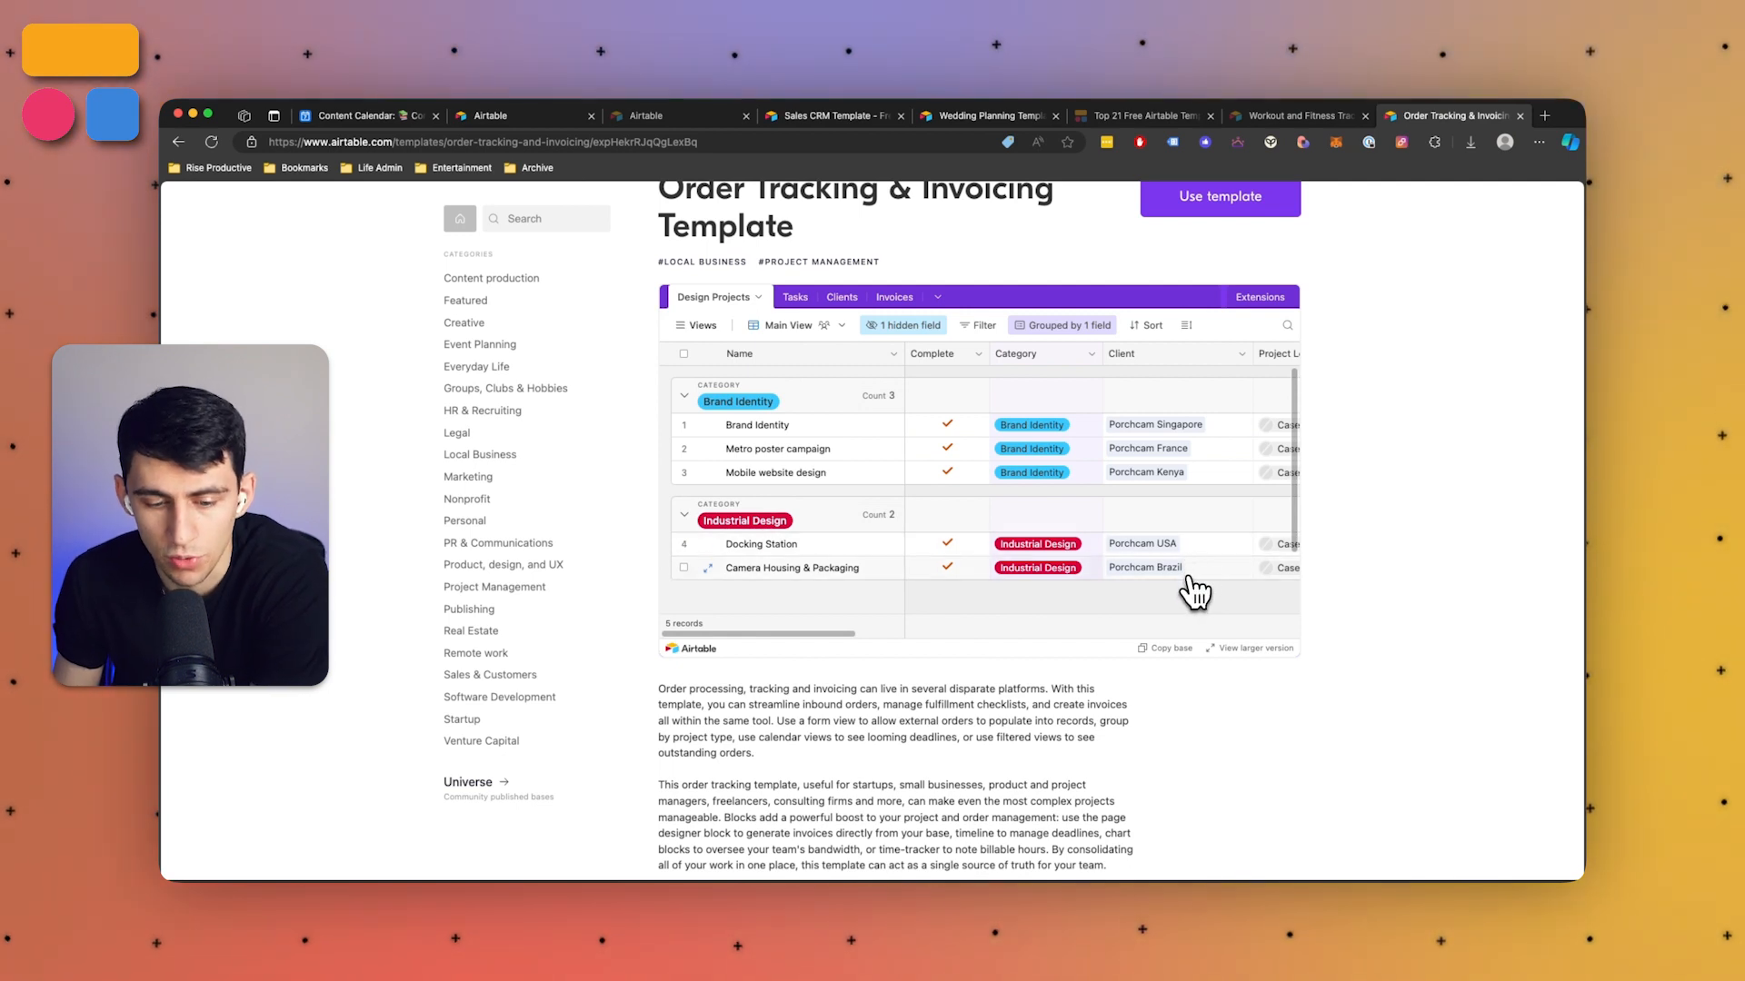